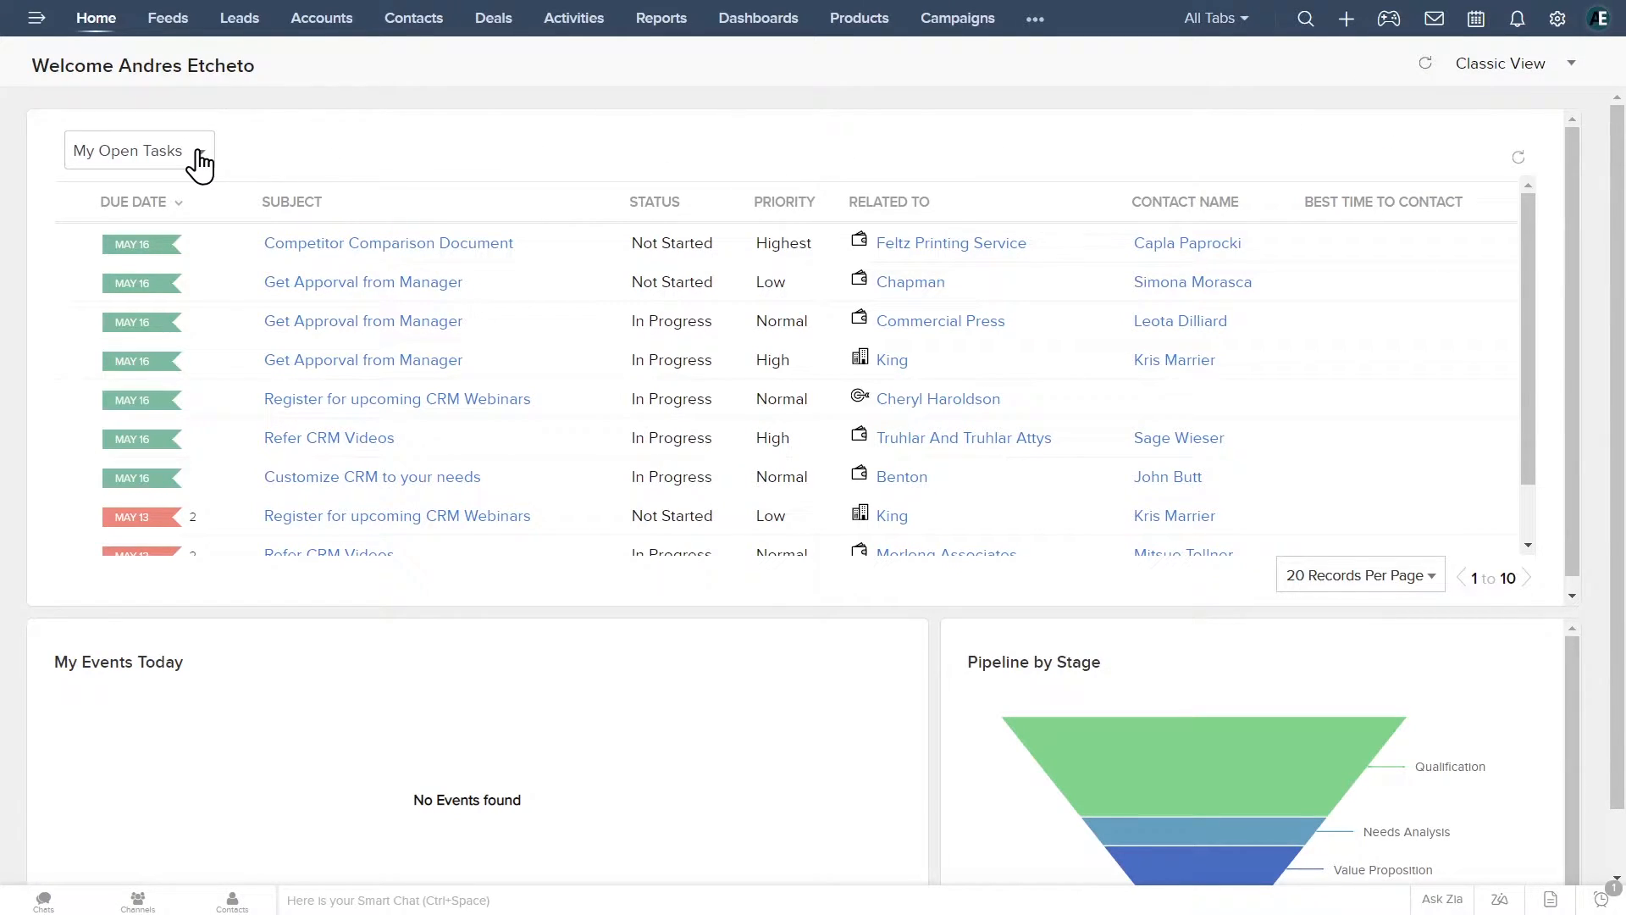
Preview the top-bar menus: more modules, record search, create options, calendar and sales signals.
{"action": "left_click", "coordinate": [138, 151]}
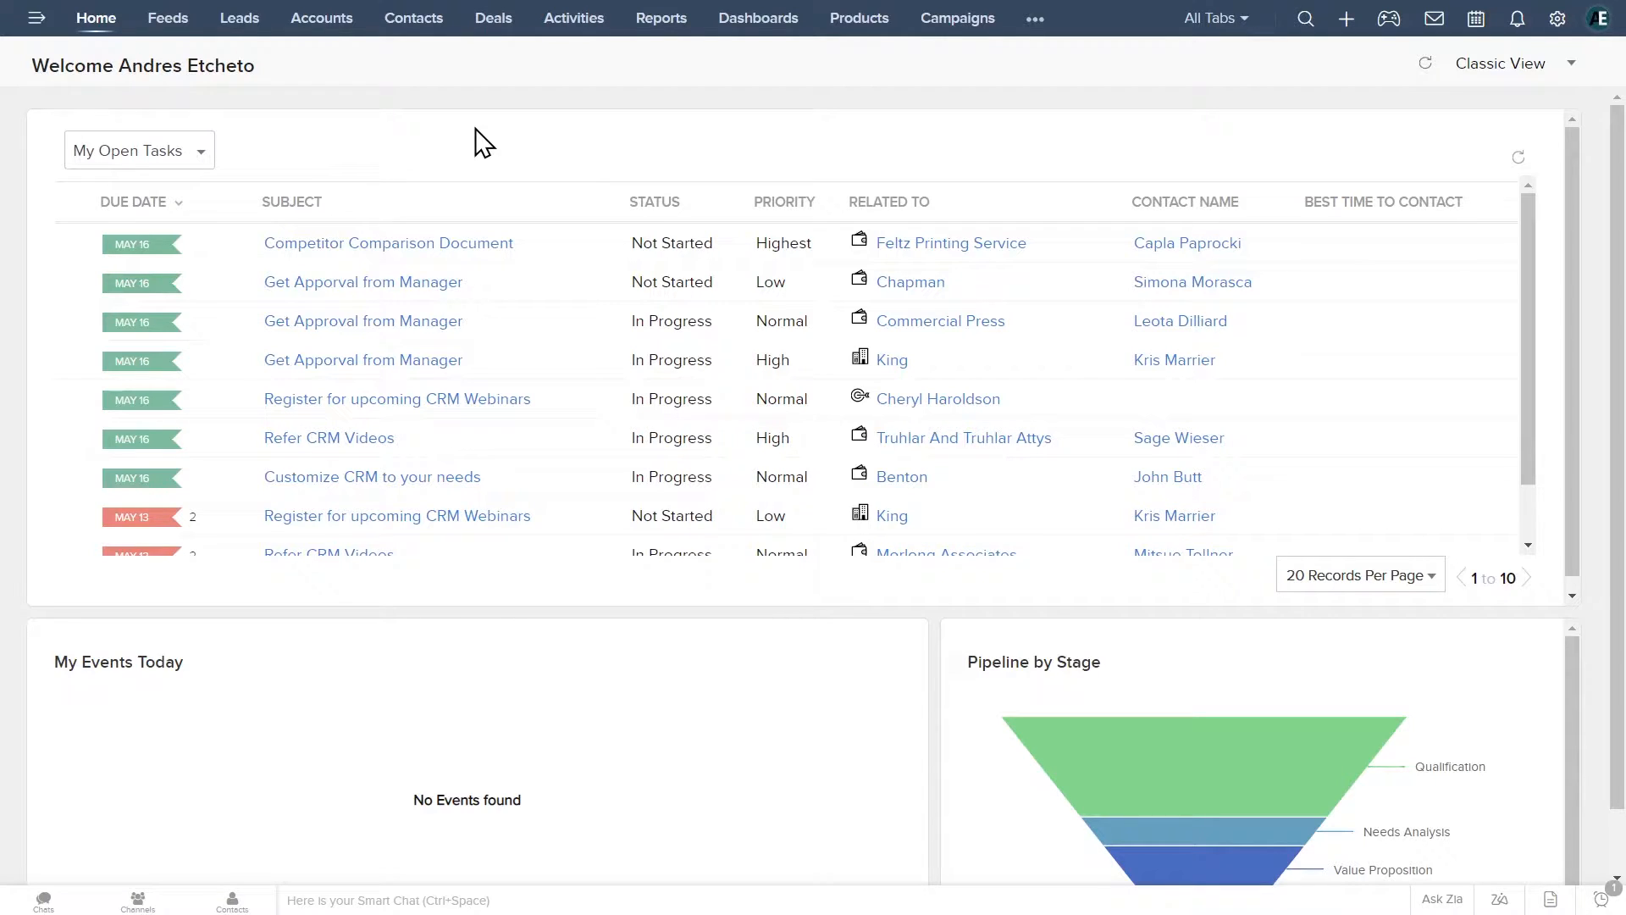
{"action": "mouse_move", "coordinate": [777, 93]}
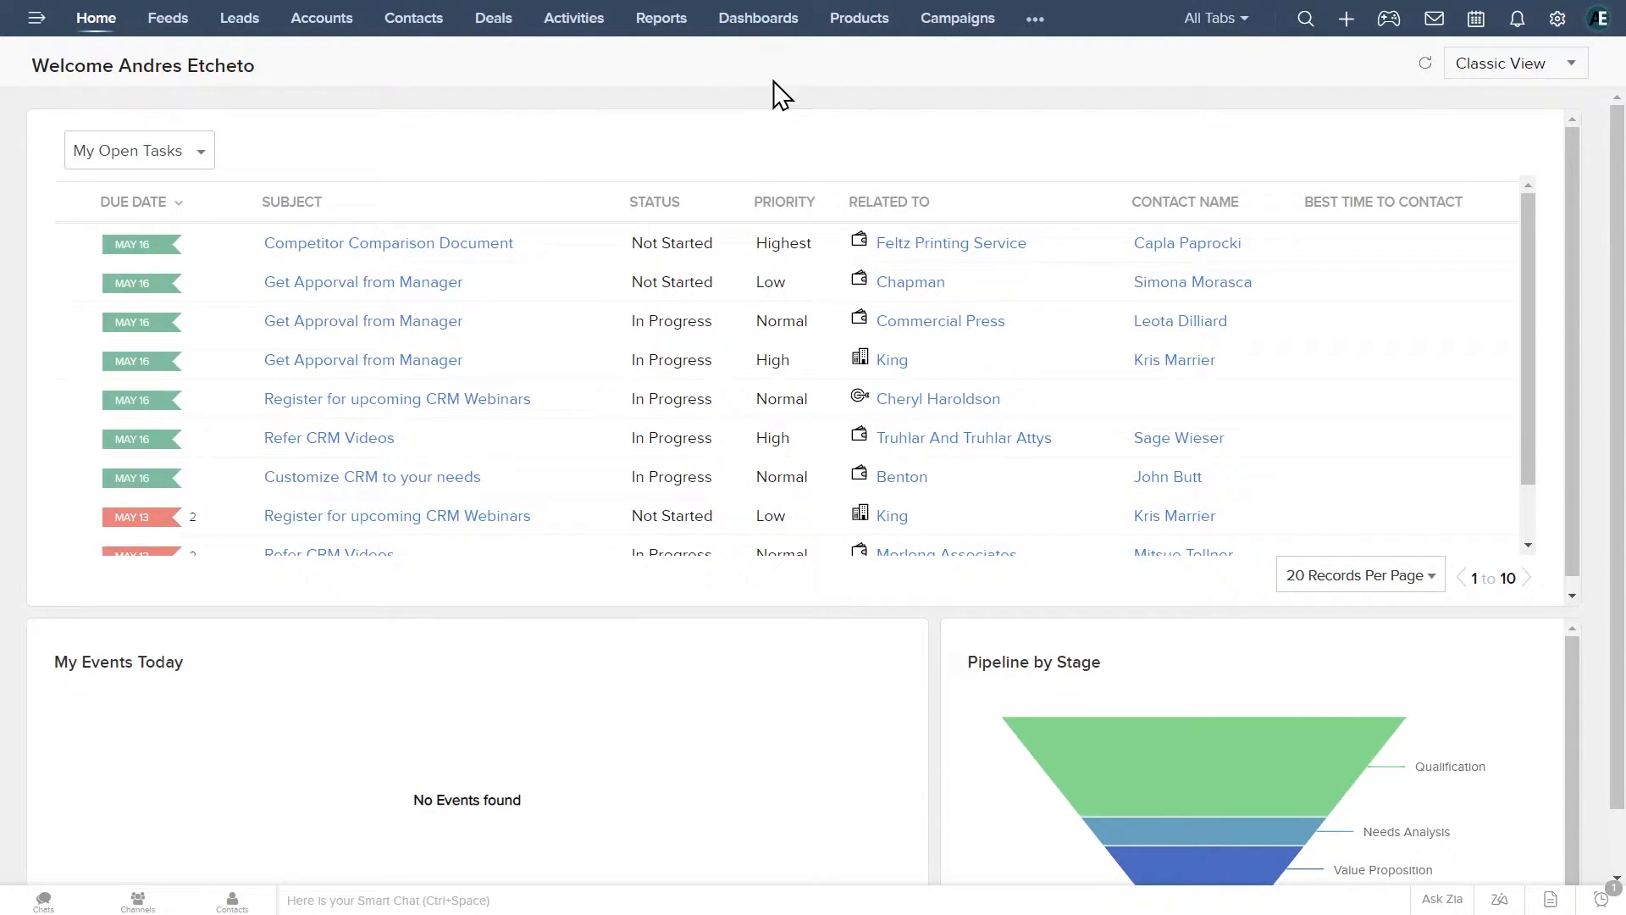
{"action": "mouse_move", "coordinate": [1030, 31]}
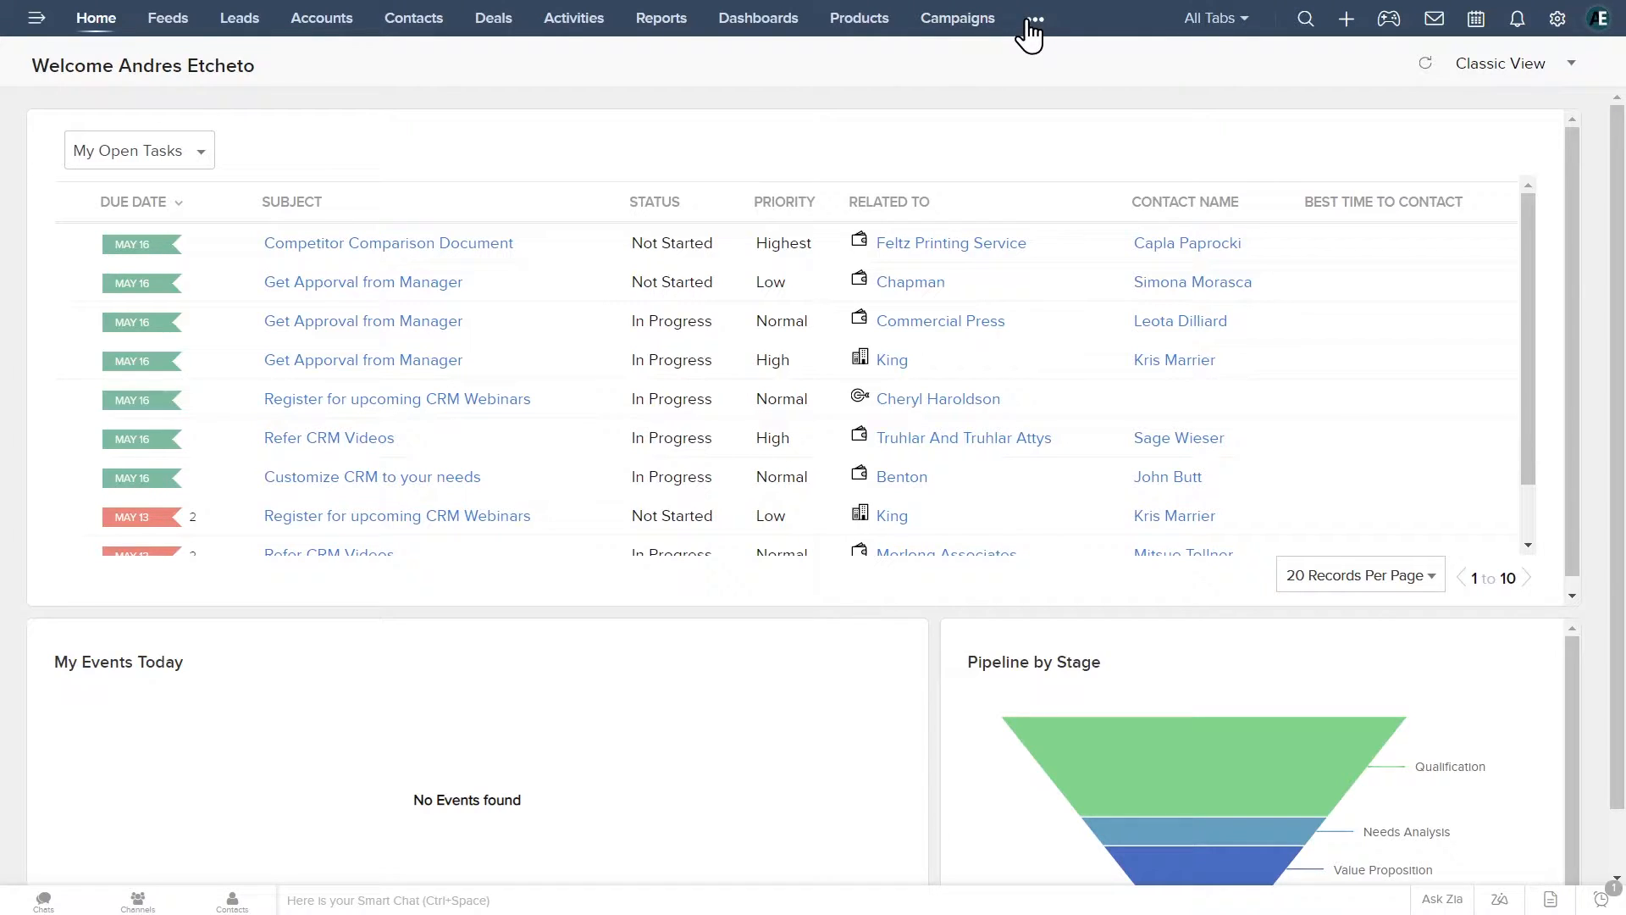
{"action": "left_click", "coordinate": [1030, 18]}
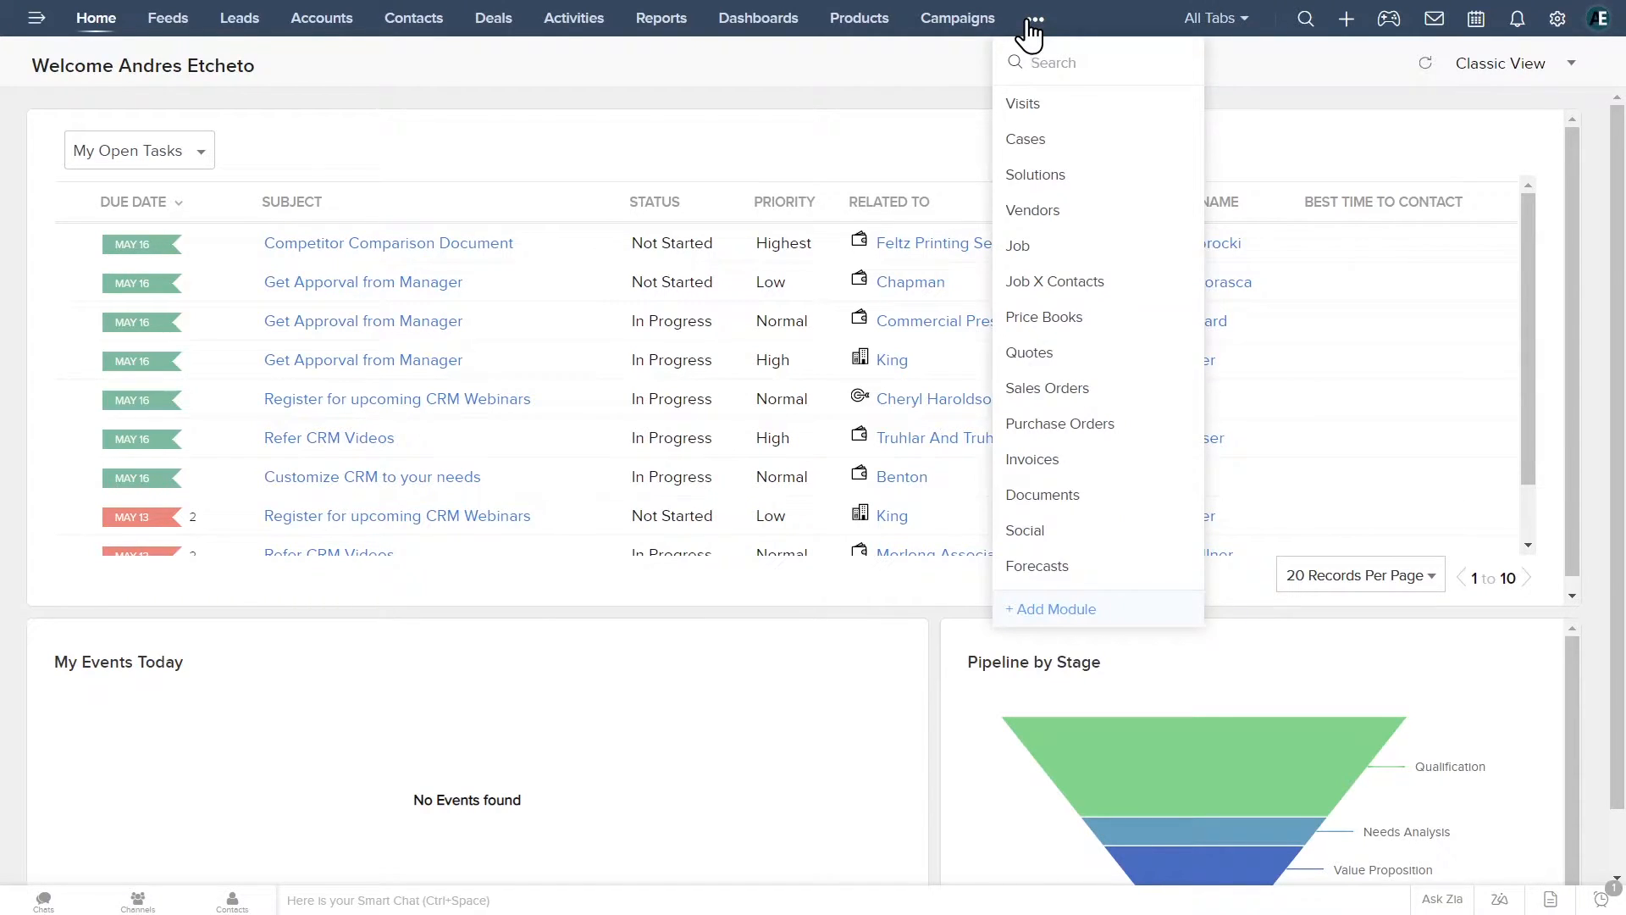
{"action": "mouse_move", "coordinate": [808, 122]}
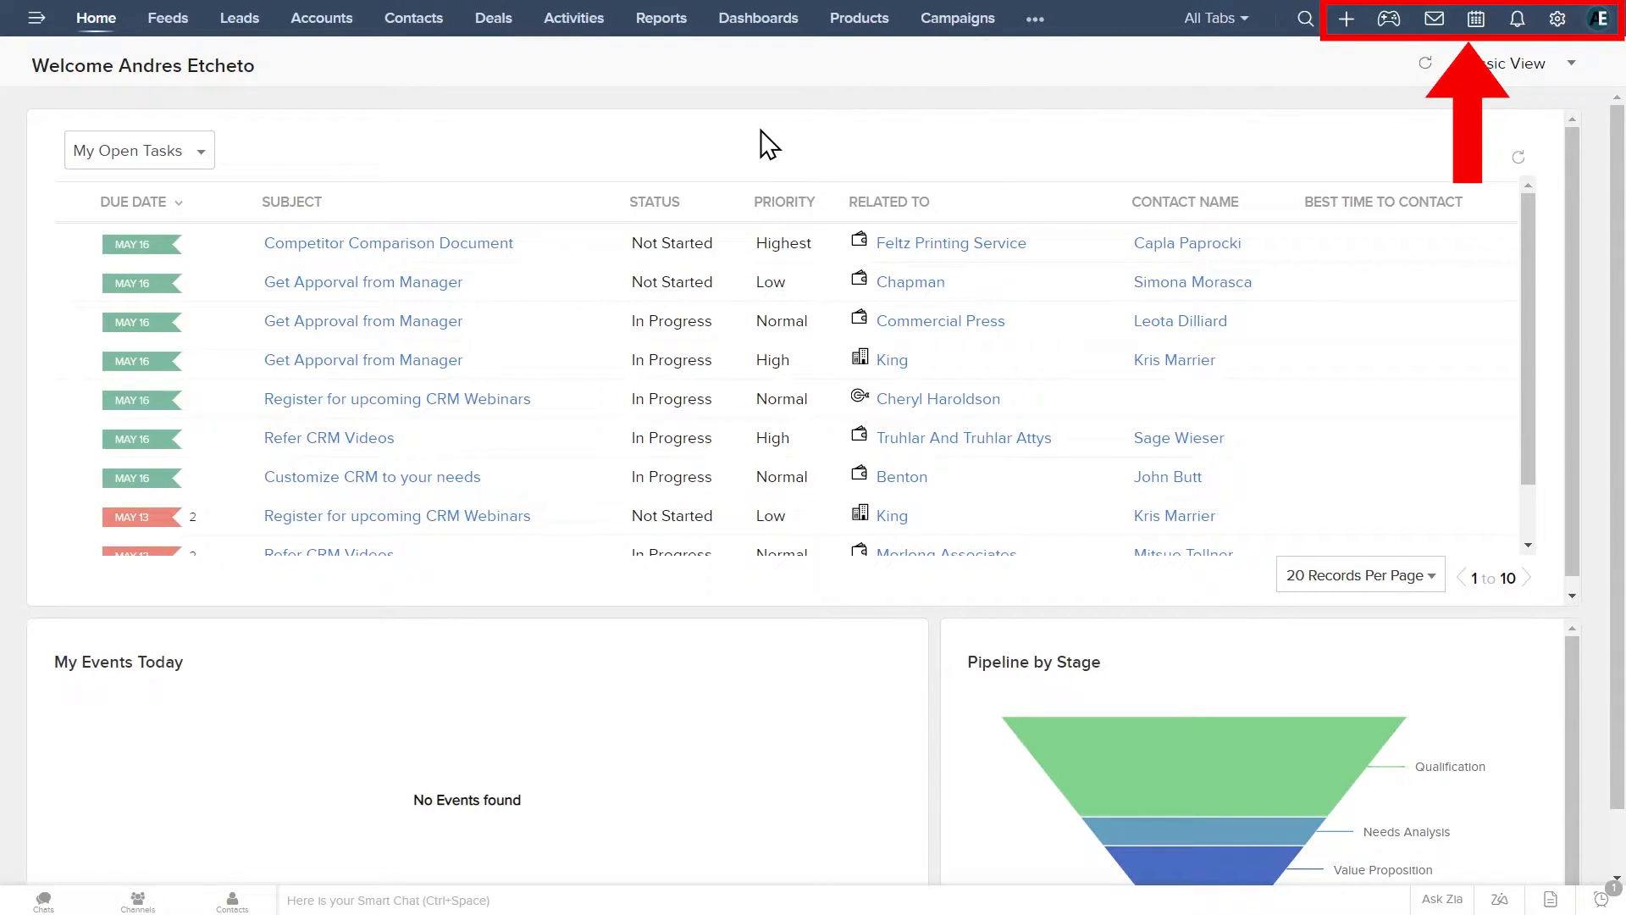
{"action": "left_click", "coordinate": [1306, 18]}
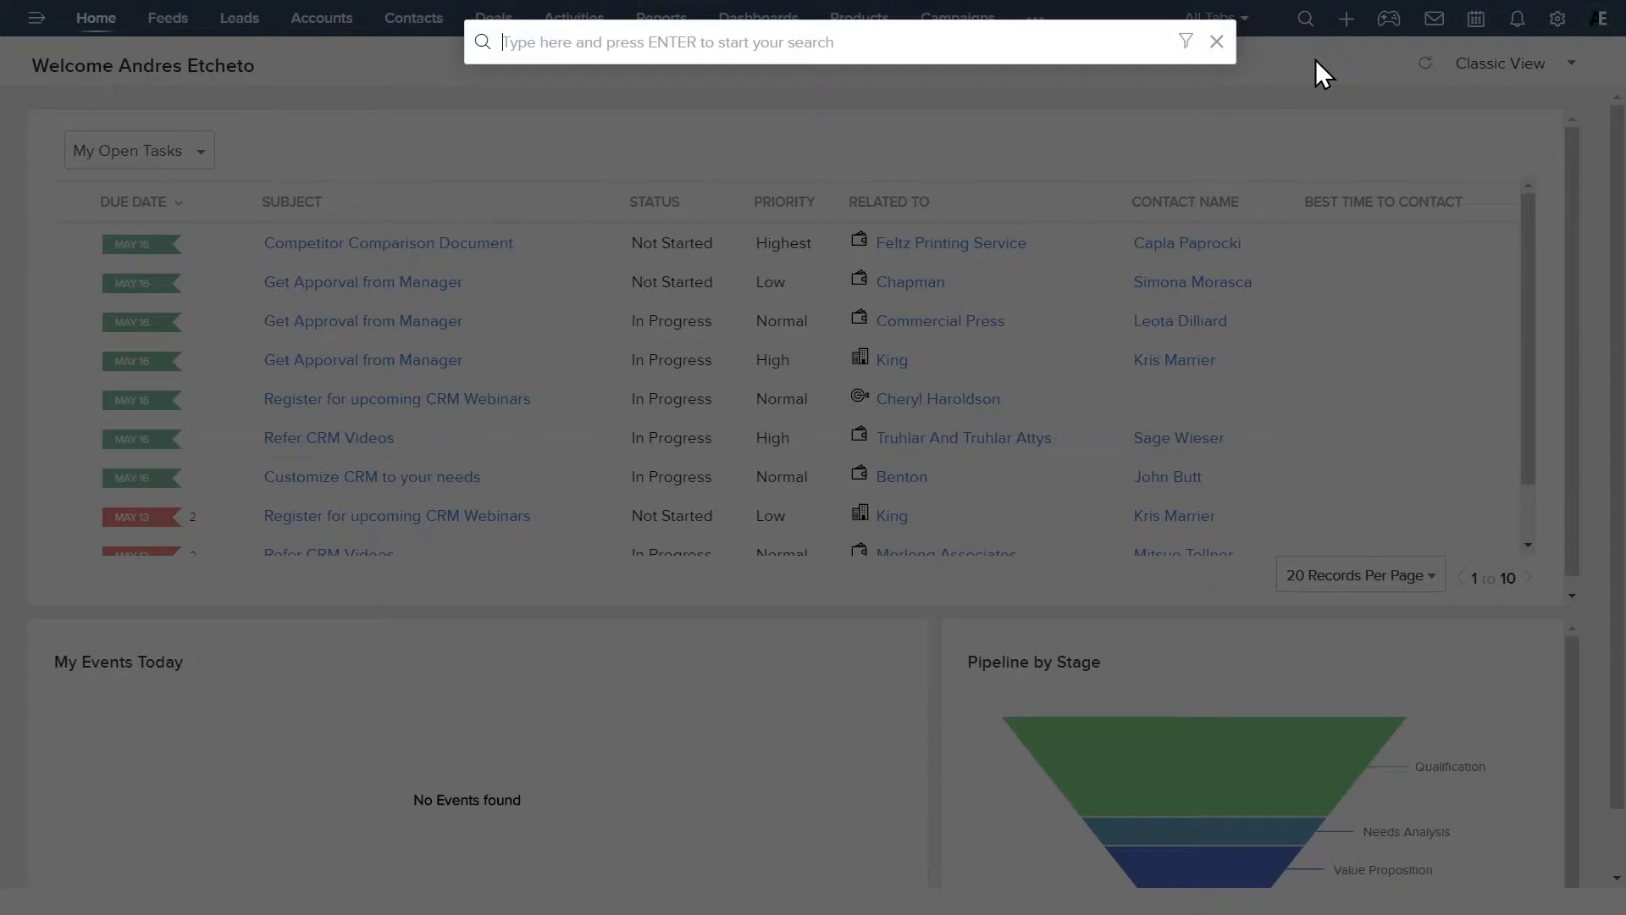
{"action": "left_click", "coordinate": [1347, 18]}
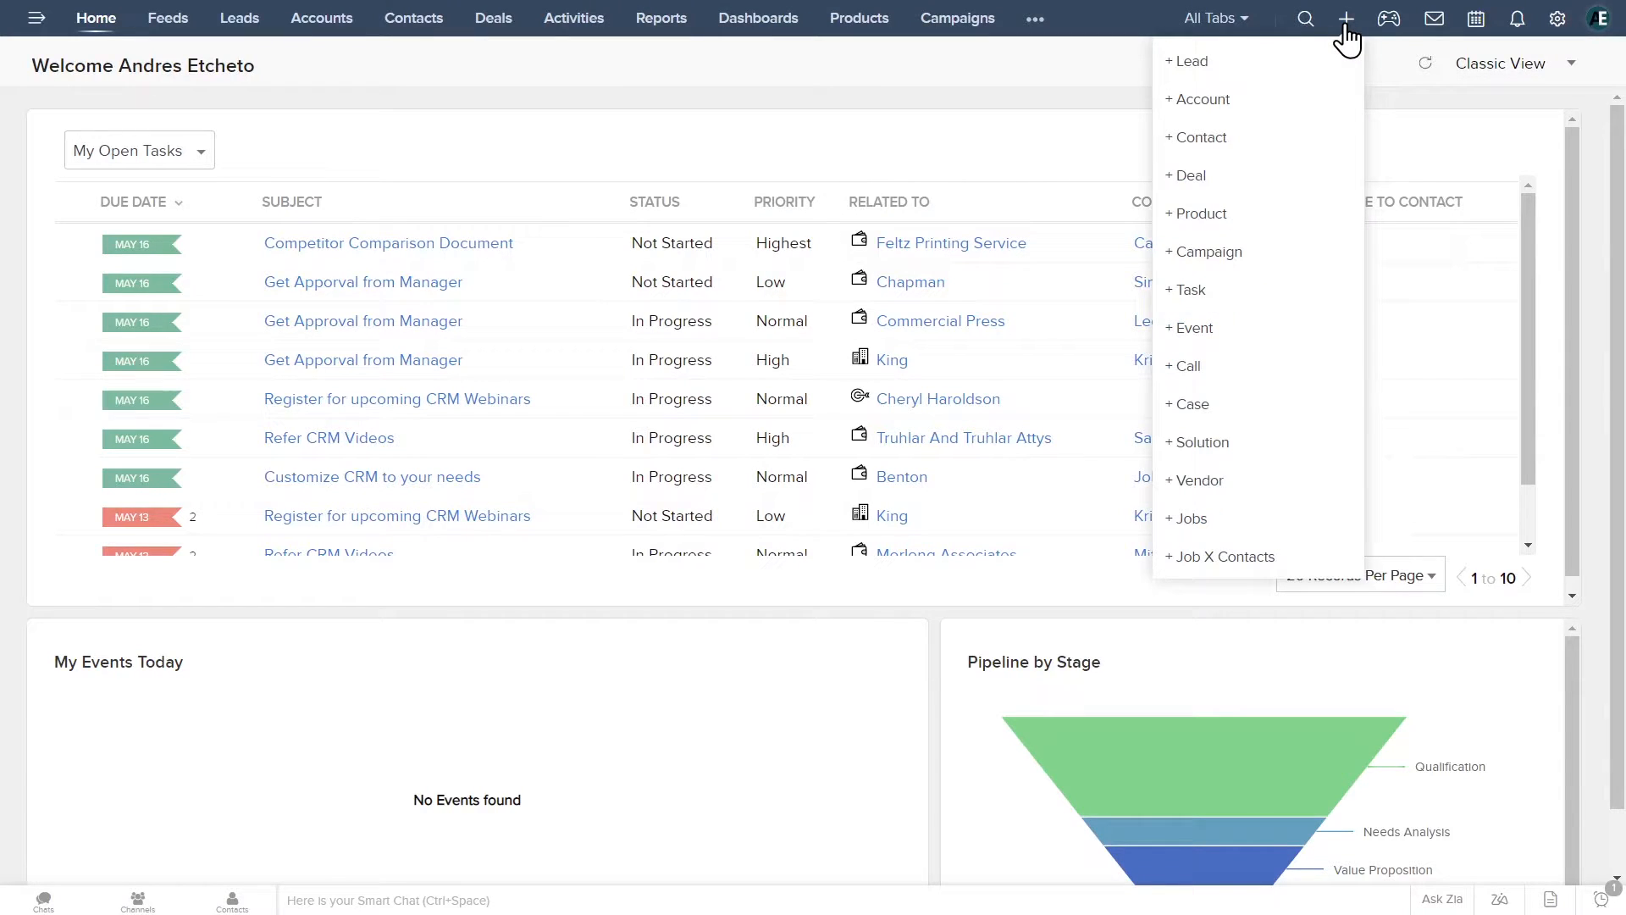
{"action": "mouse_move", "coordinate": [1202, 100]}
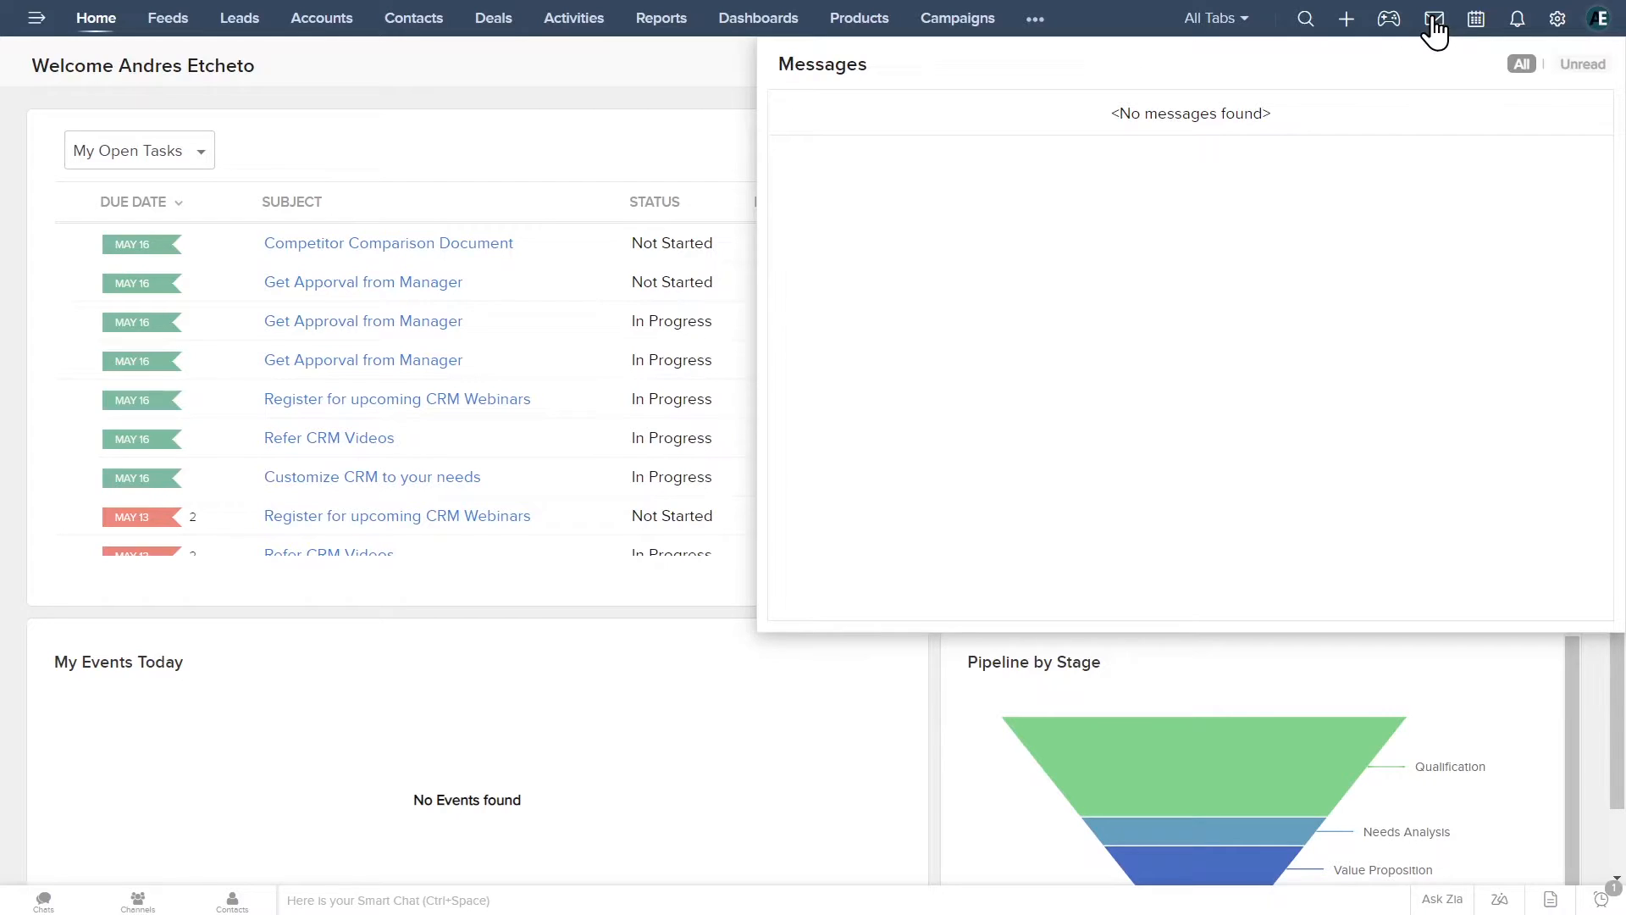
{"action": "left_click", "coordinate": [1477, 18]}
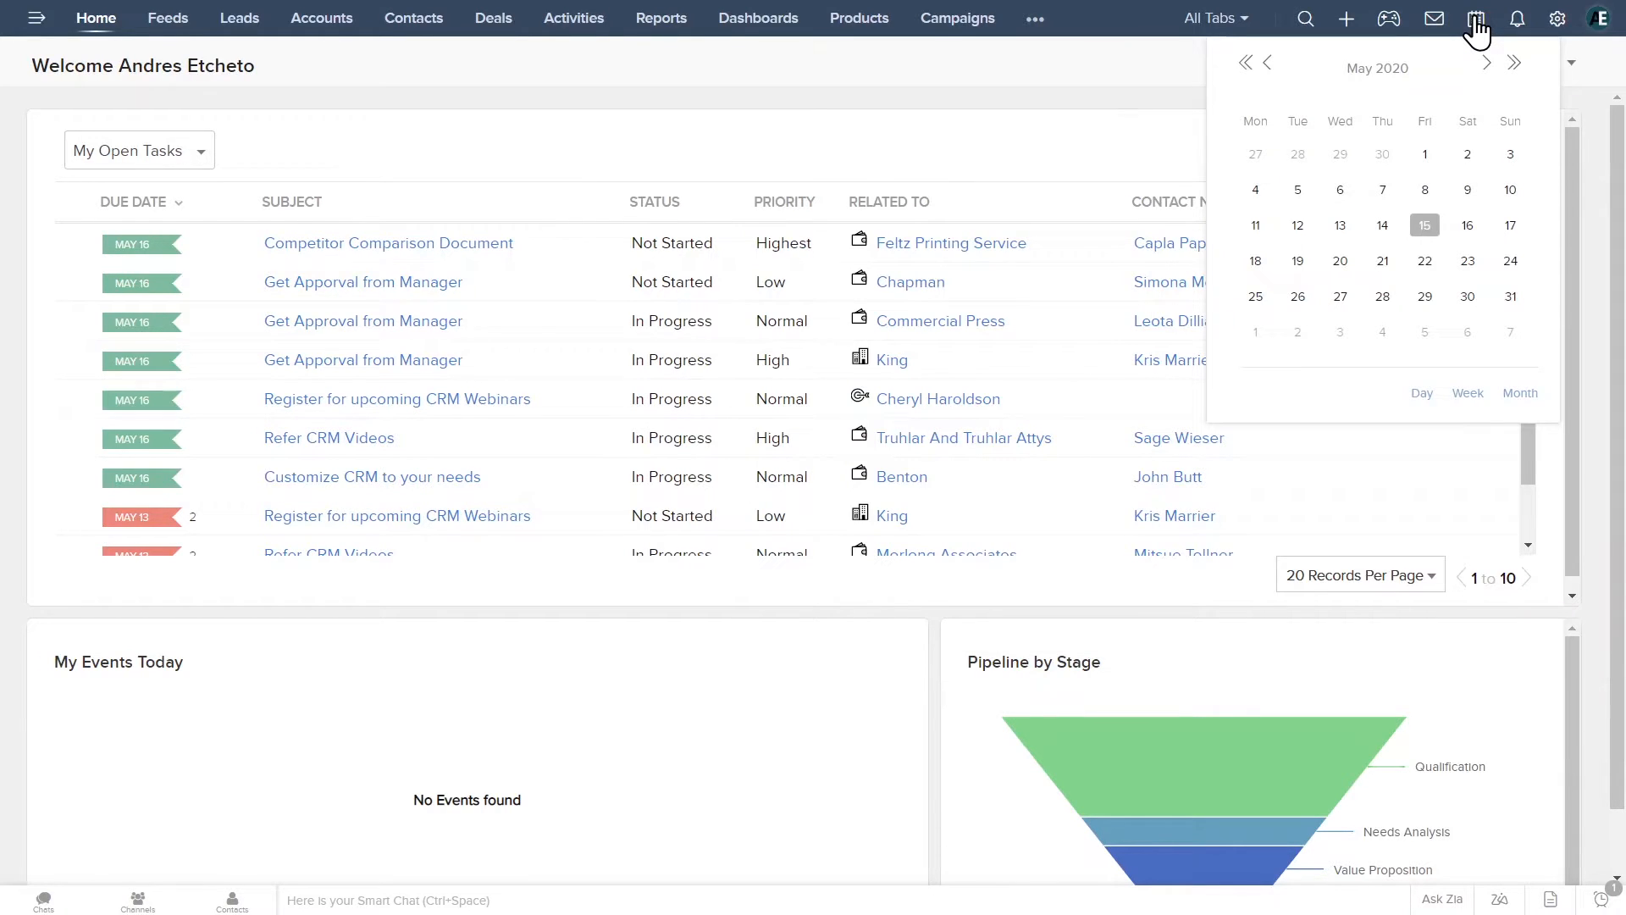
{"action": "mouse_move", "coordinate": [1518, 18]}
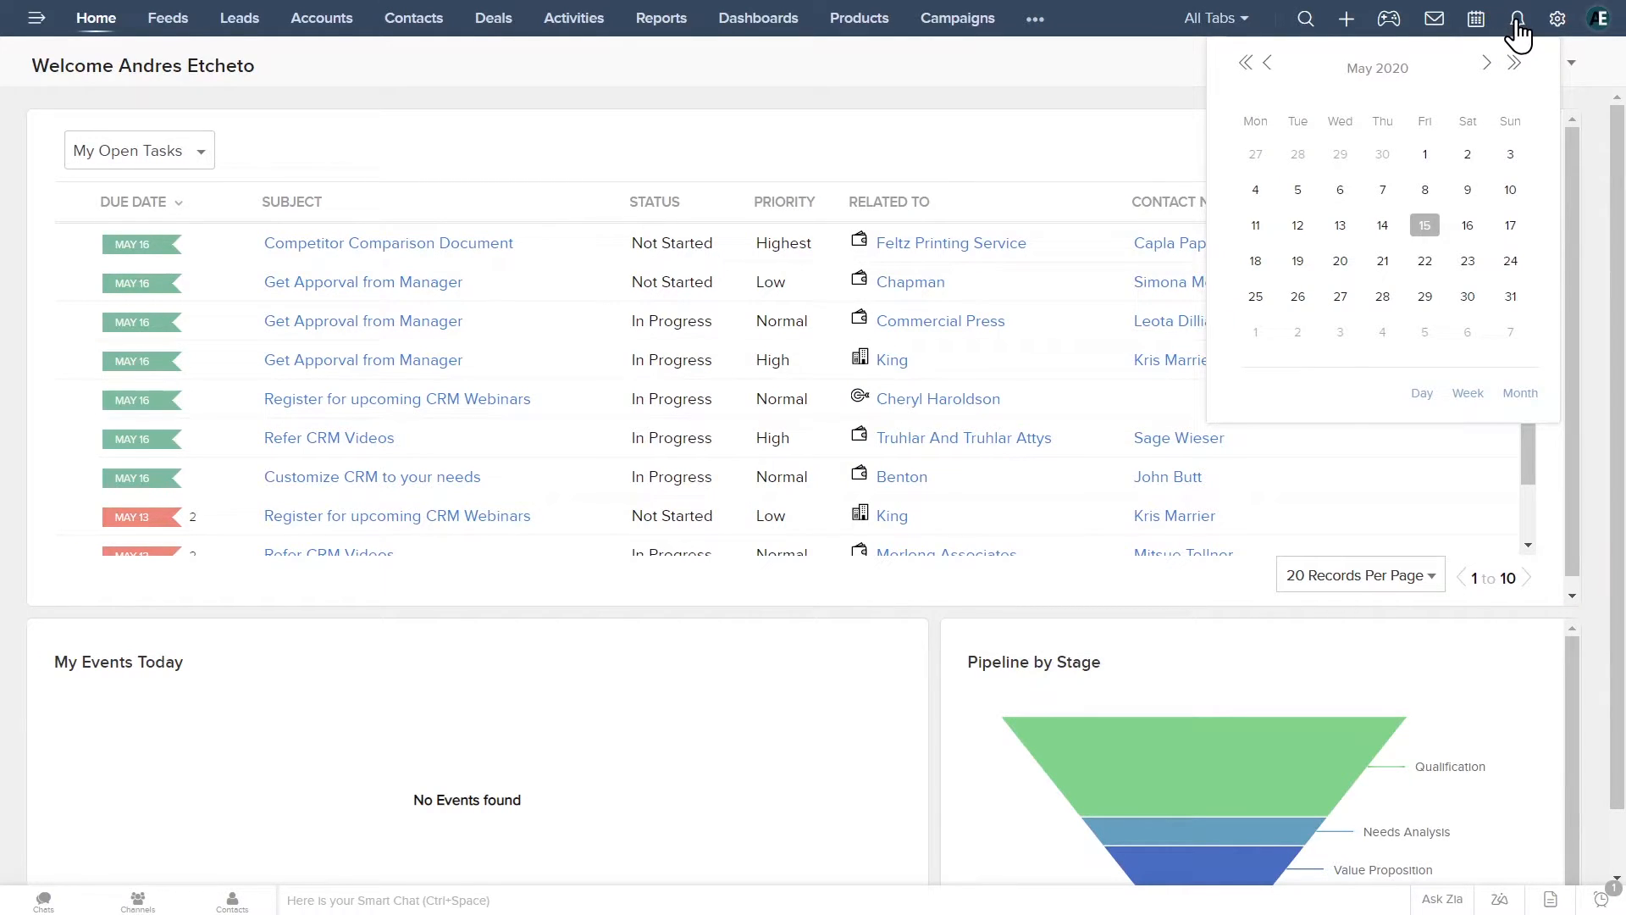
{"action": "left_click", "coordinate": [1516, 19]}
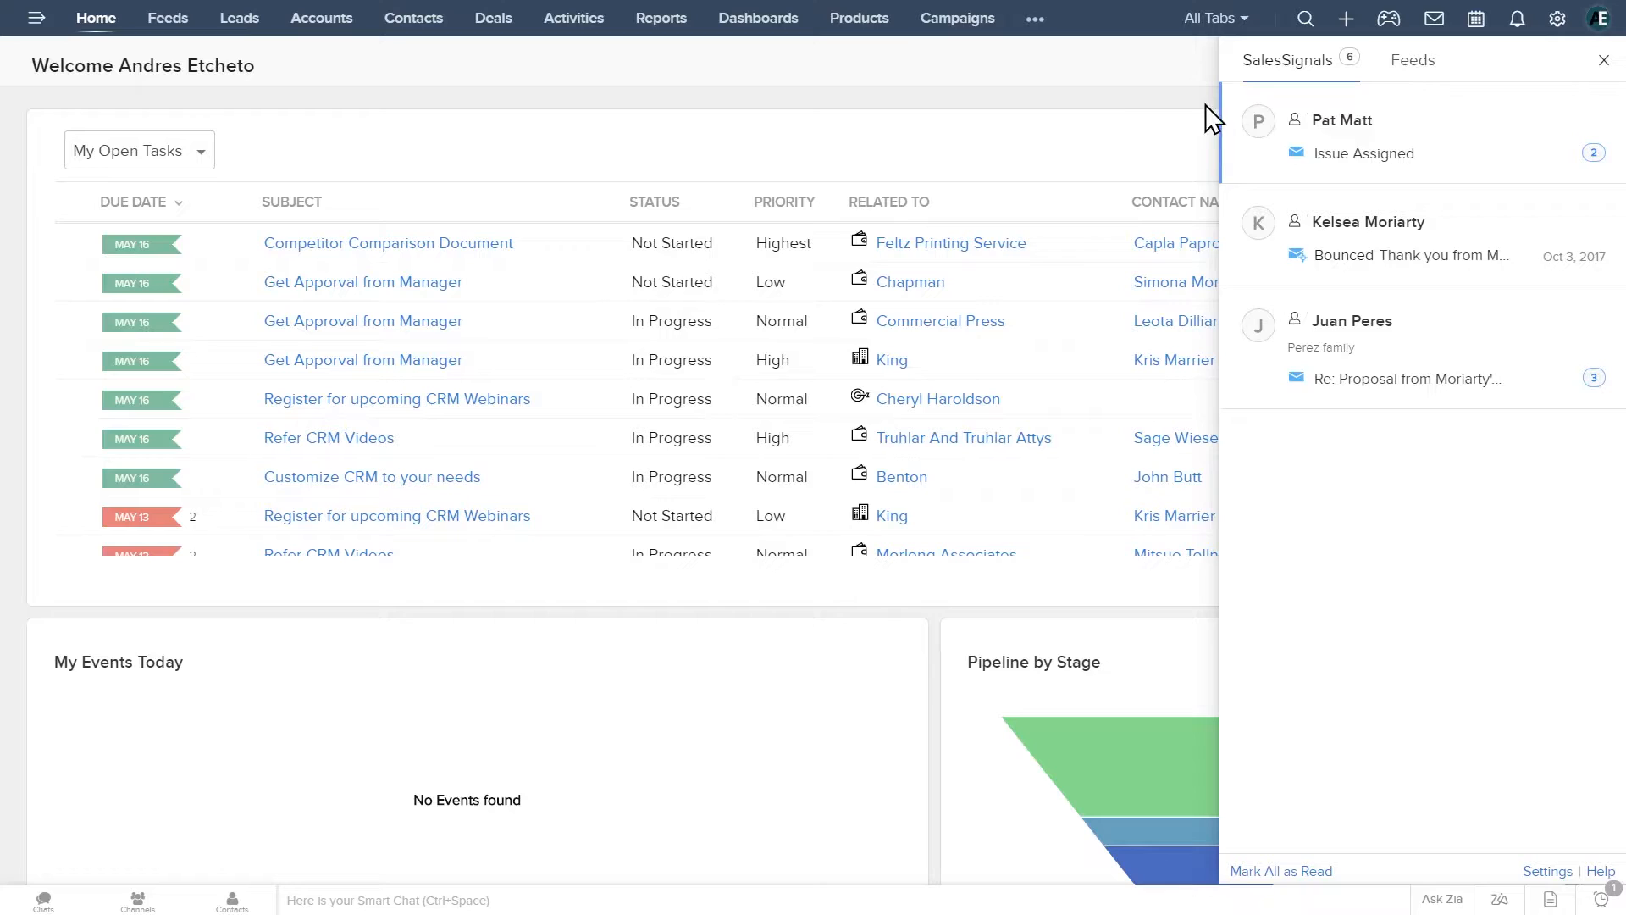
{"action": "left_click", "coordinate": [1603, 59]}
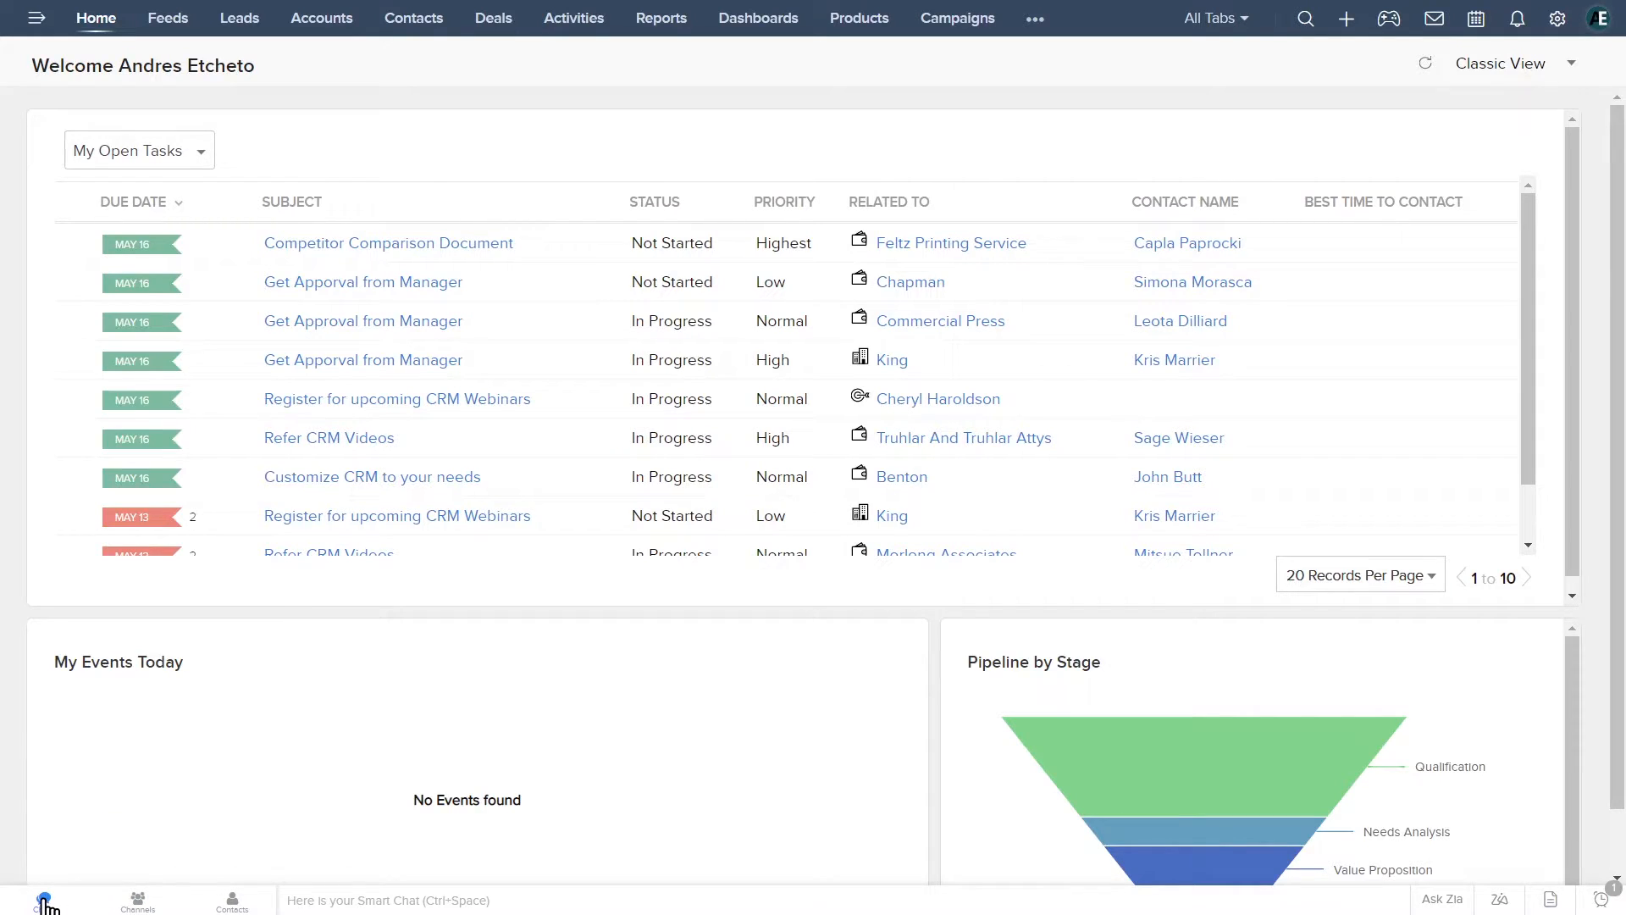
{"action": "left_click", "coordinate": [45, 901]}
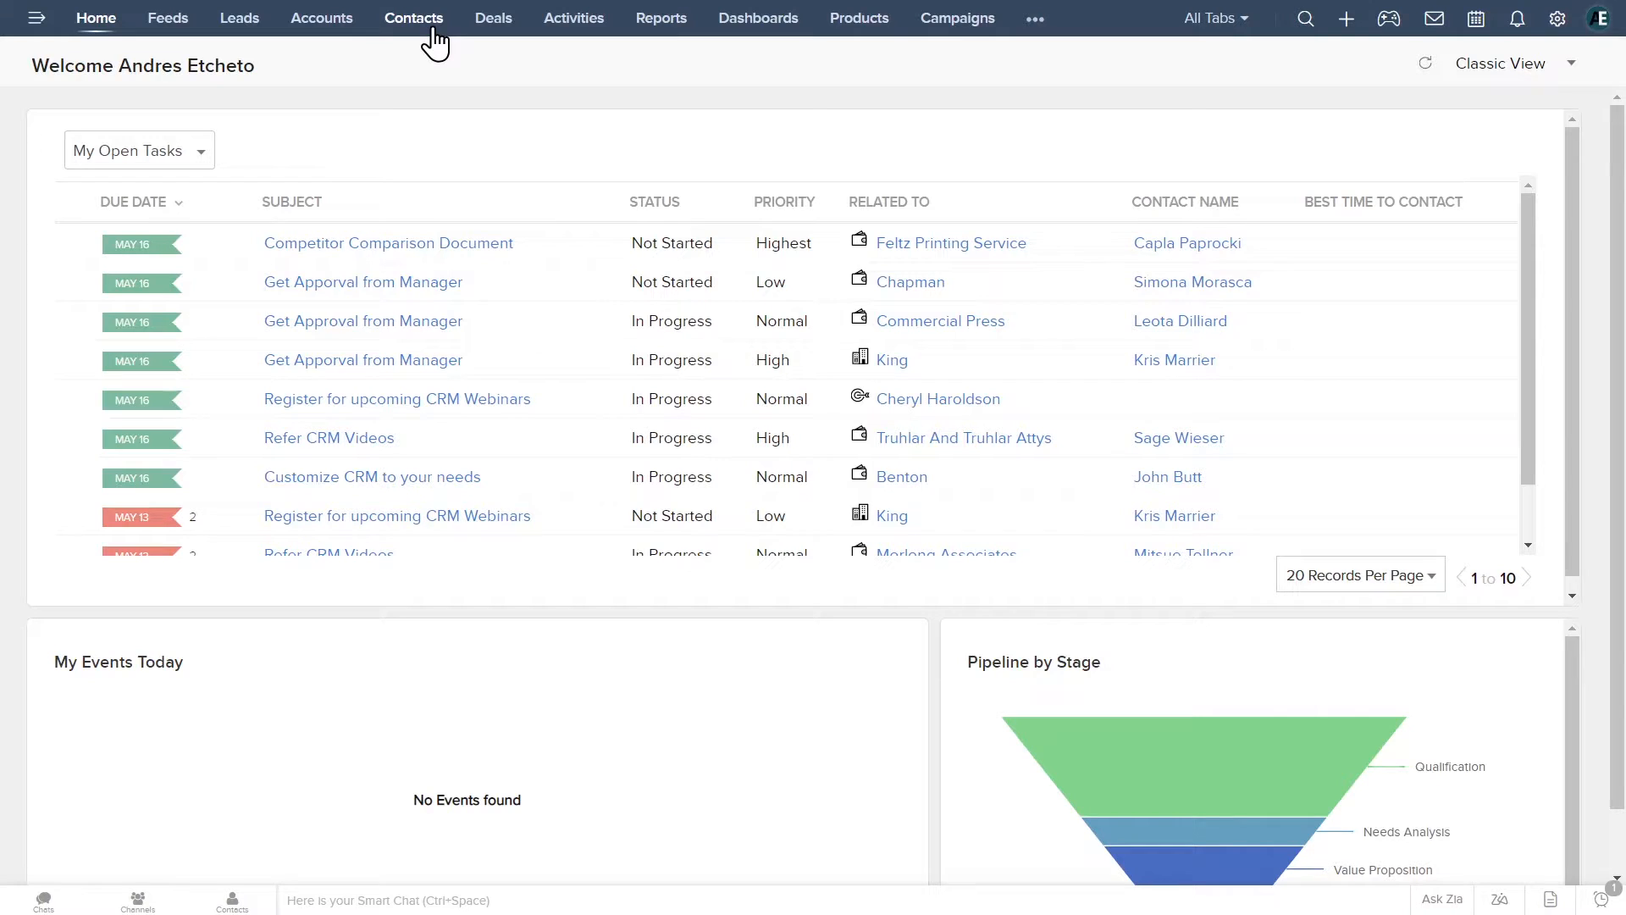
Show All Contacts, glance at the column chooser, and collapse the filter sidebar.
{"action": "left_click", "coordinate": [413, 18]}
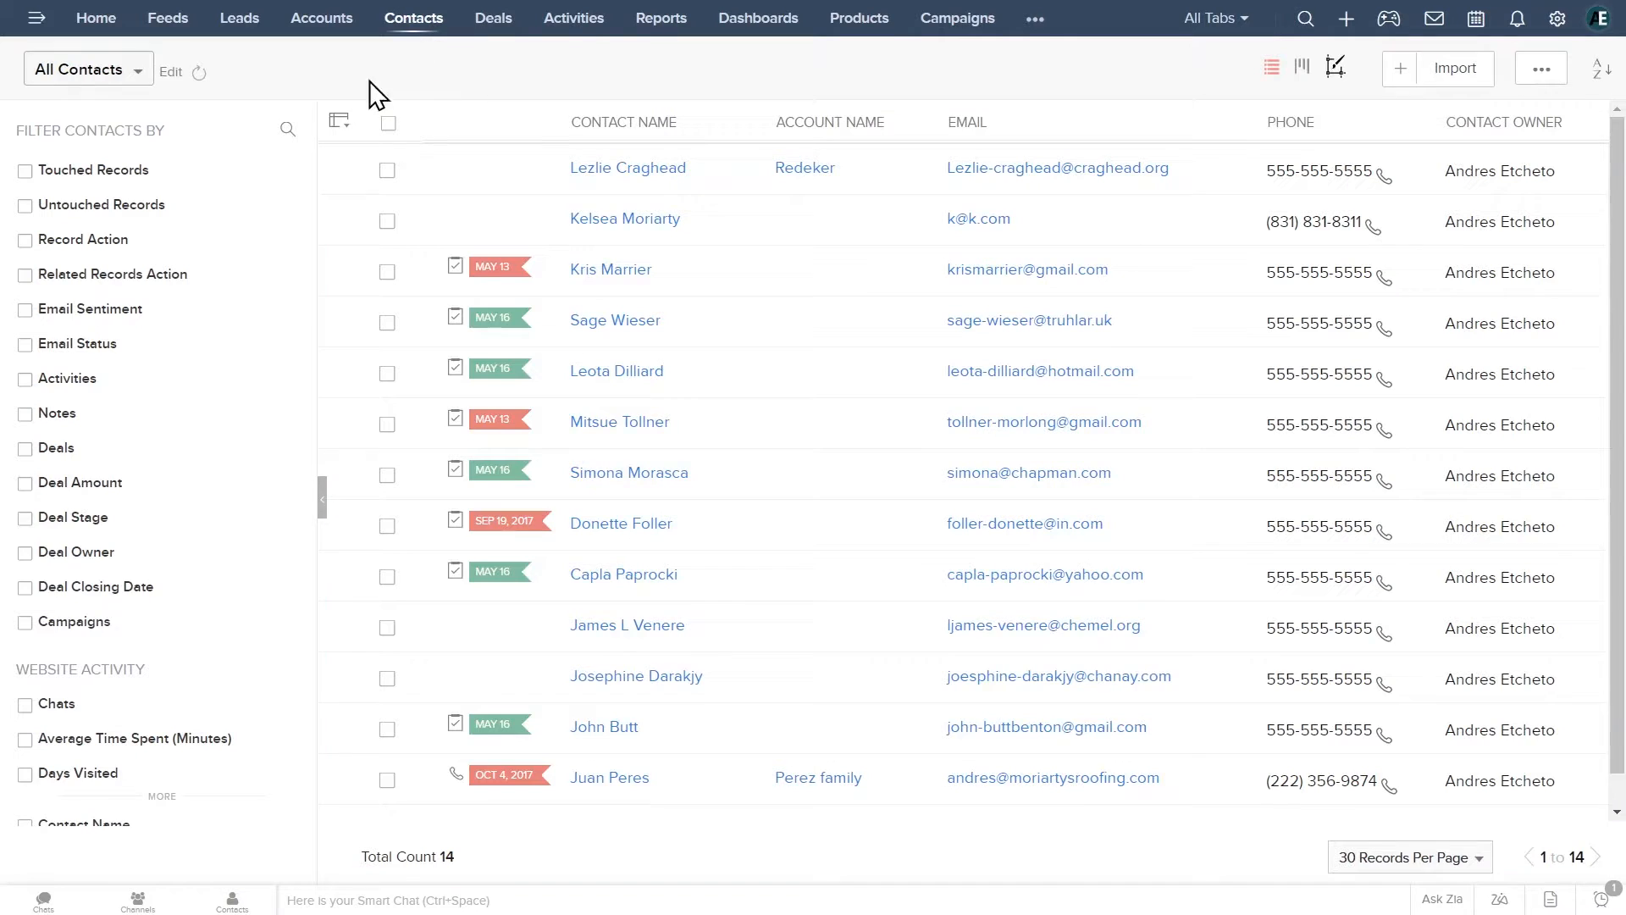
{"action": "left_click", "coordinate": [337, 121]}
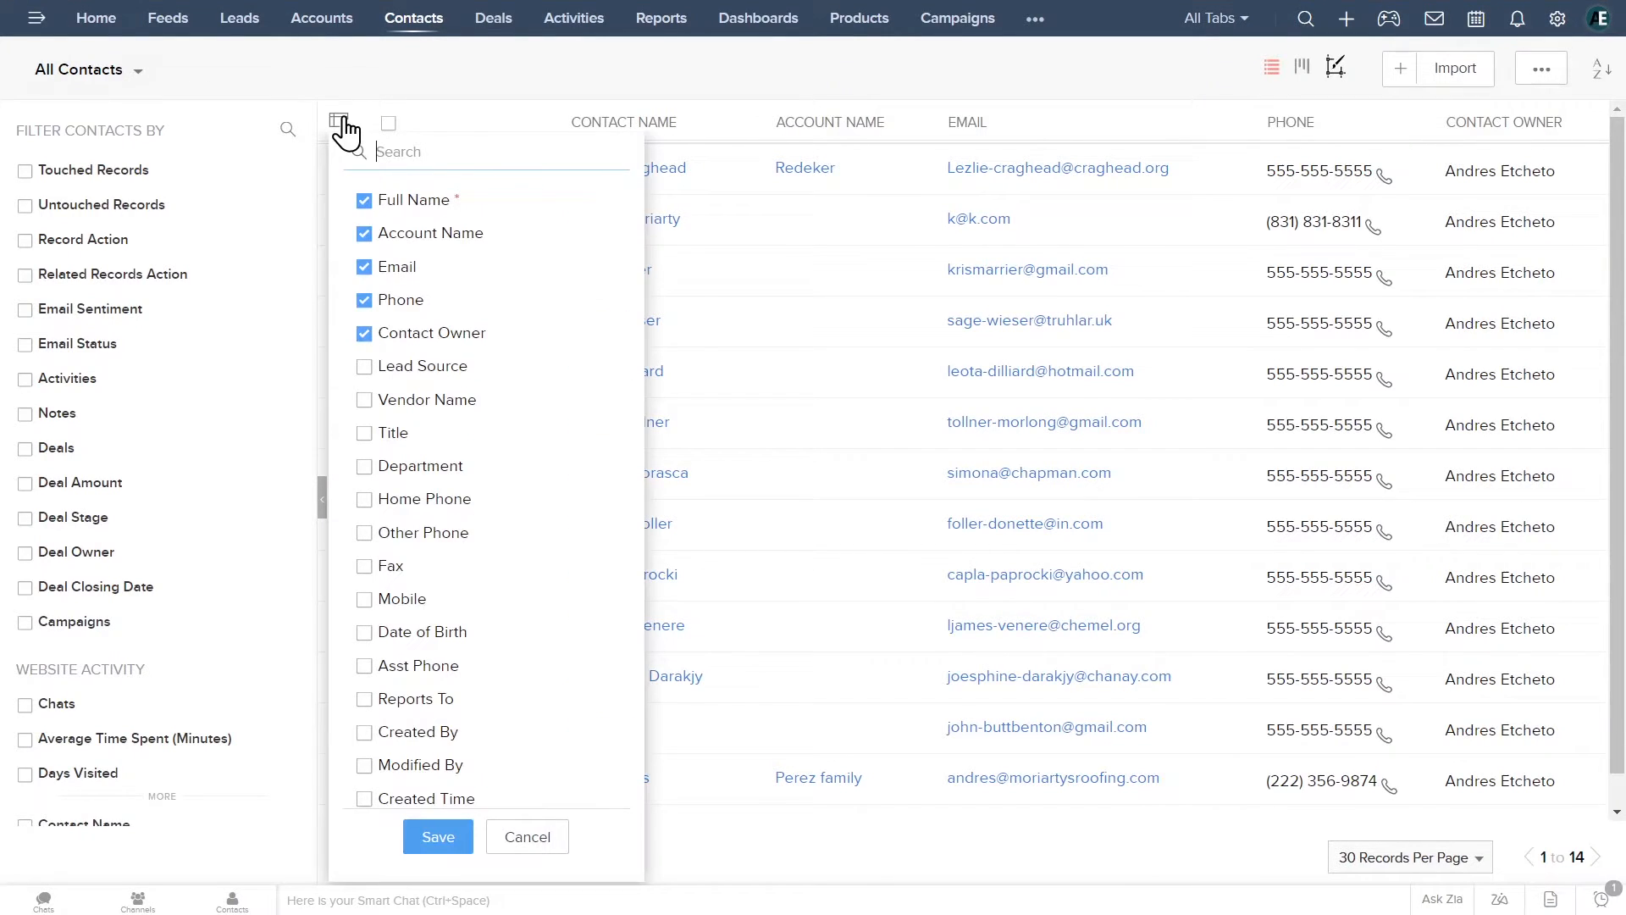
{"action": "mouse_move", "coordinate": [353, 98]}
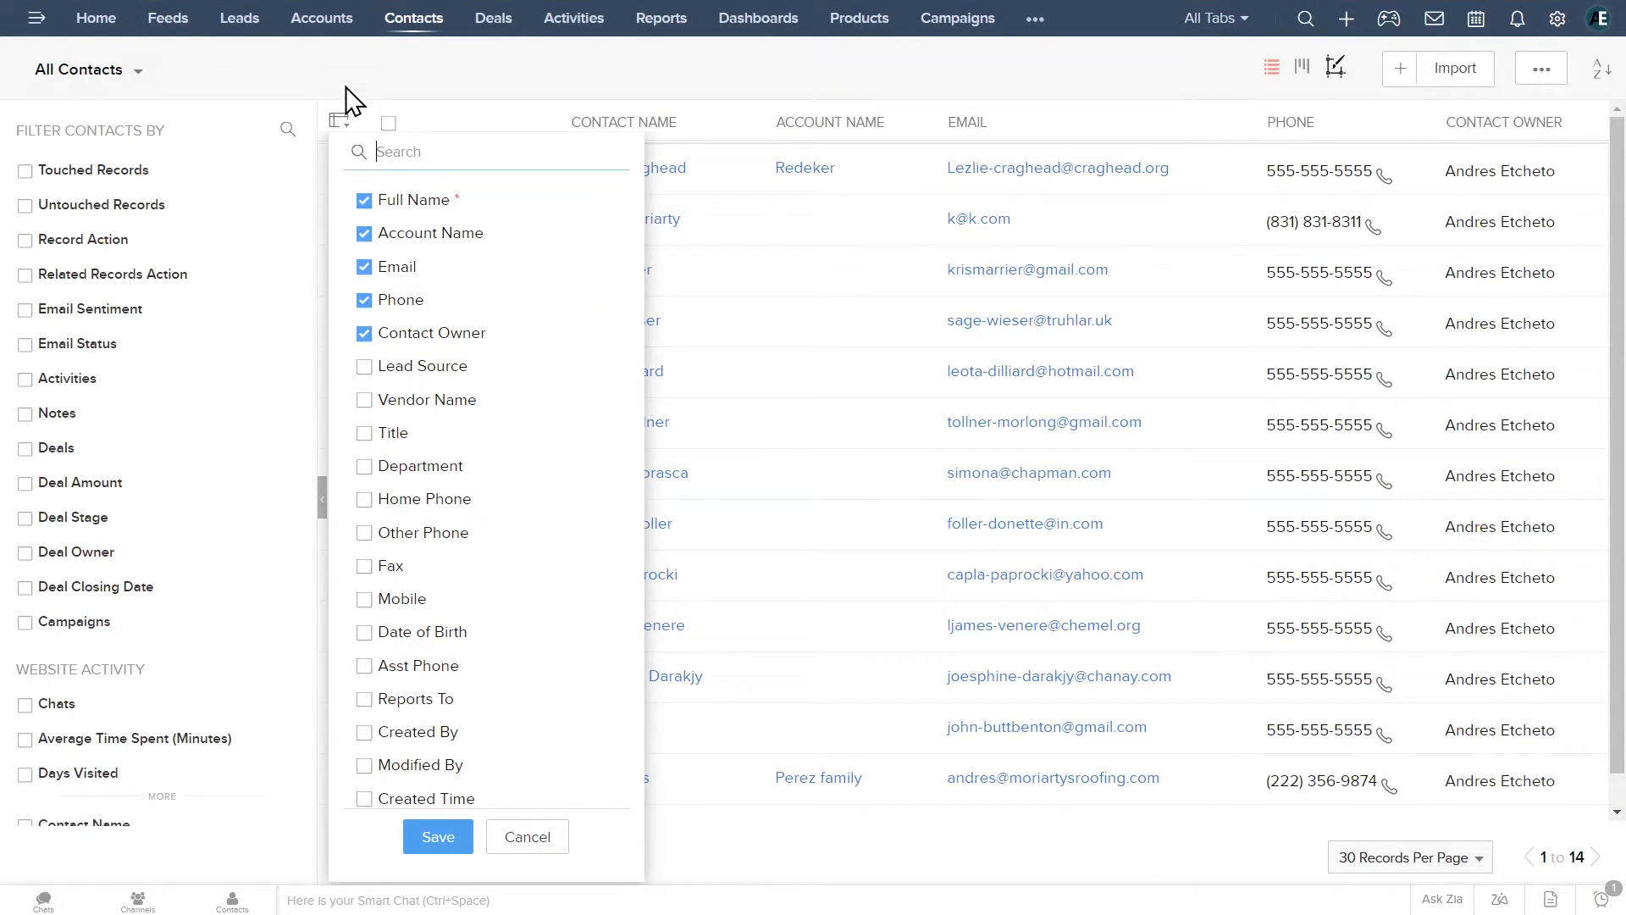
{"action": "left_click", "coordinate": [437, 836]}
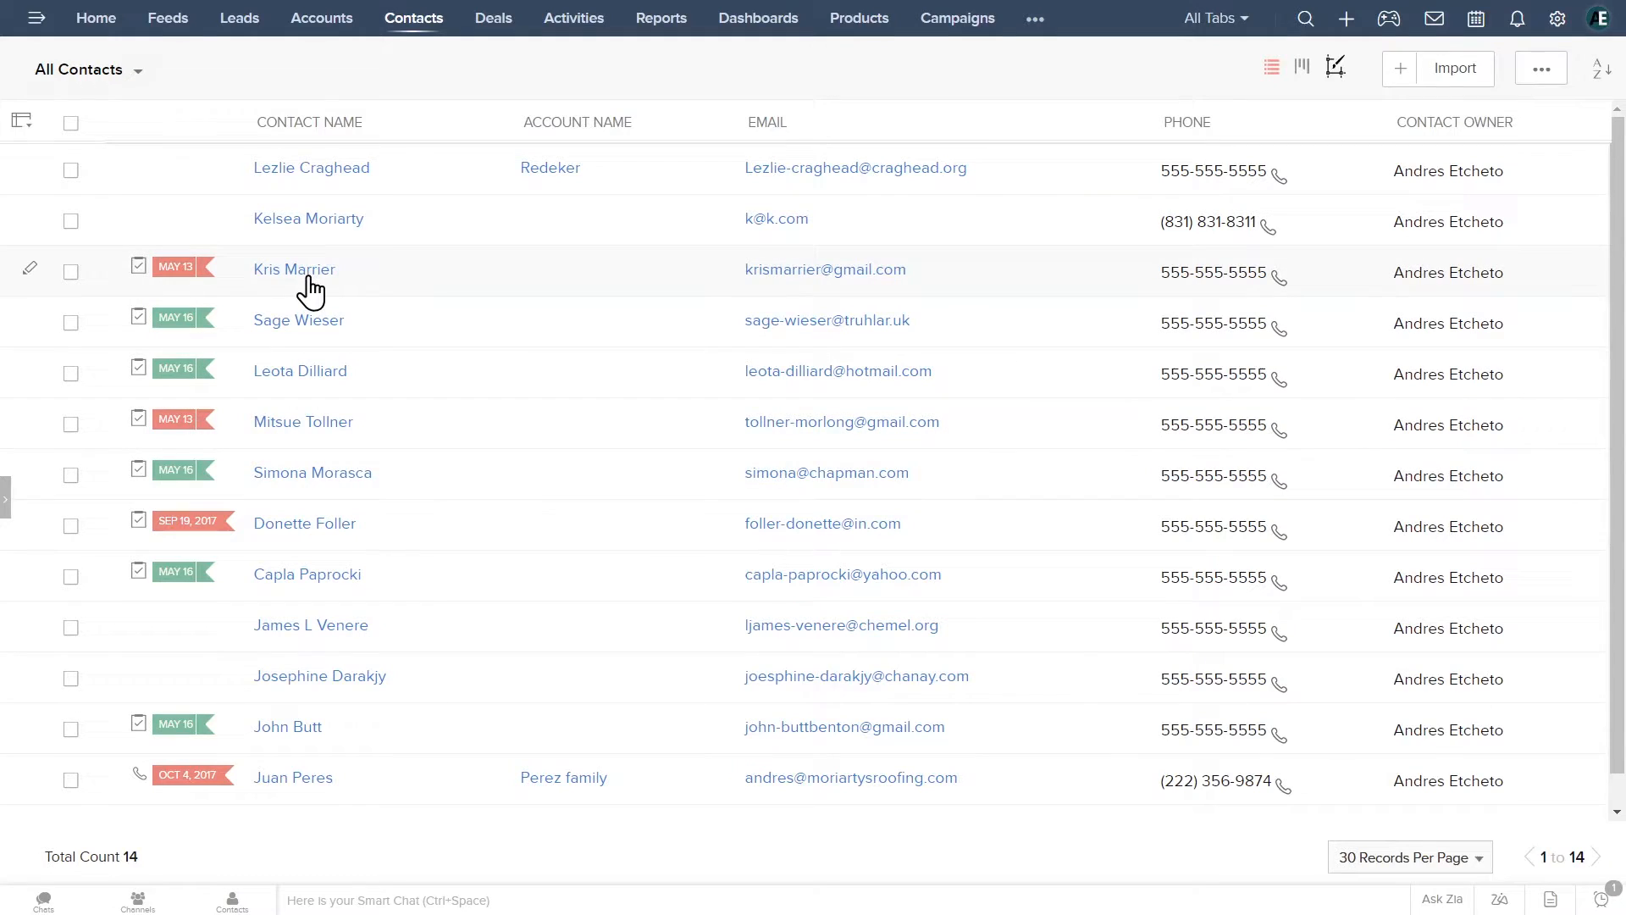
Open Kris Marrier's contact, scroll its overview, and view the Timeline history.
{"action": "left_click", "coordinate": [294, 269]}
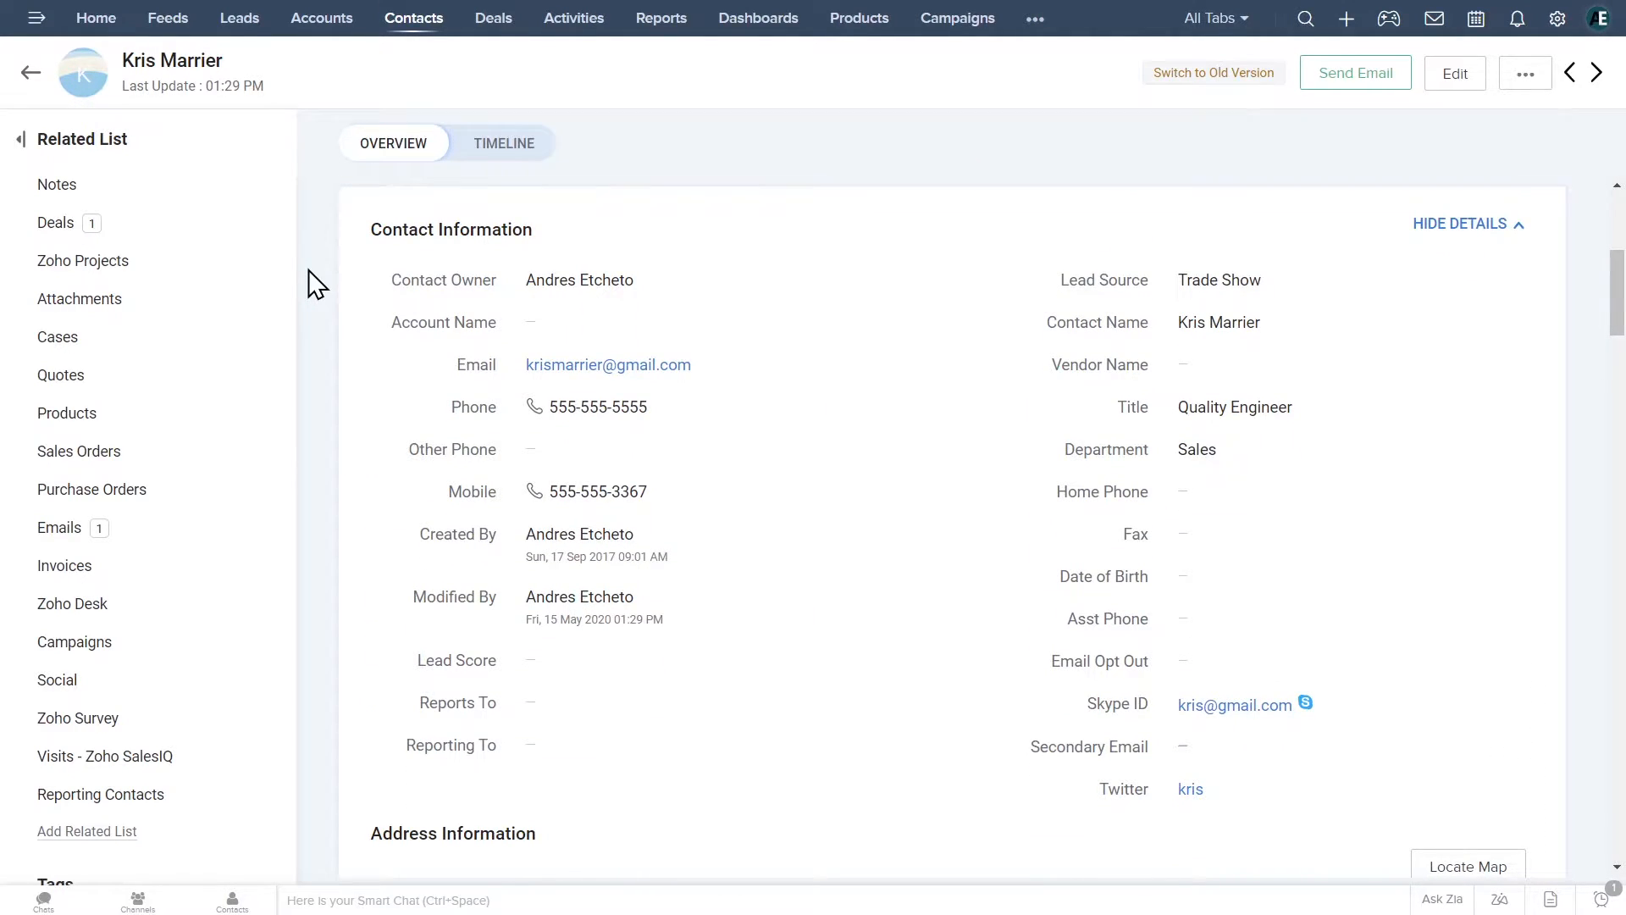
{"action": "scroll", "scroll_direction": "down", "scroll_amount": 3}
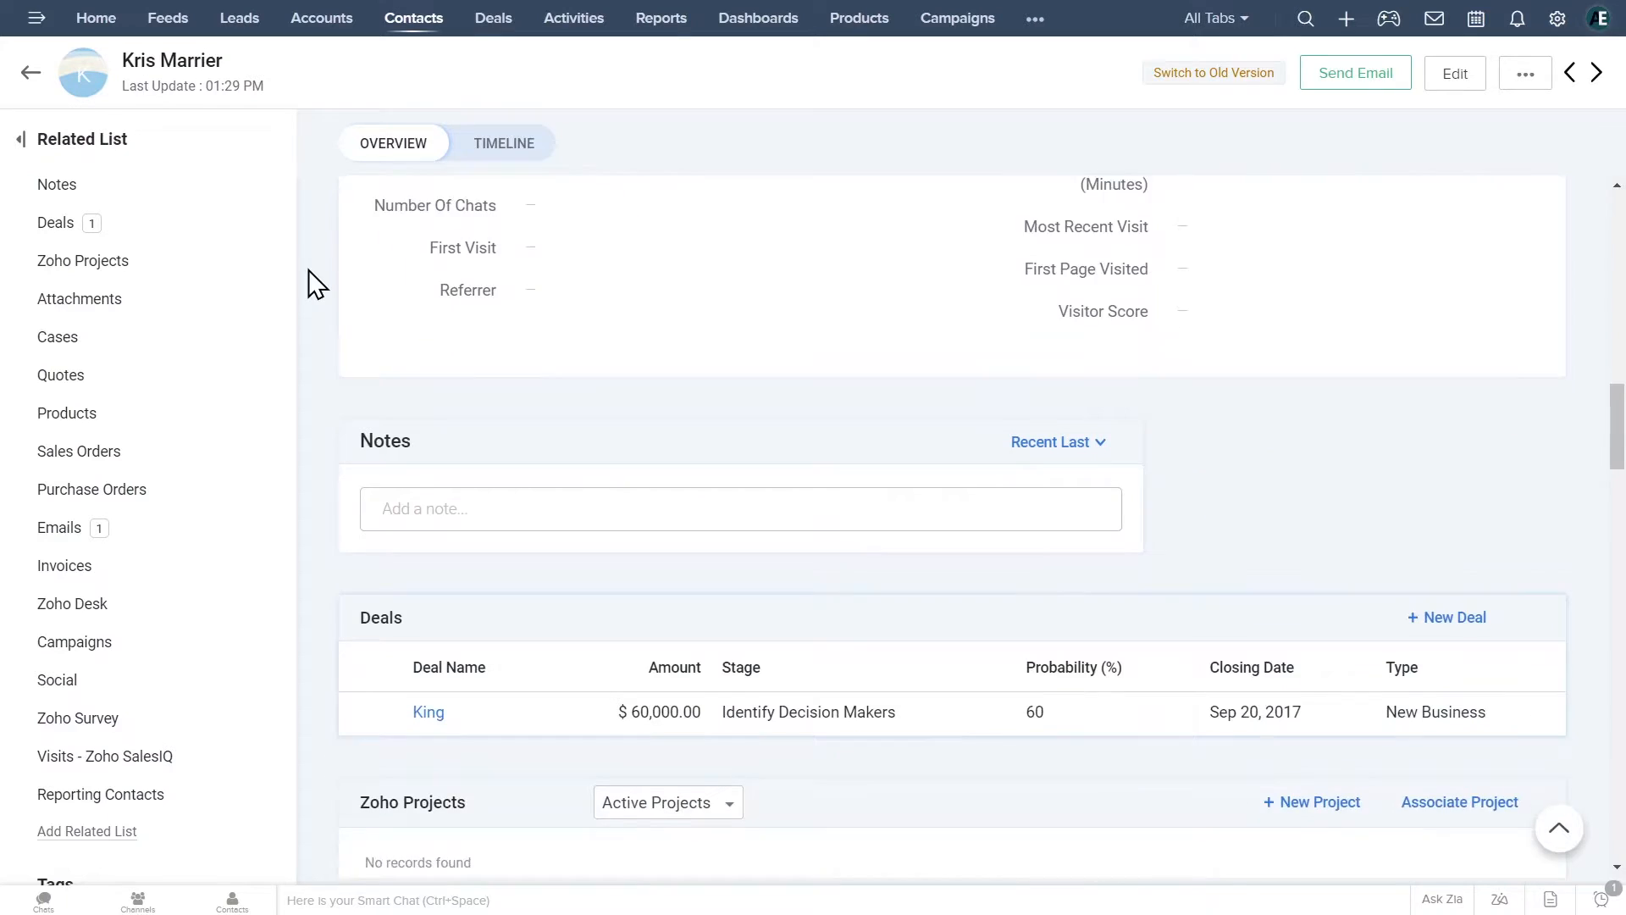
{"action": "scroll", "scroll_direction": "down", "scroll_amount": 3}
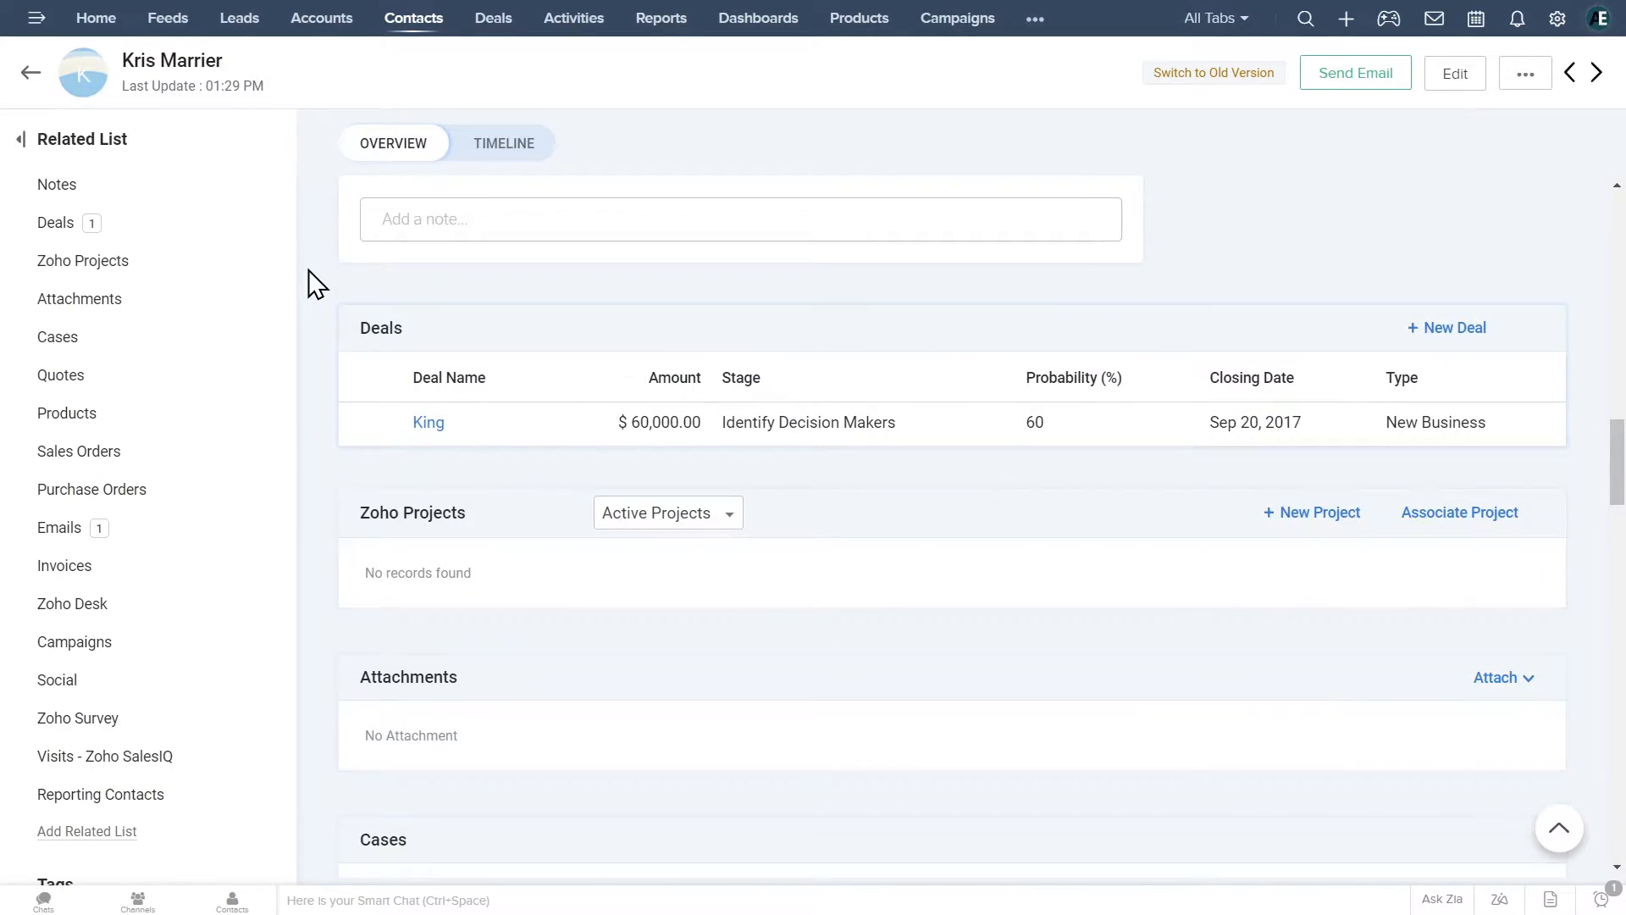
{"action": "scroll", "scroll_direction": "down", "scroll_amount": 3}
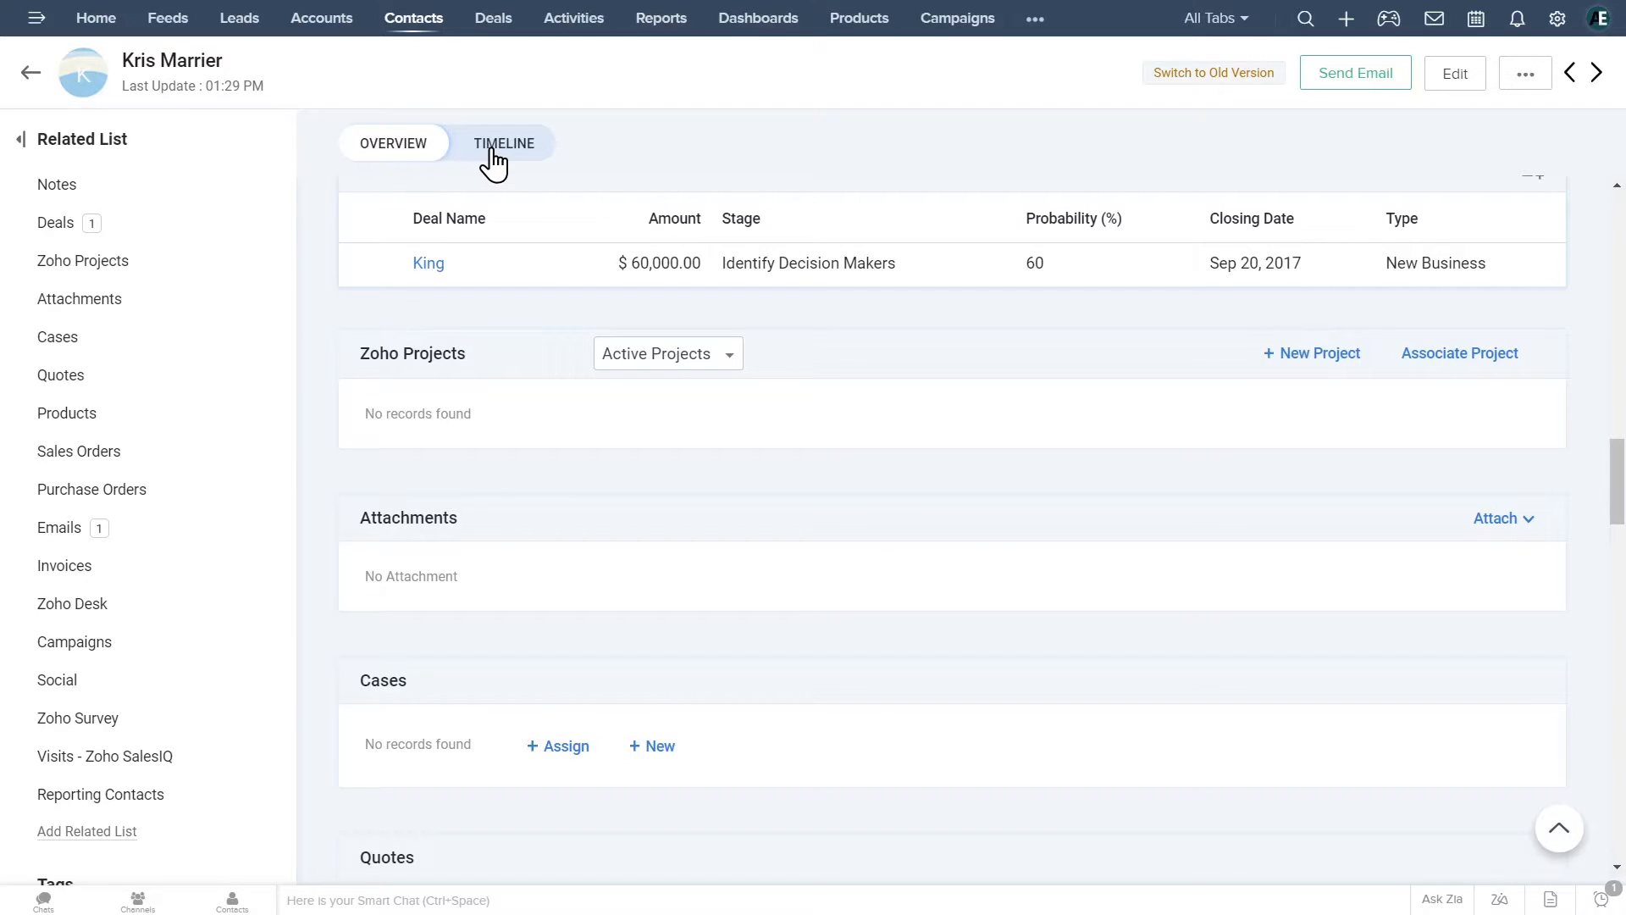
{"action": "left_click", "coordinate": [505, 144]}
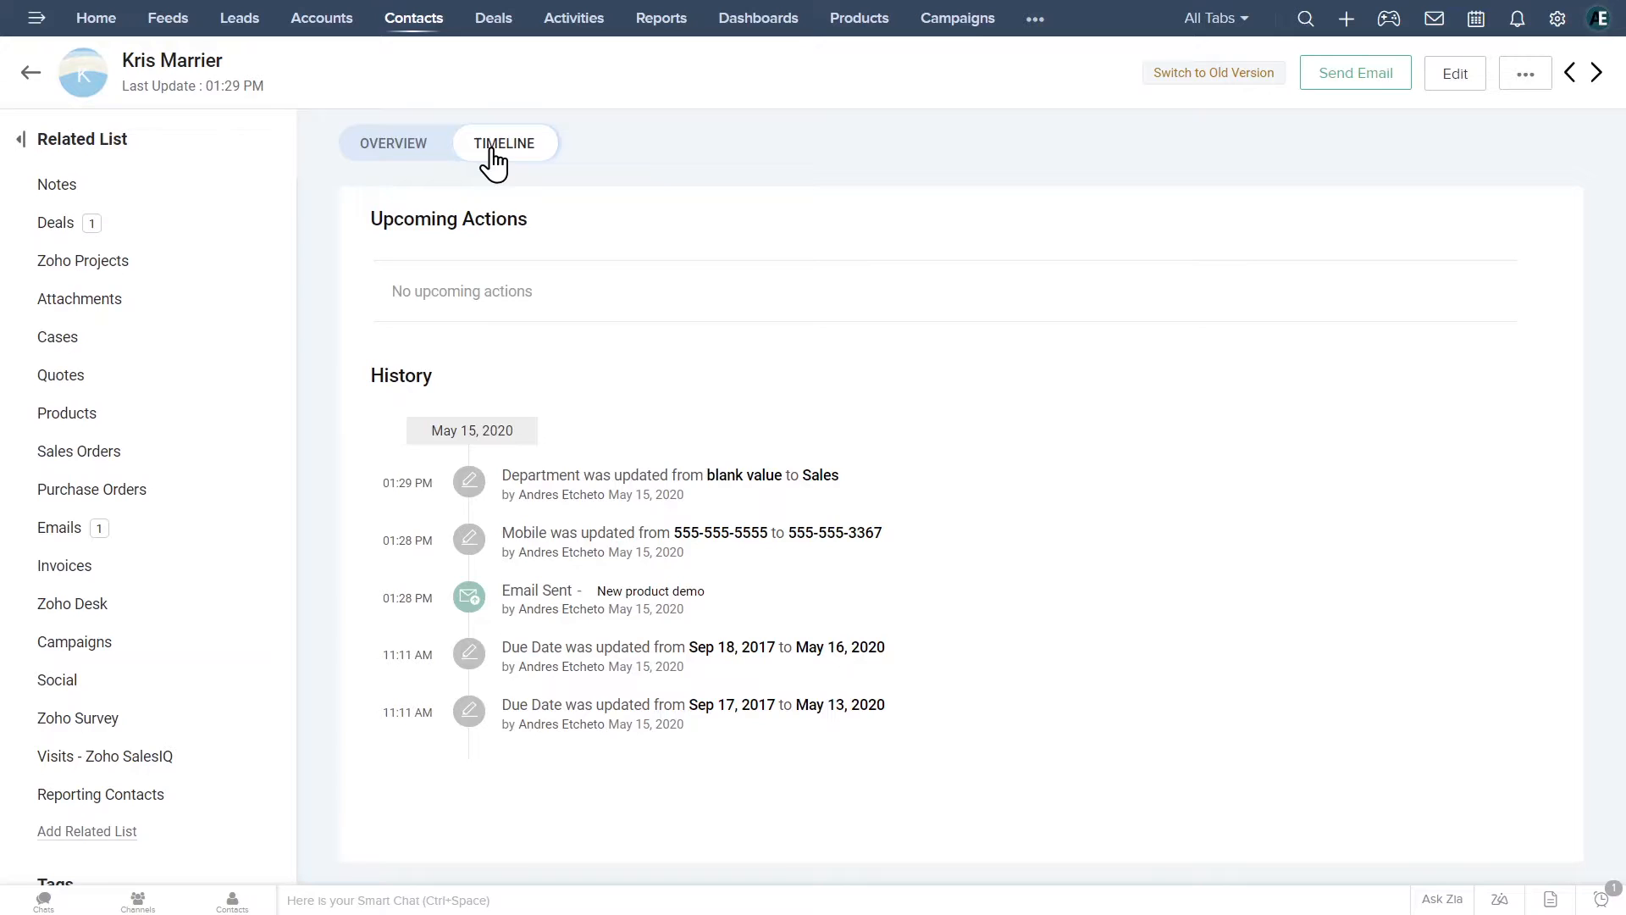
{"action": "mouse_move", "coordinate": [323, 18]}
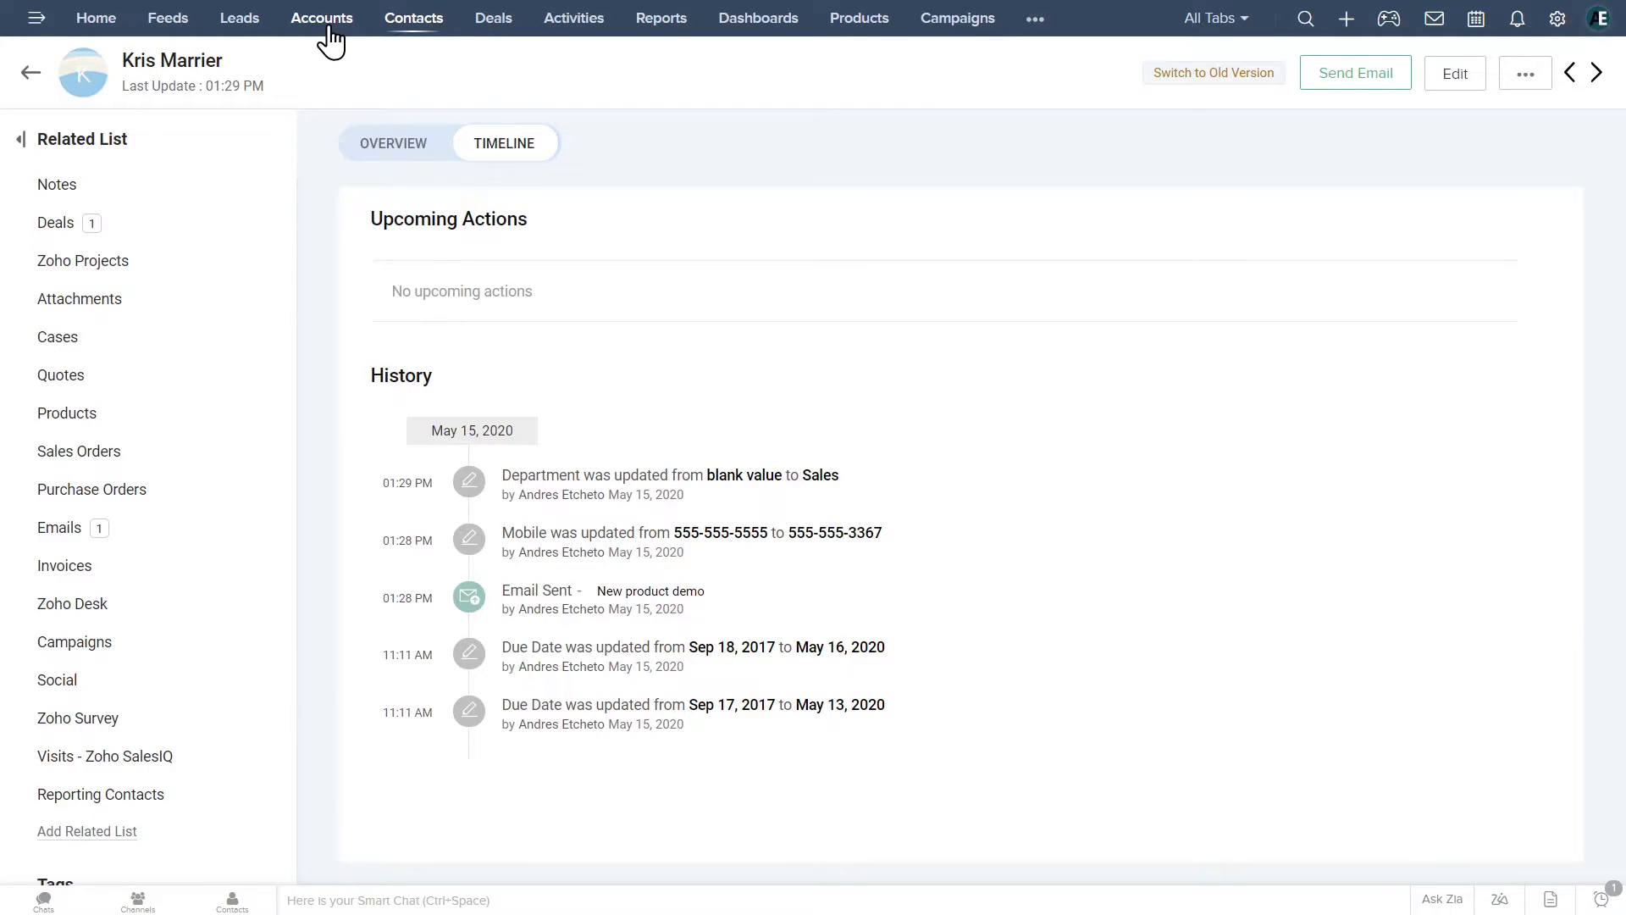
Open the King account record from the Accounts list.
{"action": "left_click", "coordinate": [320, 18]}
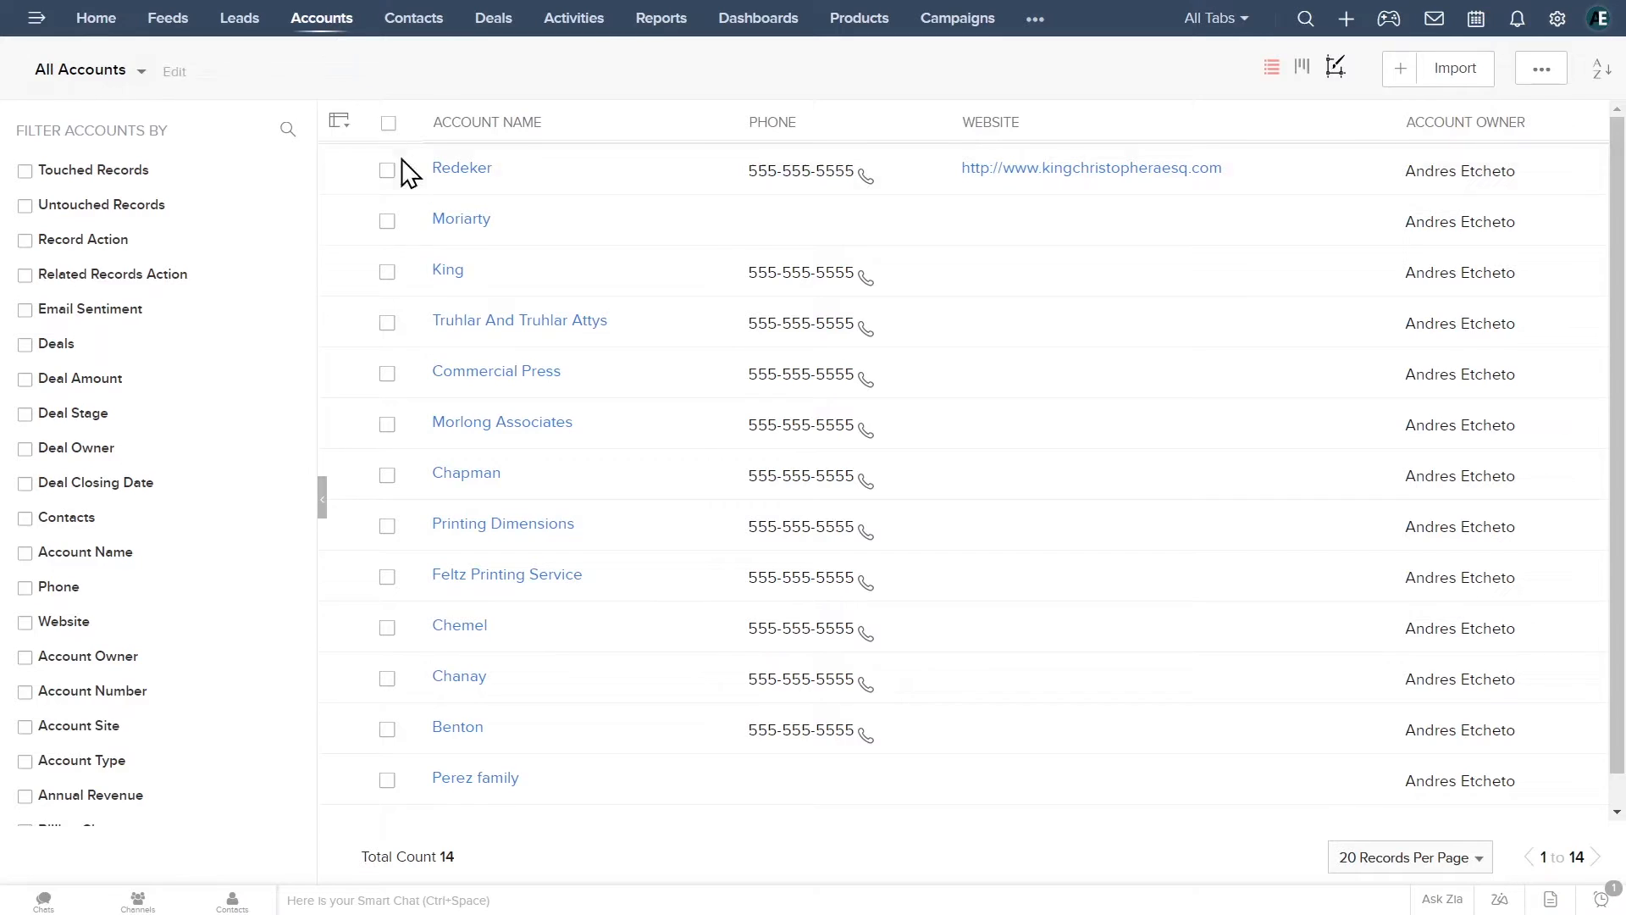
{"action": "mouse_move", "coordinate": [446, 277]}
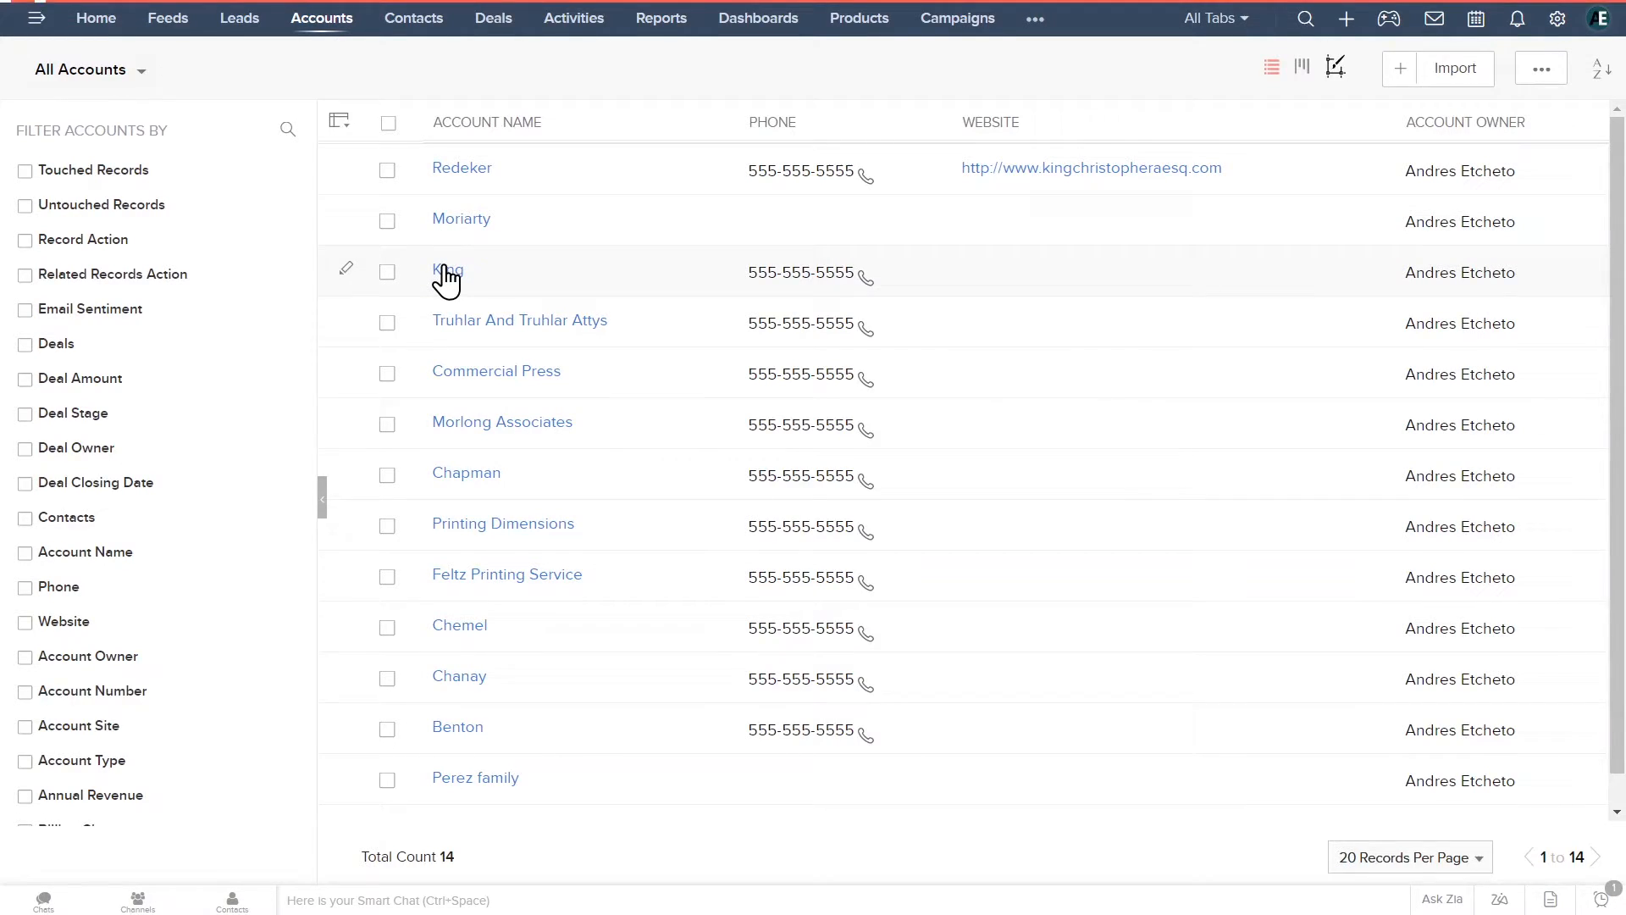
{"action": "left_click", "coordinate": [445, 271]}
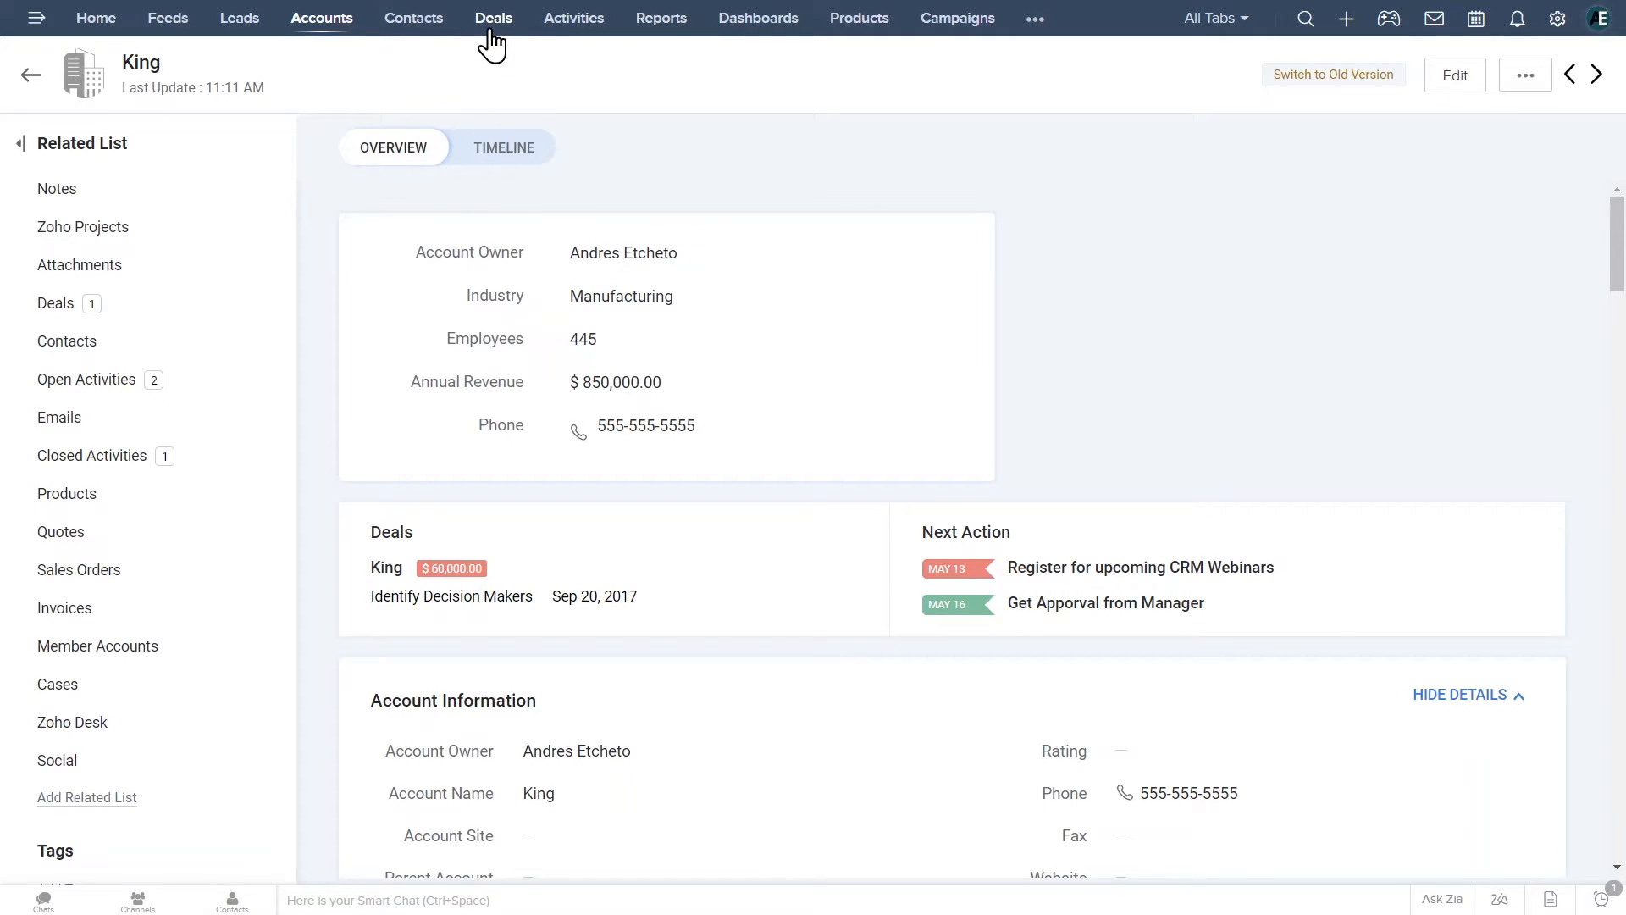
Switch Deals to the Kanban board, filter to My Deals, and open the Chanay deal.
{"action": "left_click", "coordinate": [494, 18]}
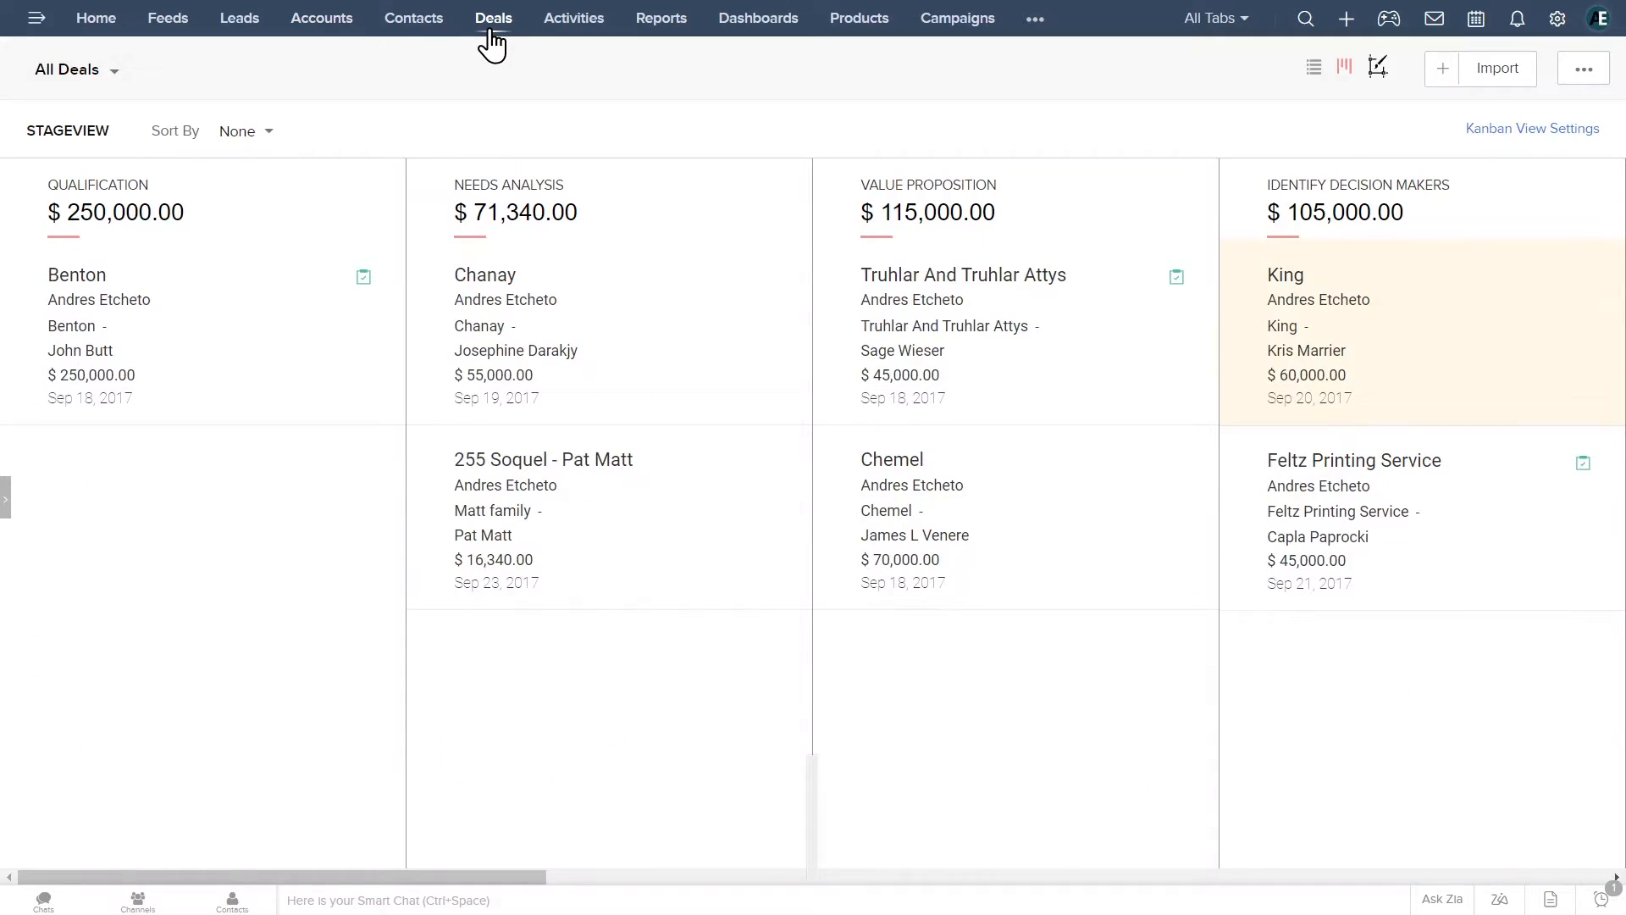
{"action": "left_click", "coordinate": [494, 18]}
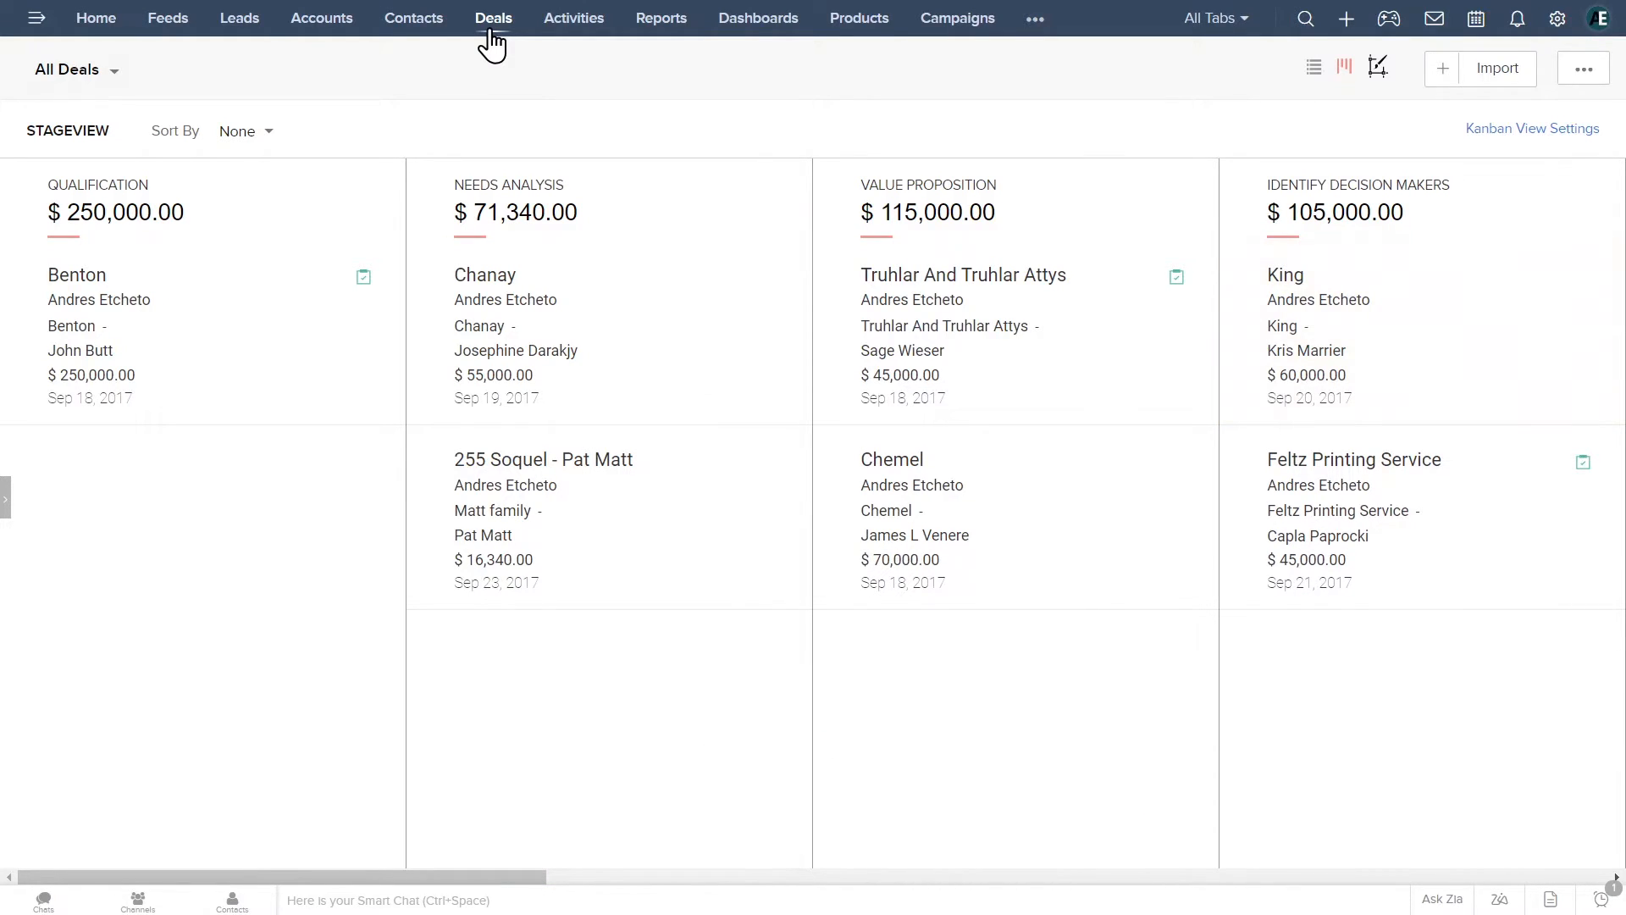
{"action": "mouse_move", "coordinate": [441, 211]}
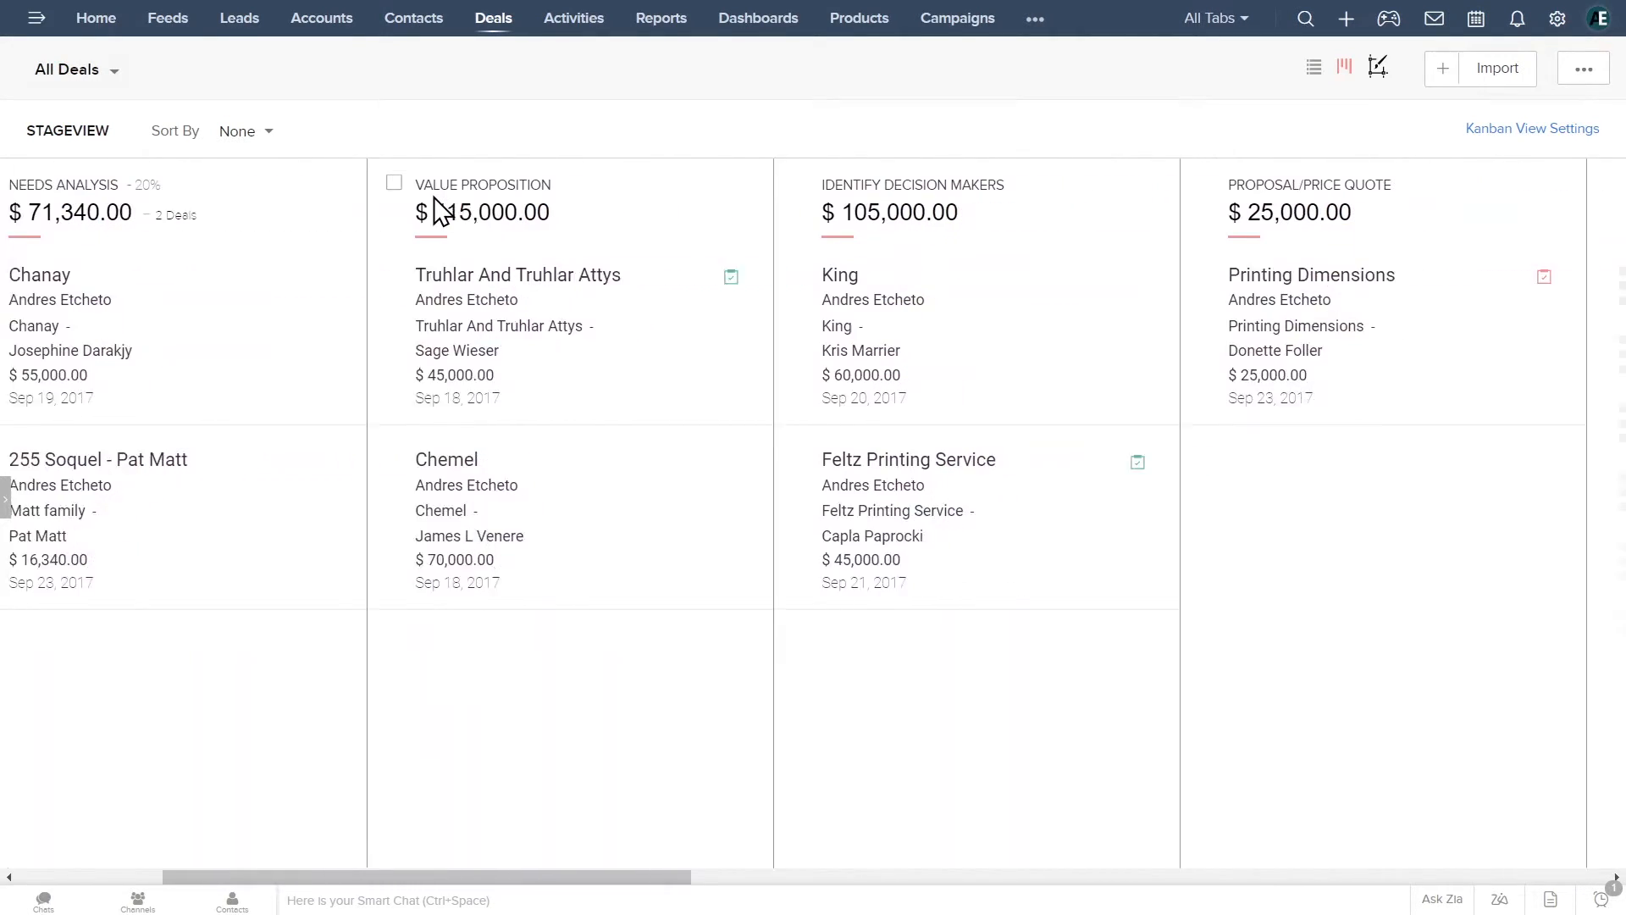
{"action": "scroll", "scroll_direction": "left", "scroll_amount": 3}
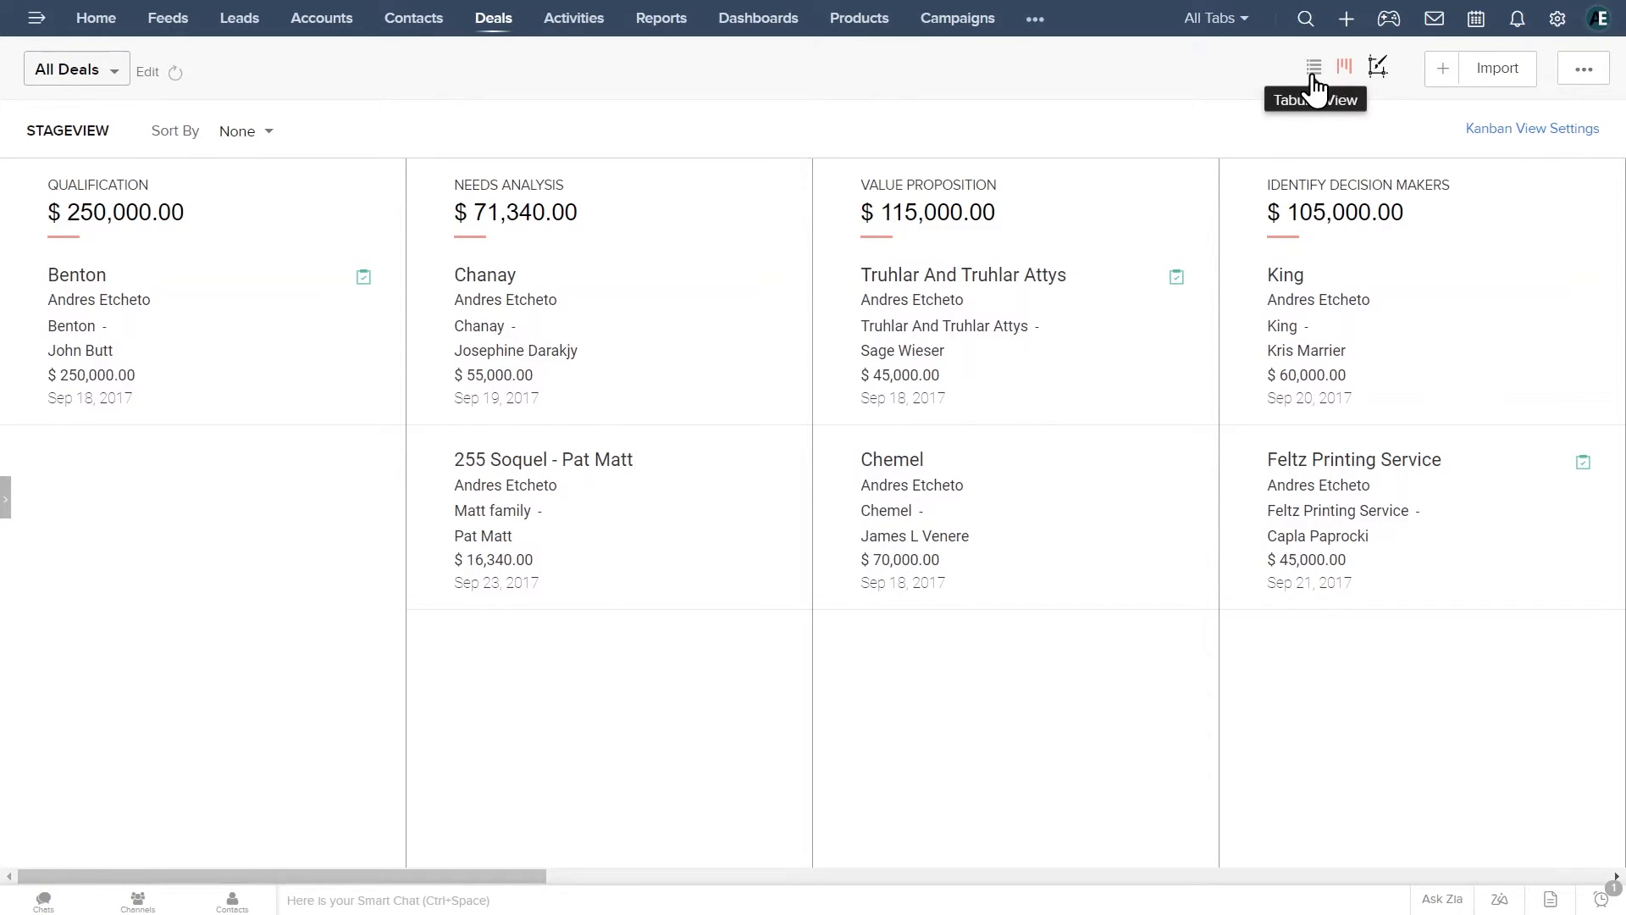
{"action": "left_click", "coordinate": [1313, 66]}
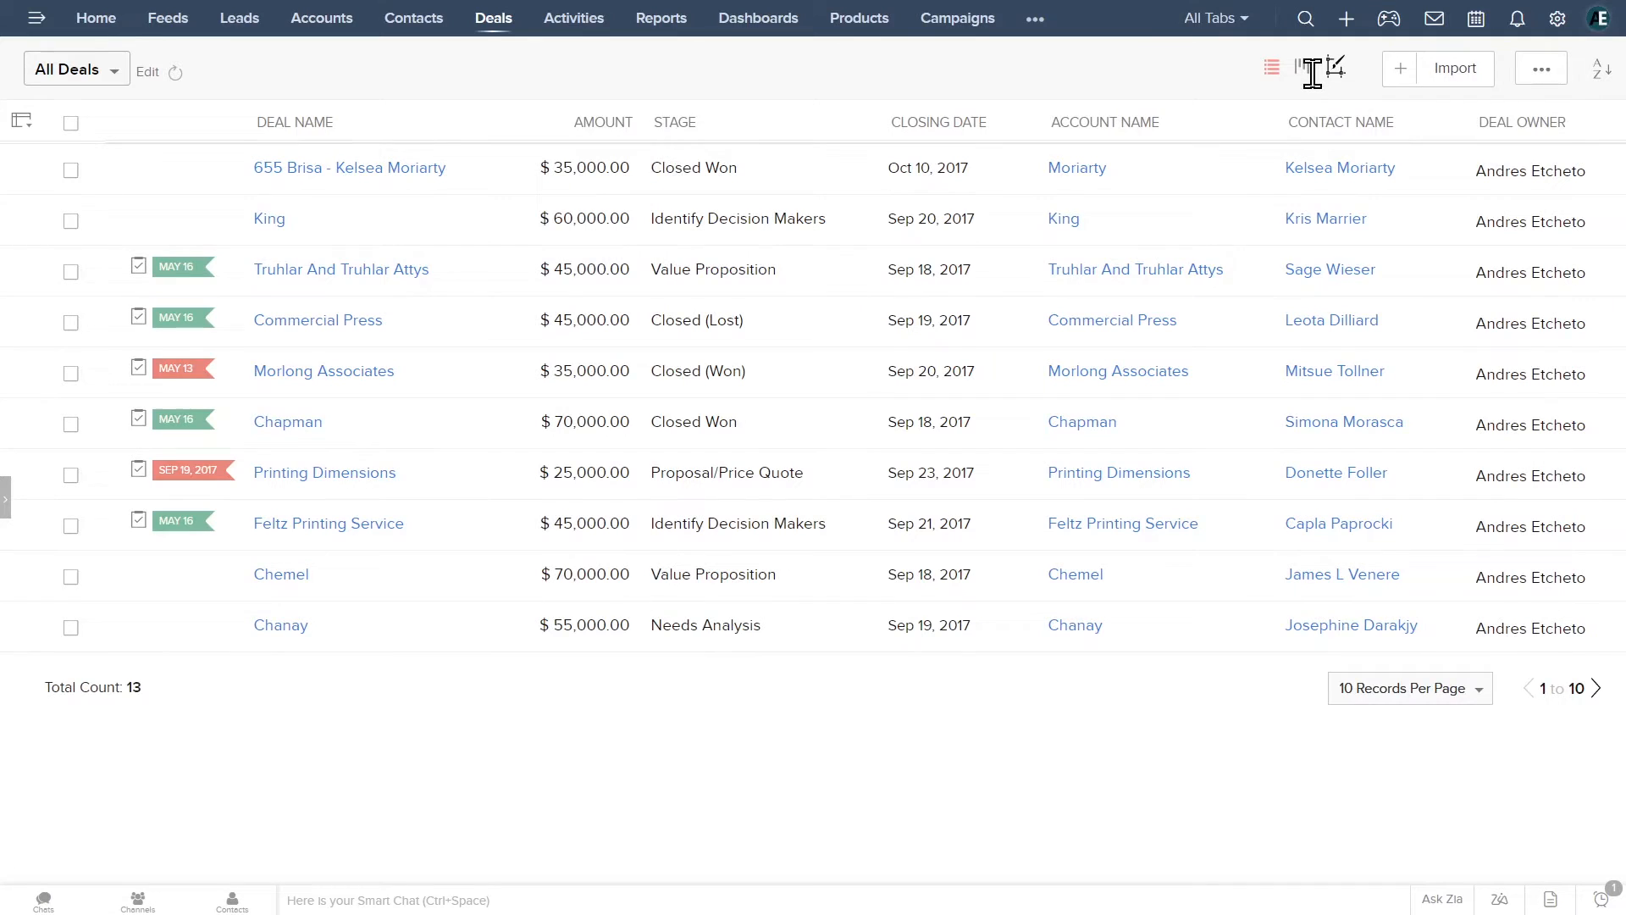
{"action": "mouse_move", "coordinate": [1311, 66]}
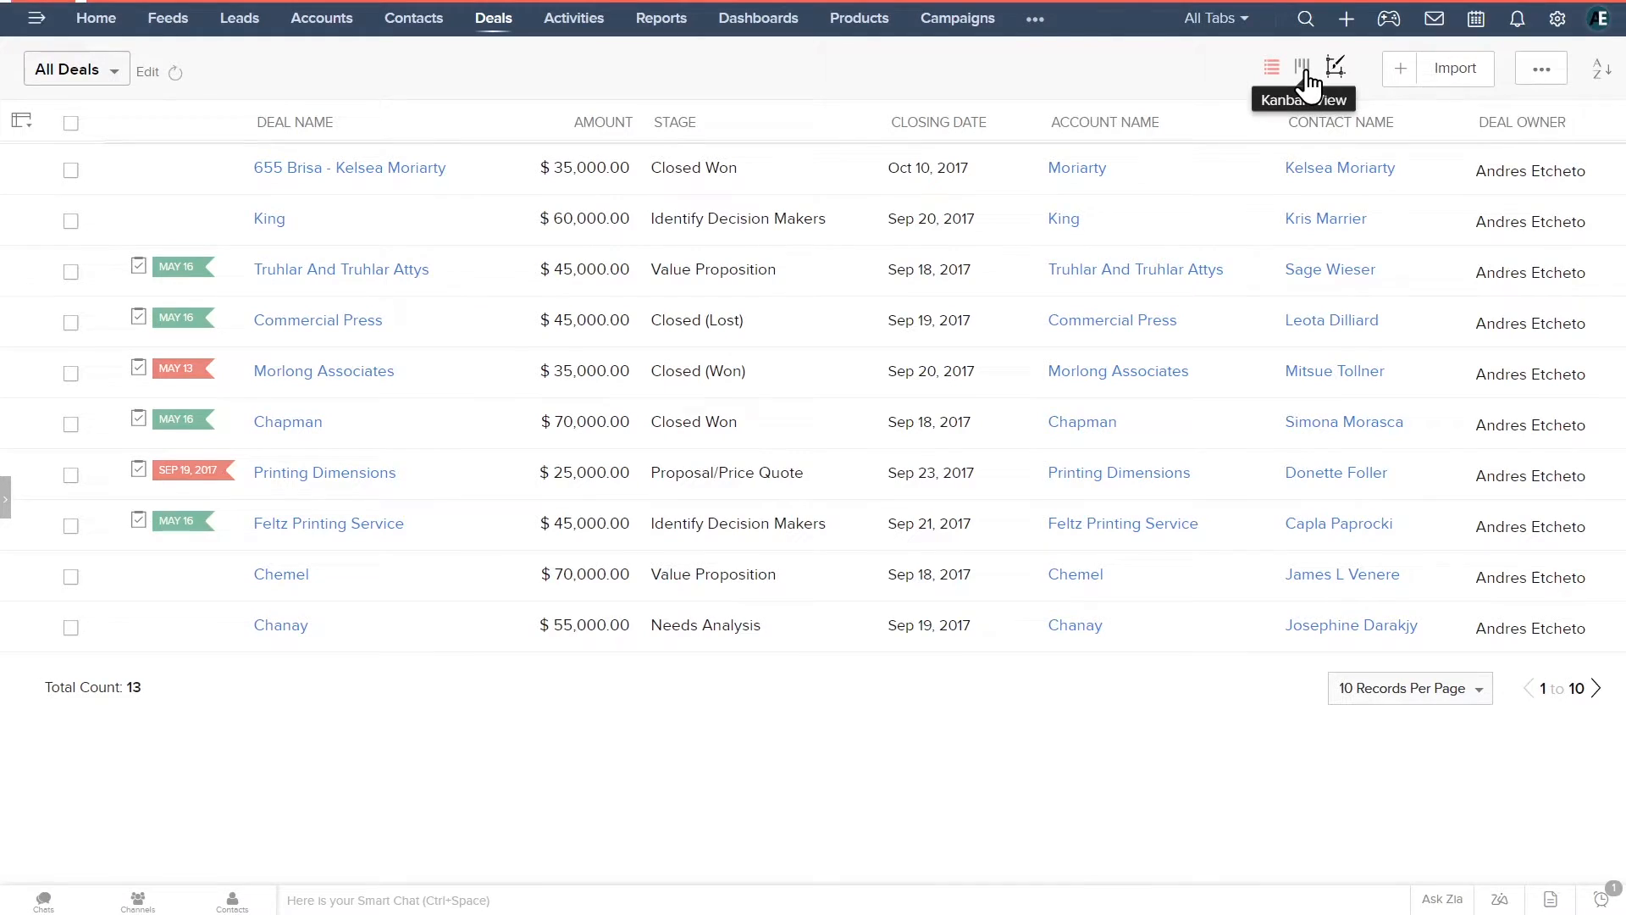
{"action": "left_click", "coordinate": [1312, 66]}
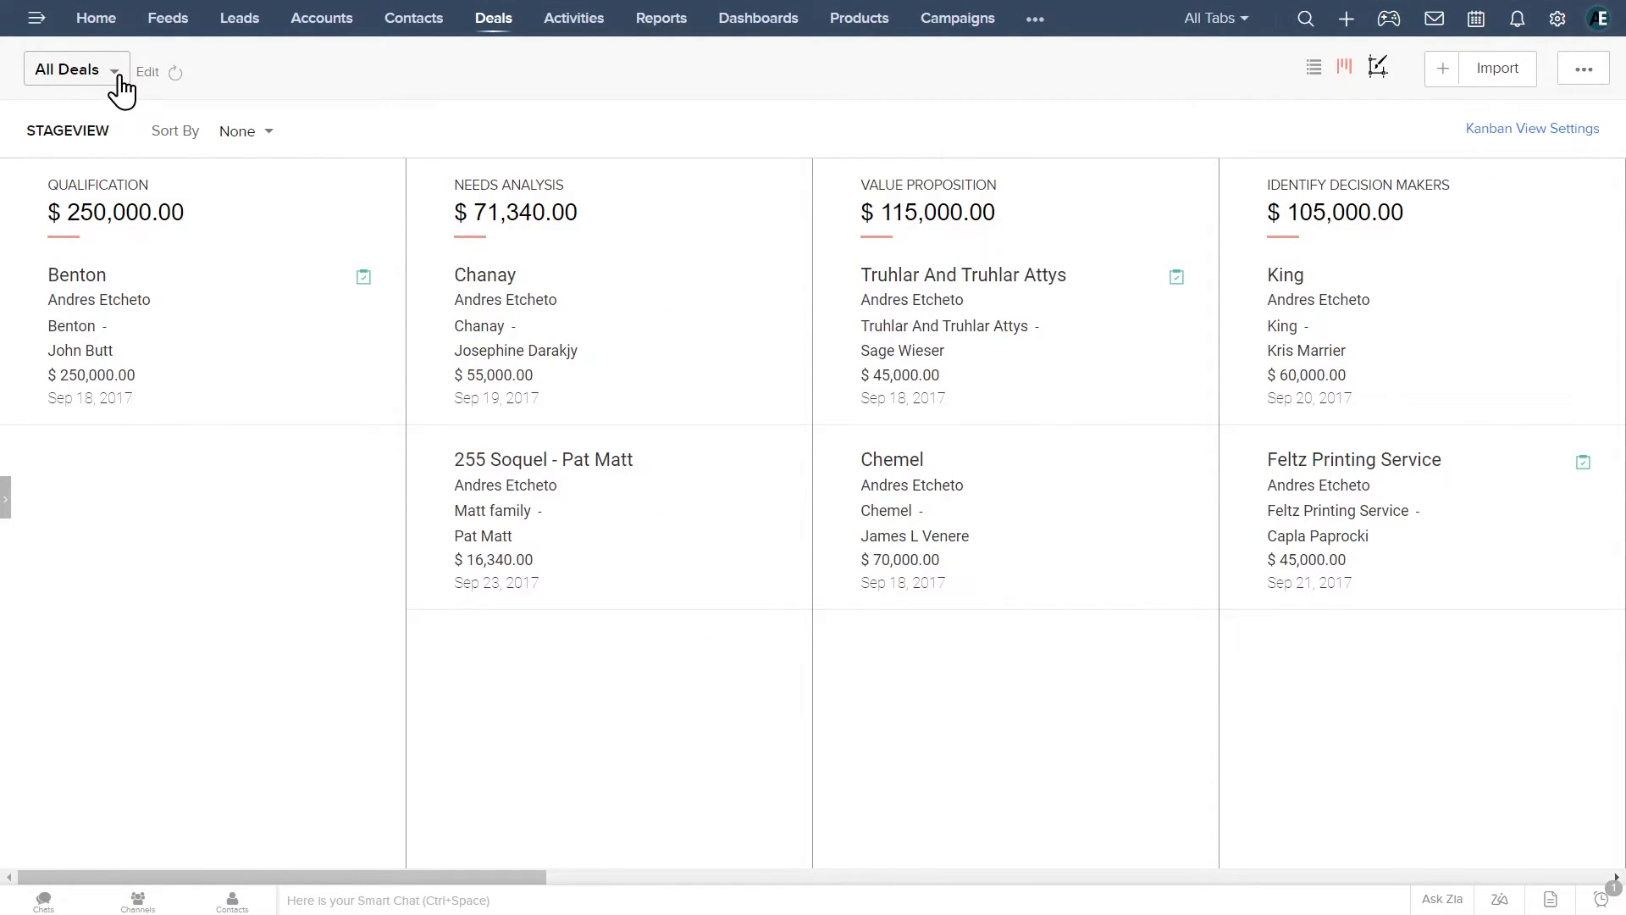
{"action": "left_click", "coordinate": [74, 68]}
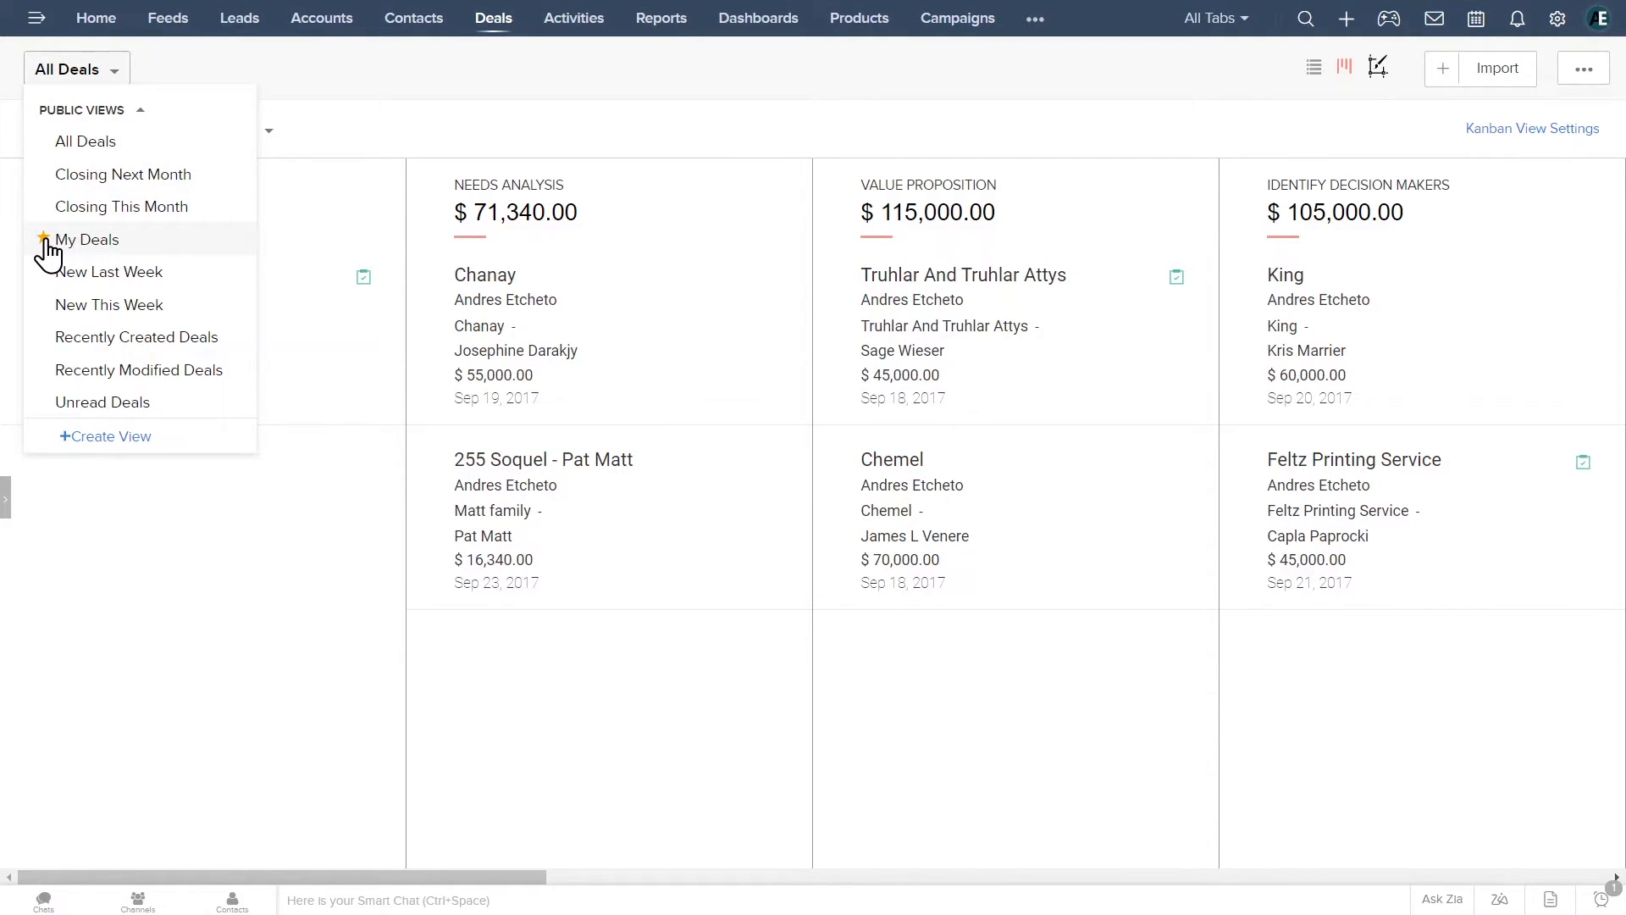
{"action": "left_click", "coordinate": [88, 239]}
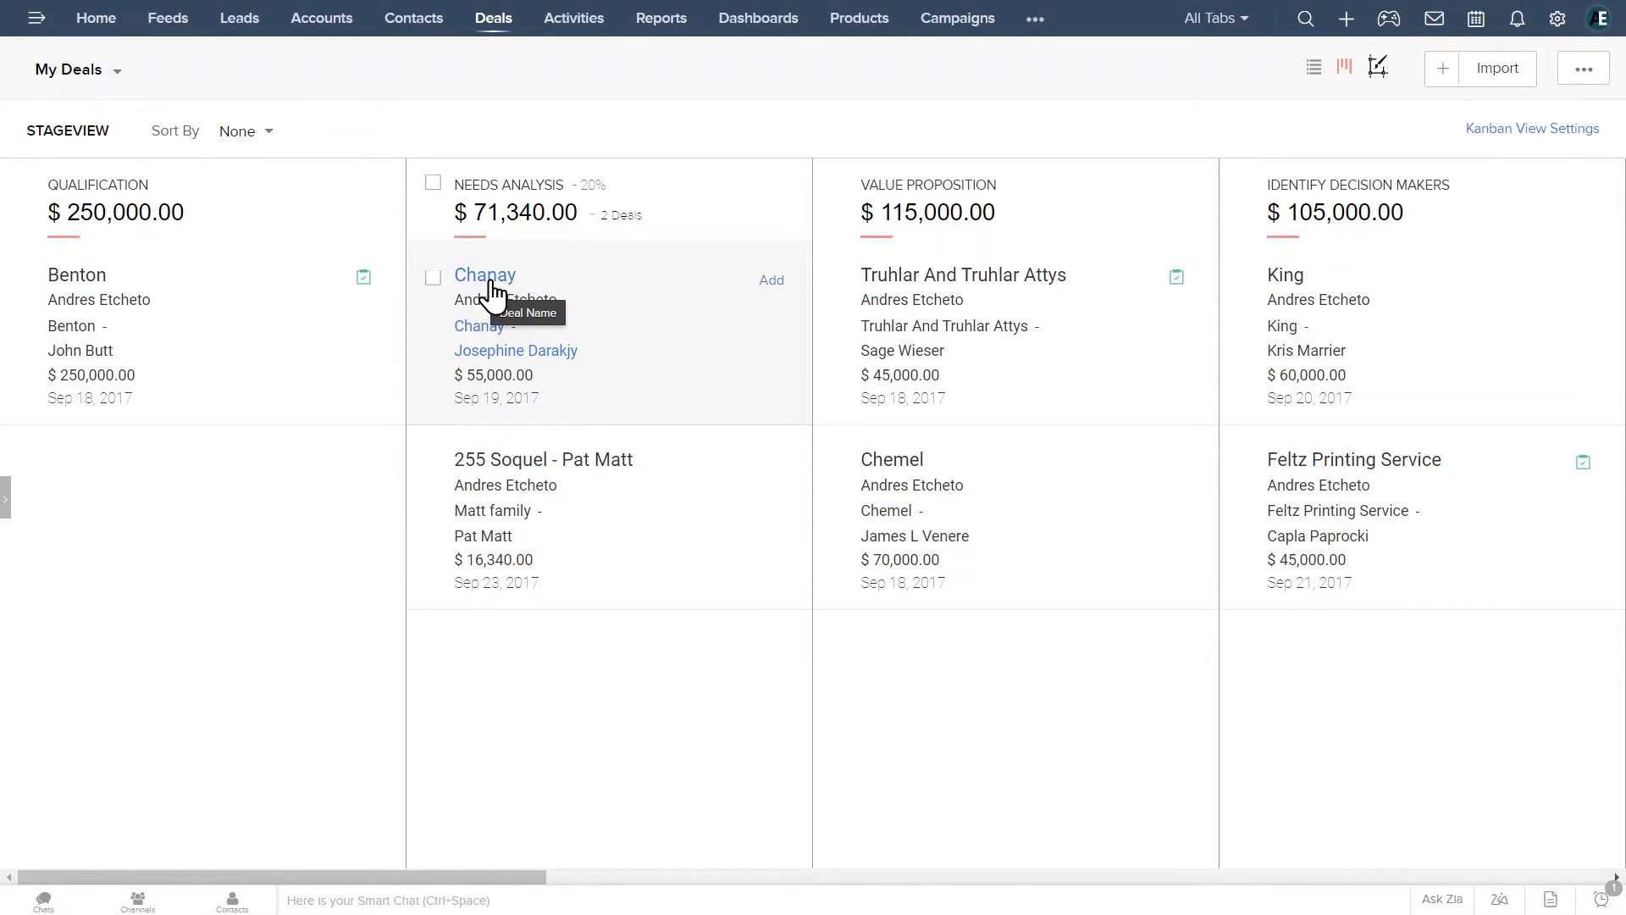
{"action": "left_click", "coordinate": [484, 275]}
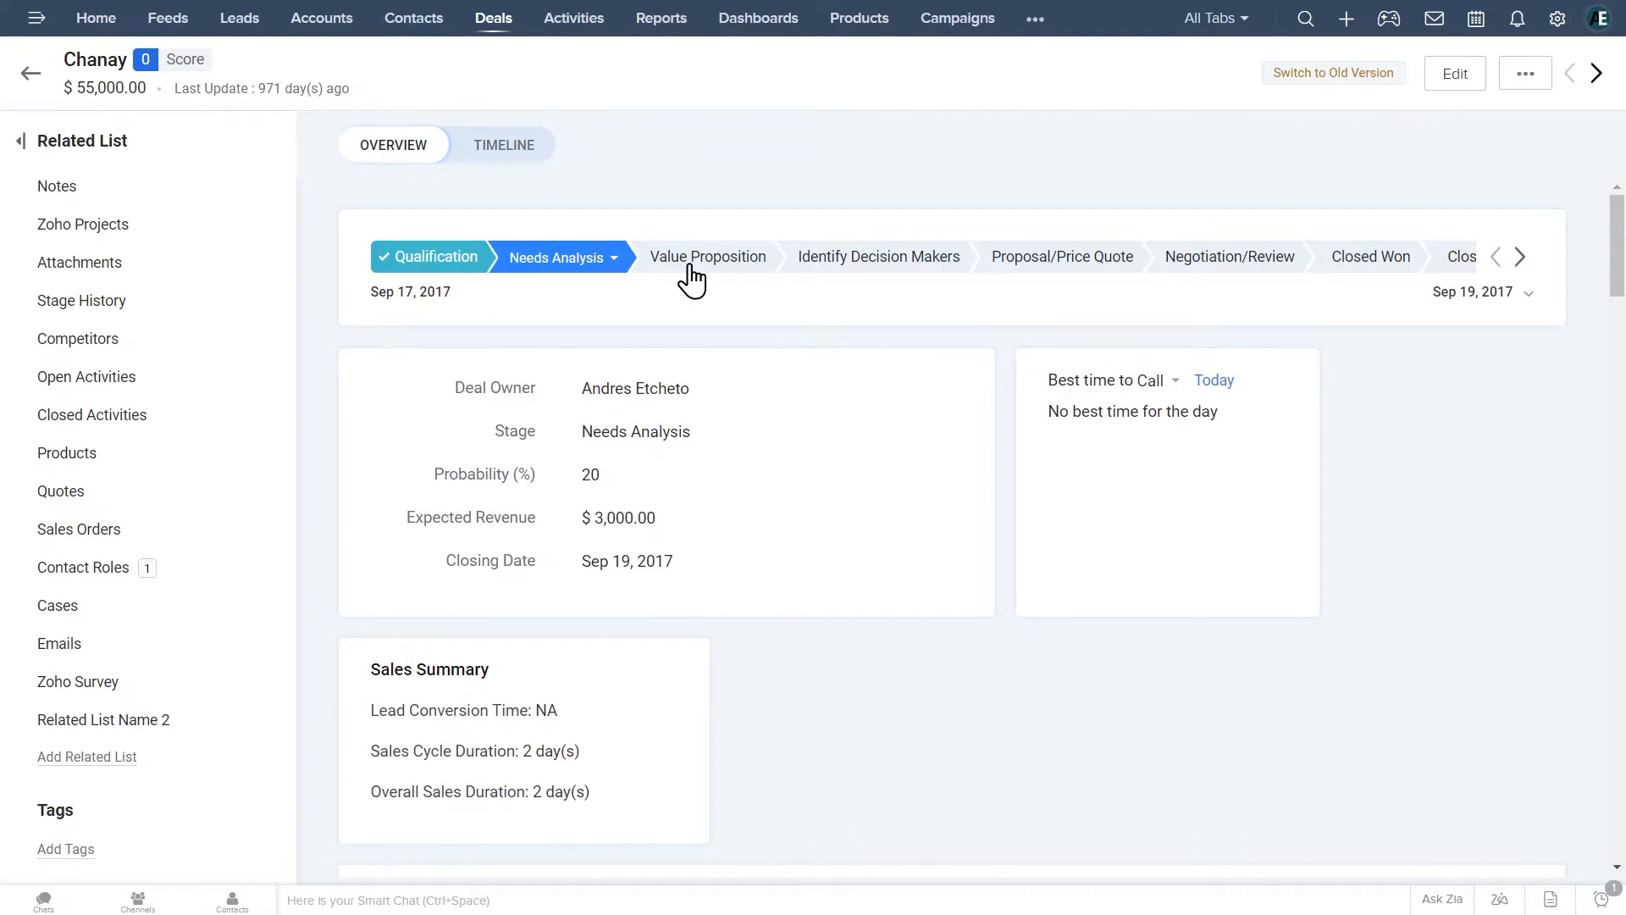
Move the Chanay deal to Value Proposition (40%) and set Next Step to 'Call'.
{"action": "left_click", "coordinate": [707, 256]}
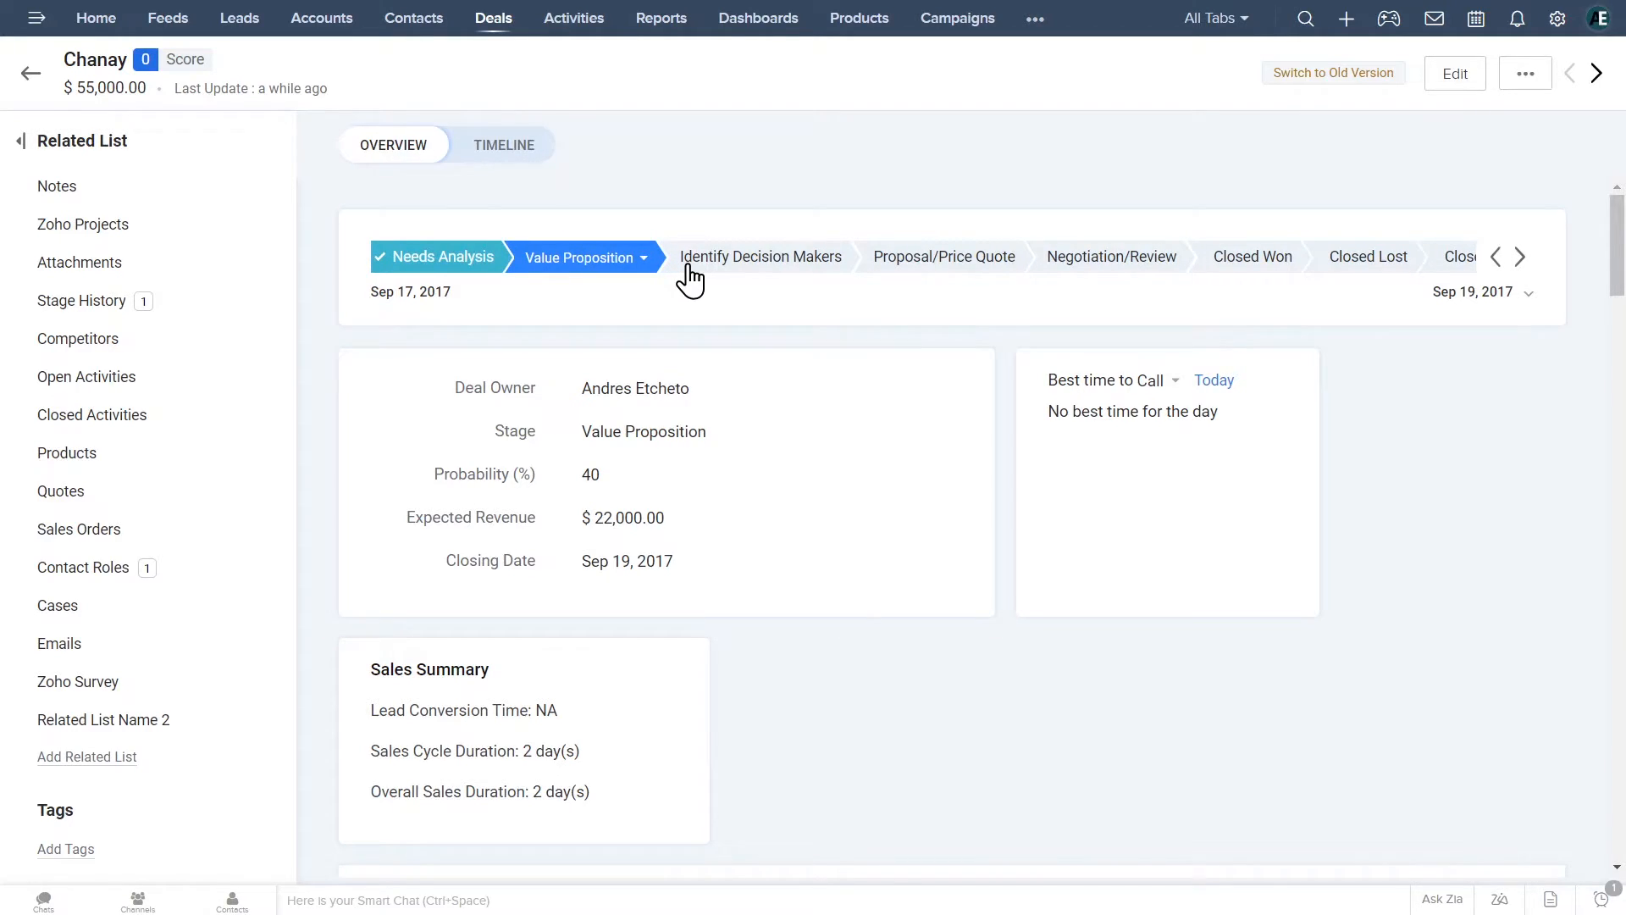
{"action": "scroll", "scroll_direction": "down", "scroll_amount": 3}
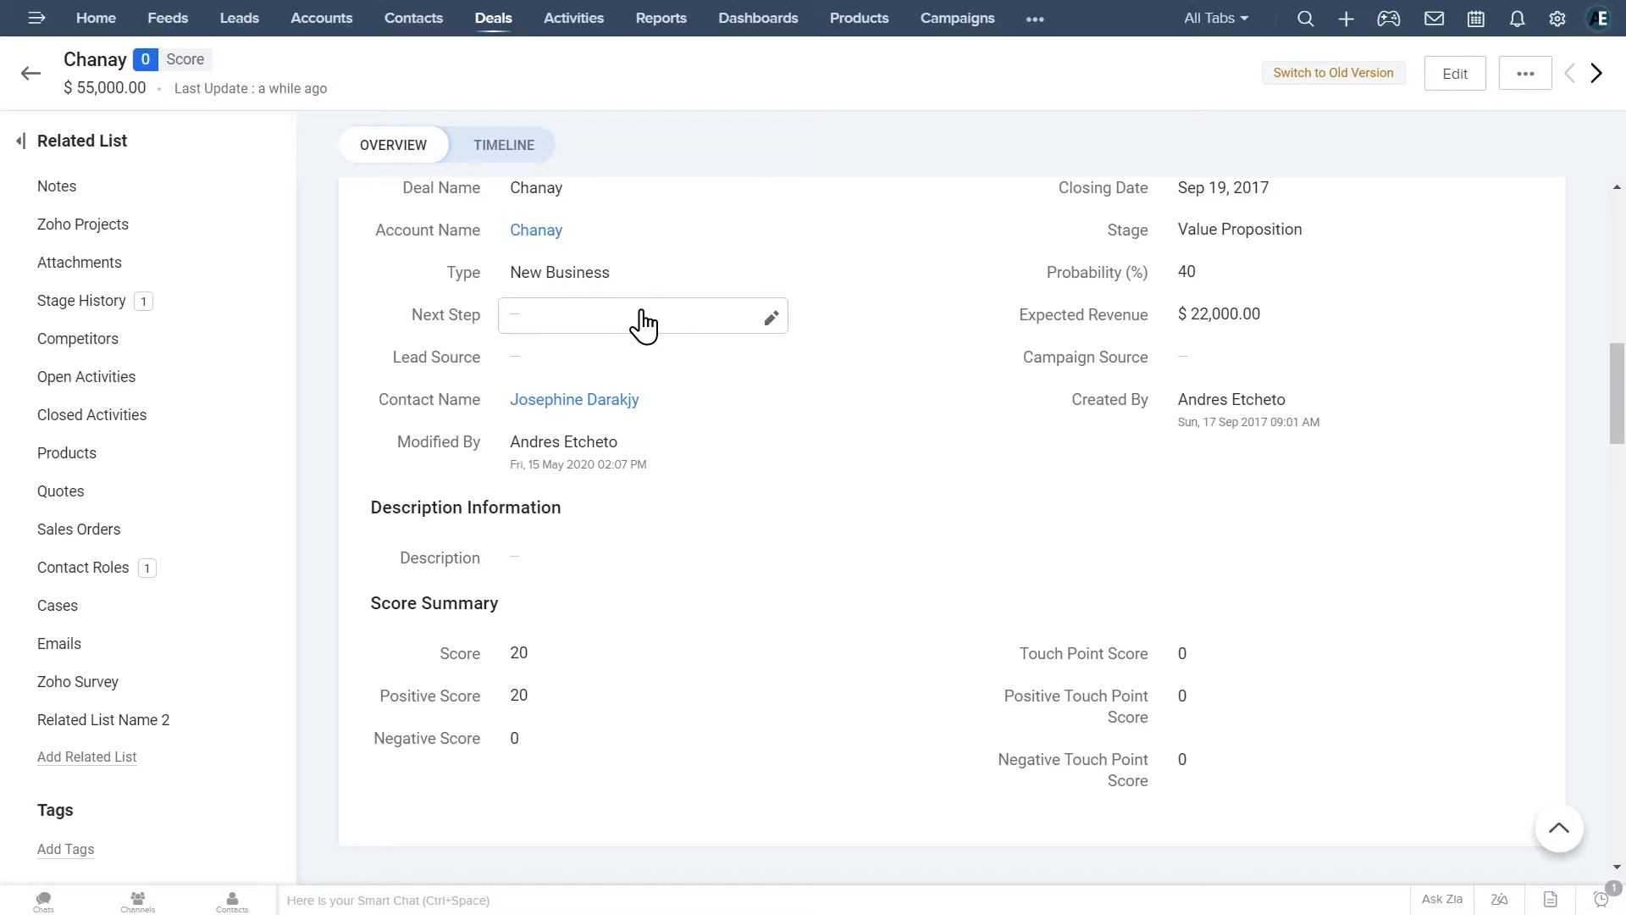
{"action": "type", "text": "Call"}
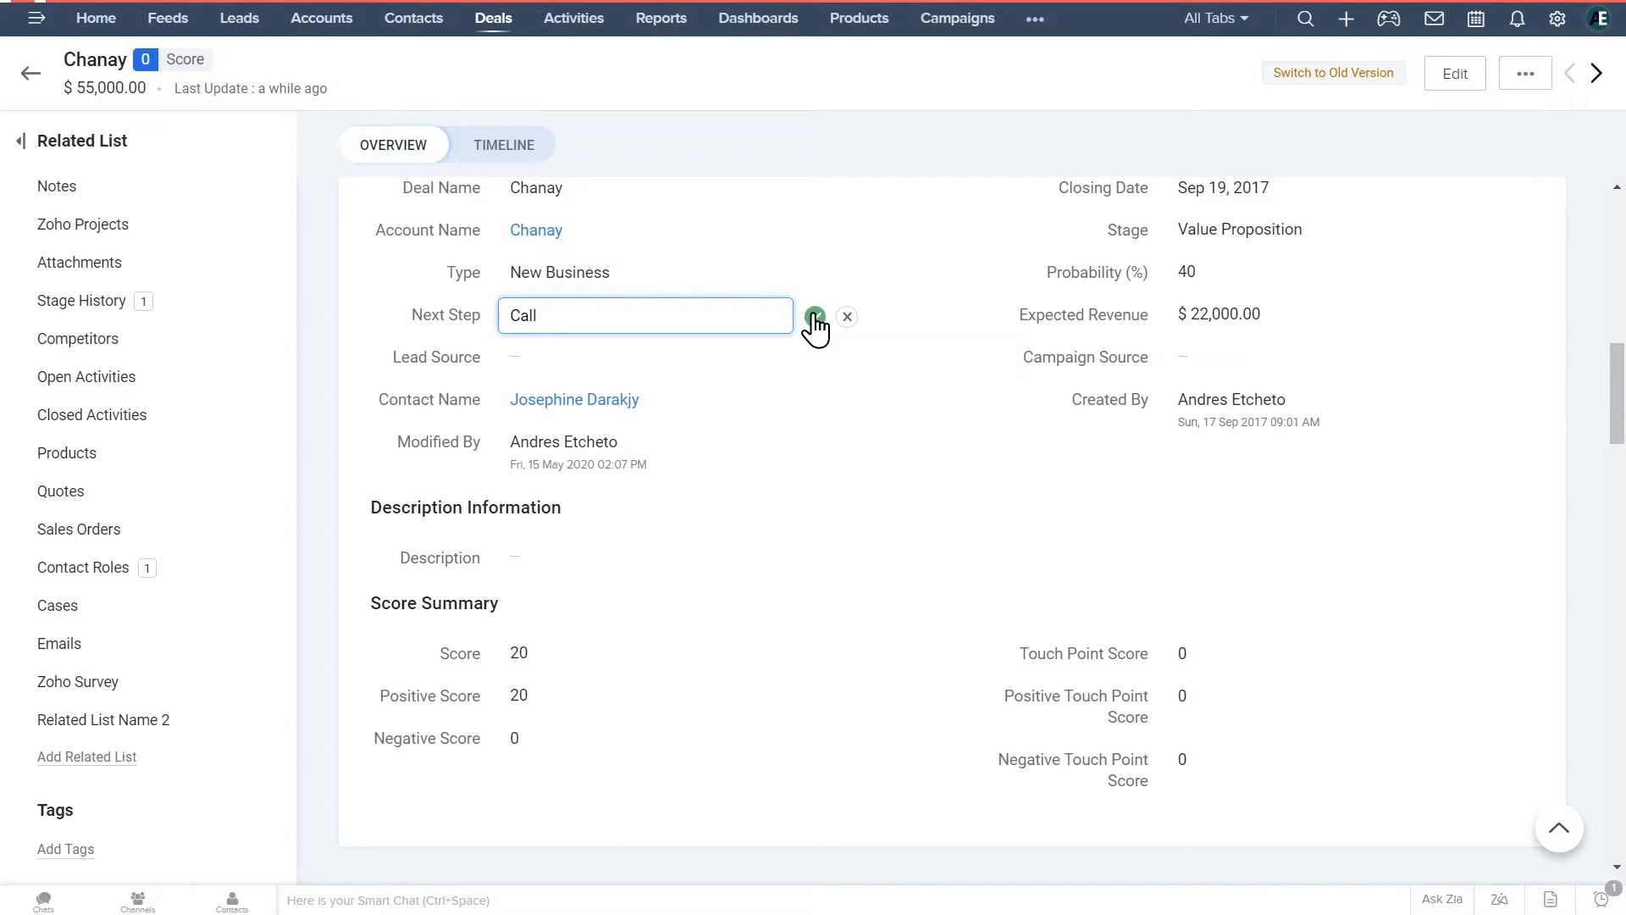
{"action": "scroll", "scroll_direction": "down", "scroll_amount": 3}
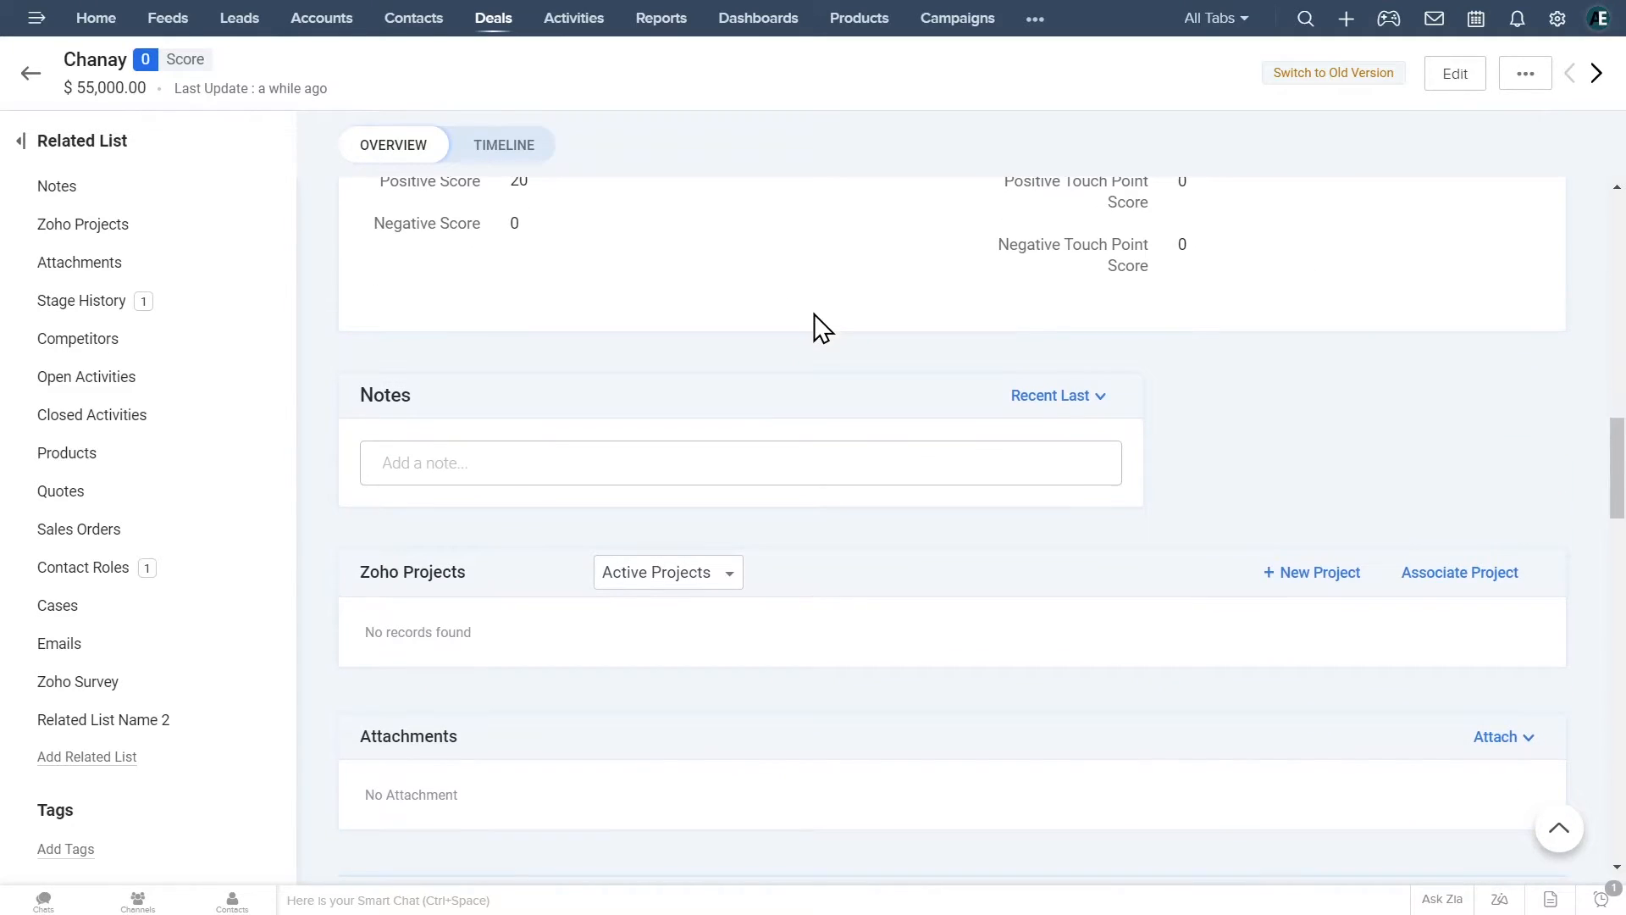
Add and save a 'Presentation ready' note on the Chanay deal.
{"action": "left_click", "coordinate": [739, 462]}
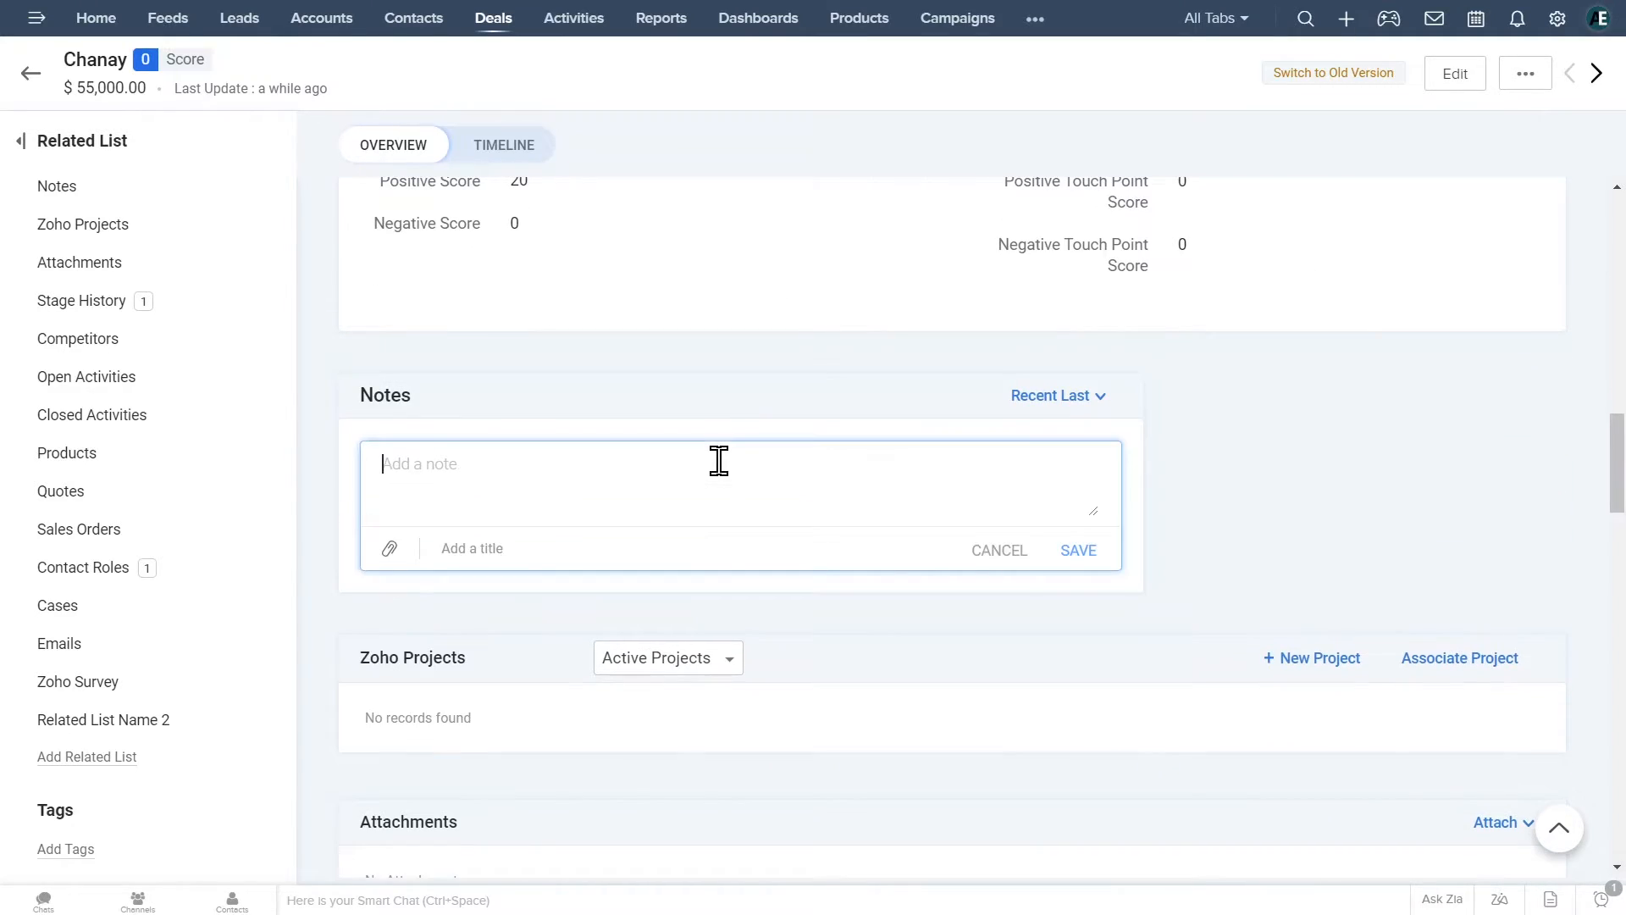
{"action": "type", "text": "Presentation ready"}
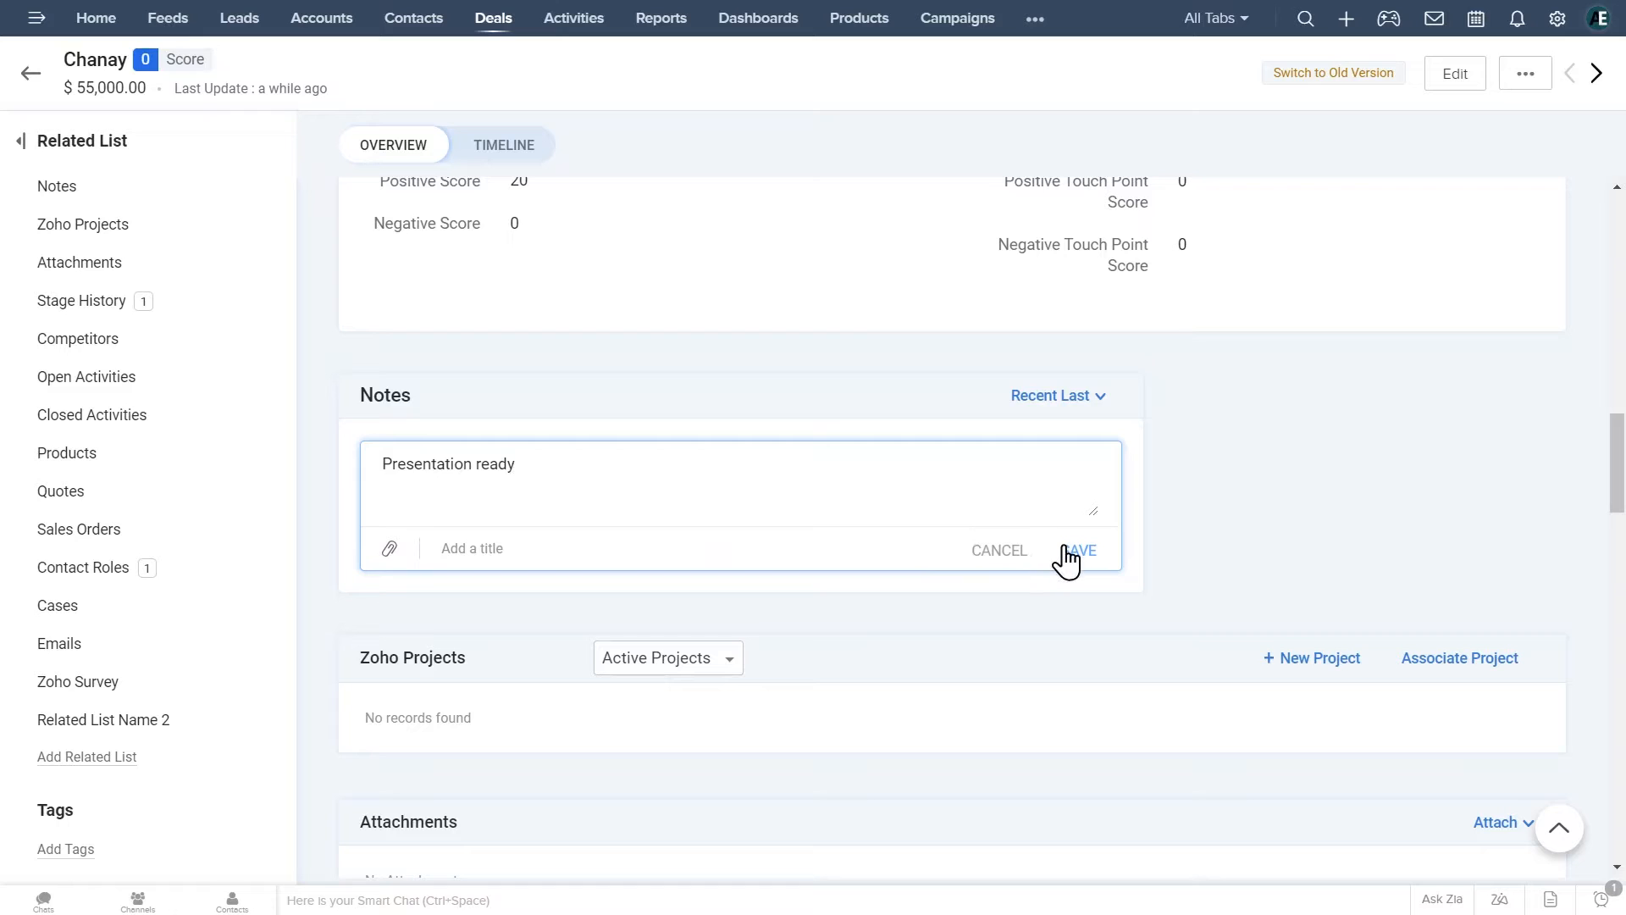
{"action": "left_click", "coordinate": [1078, 549]}
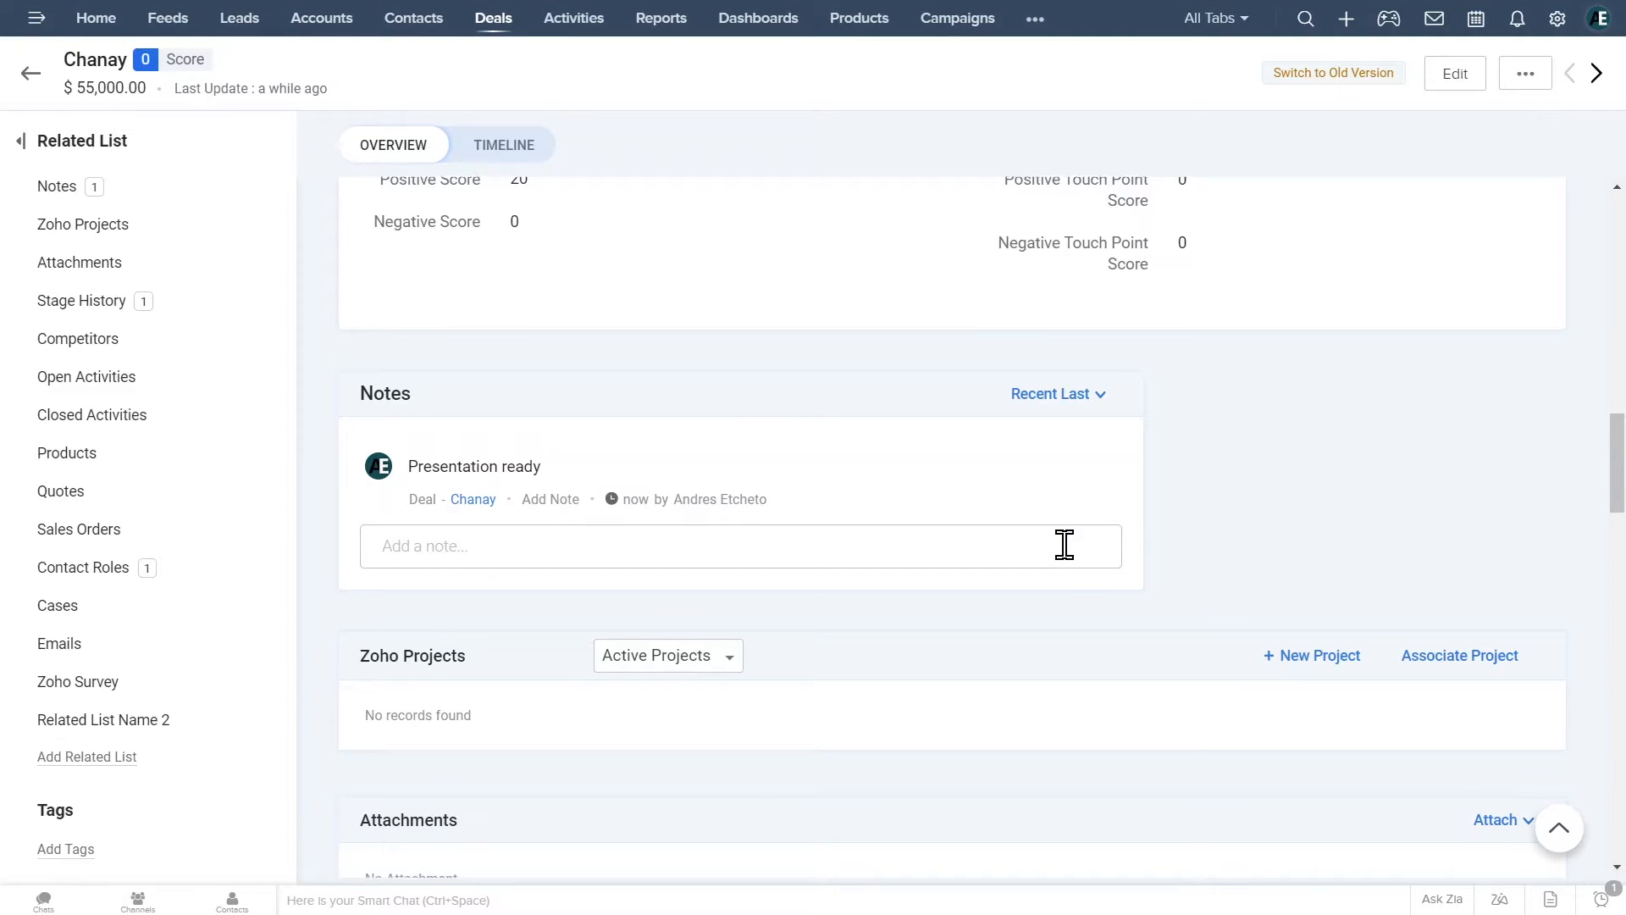
Scroll the related lists and view the deal's Timeline of changes.
{"action": "scroll", "scroll_direction": "down", "scroll_amount": 3}
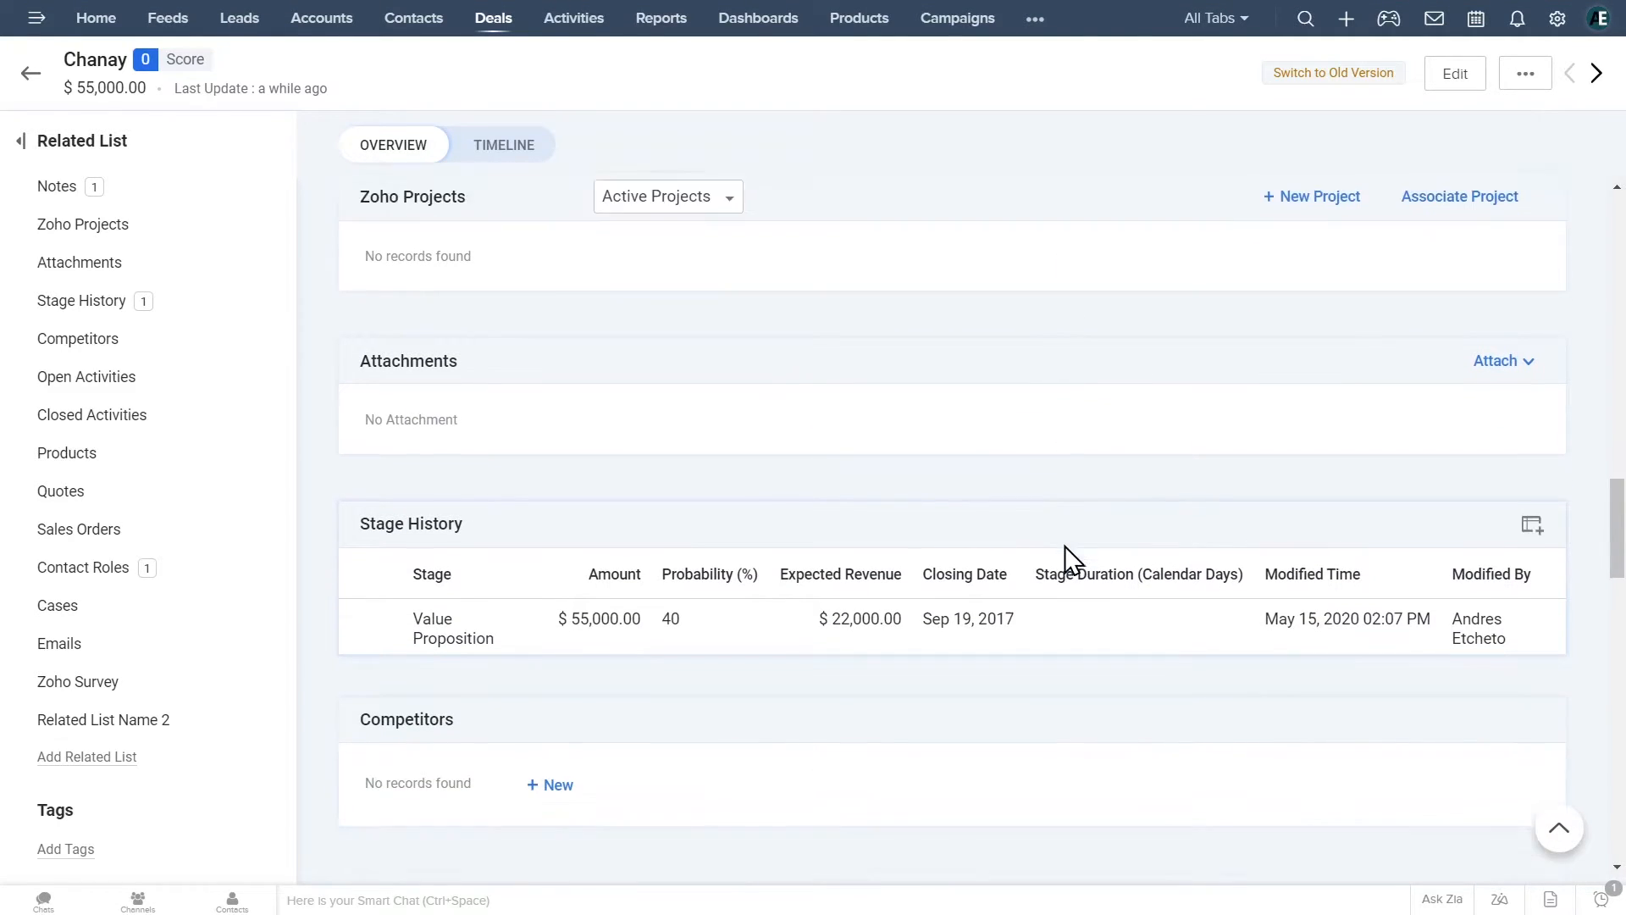
{"action": "scroll", "scroll_direction": "down", "scroll_amount": 3}
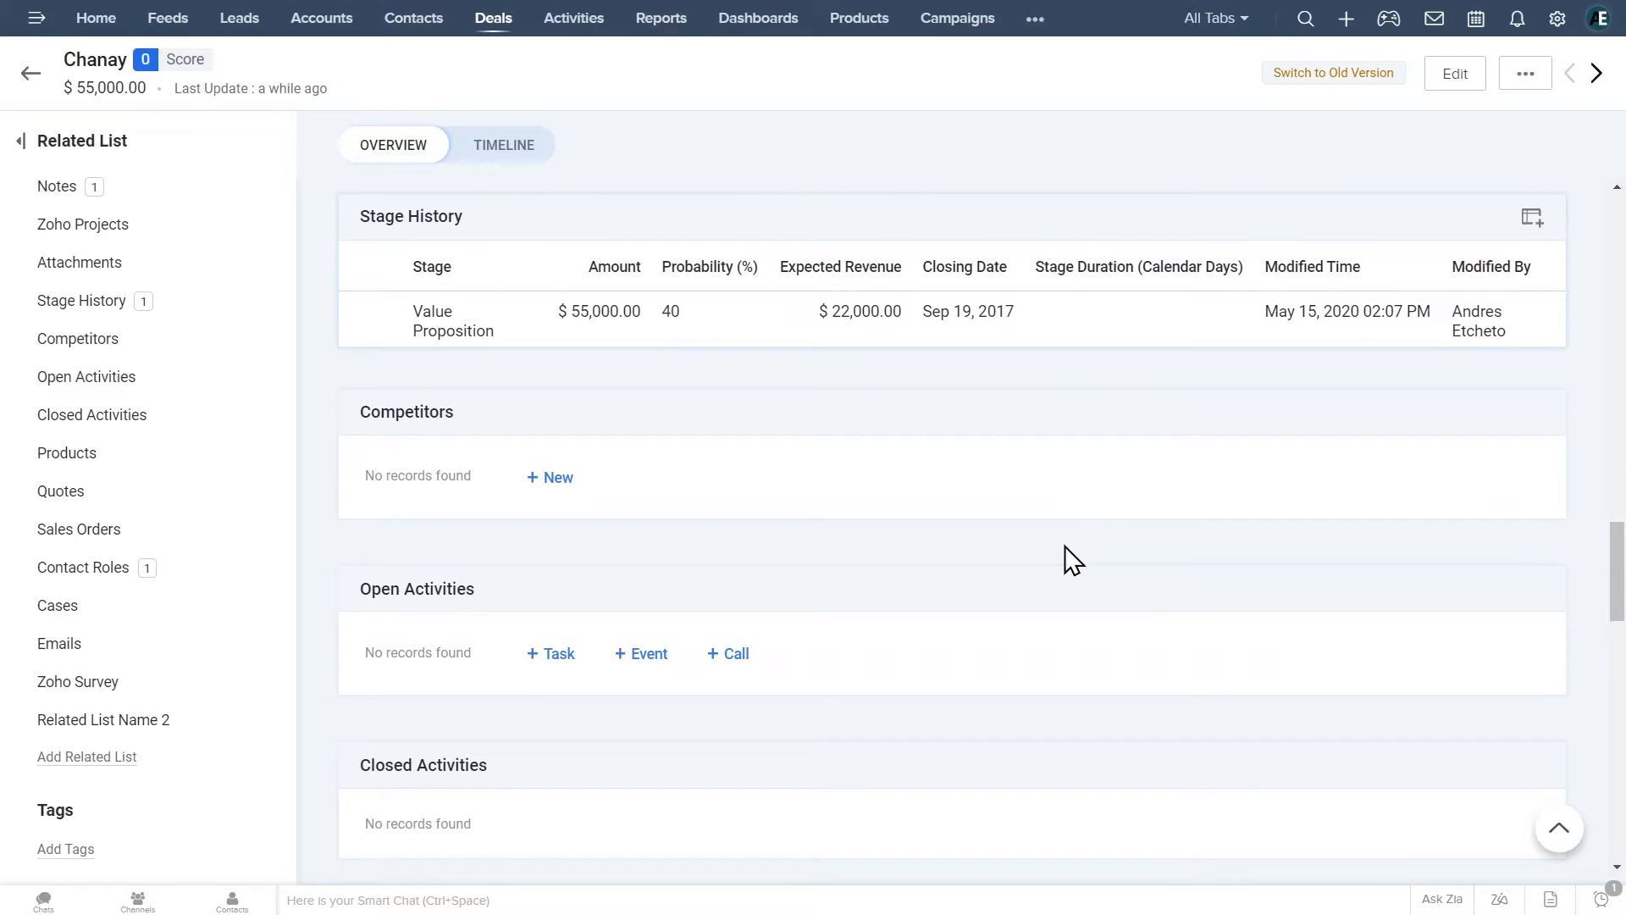
{"action": "mouse_move", "coordinate": [98, 503]}
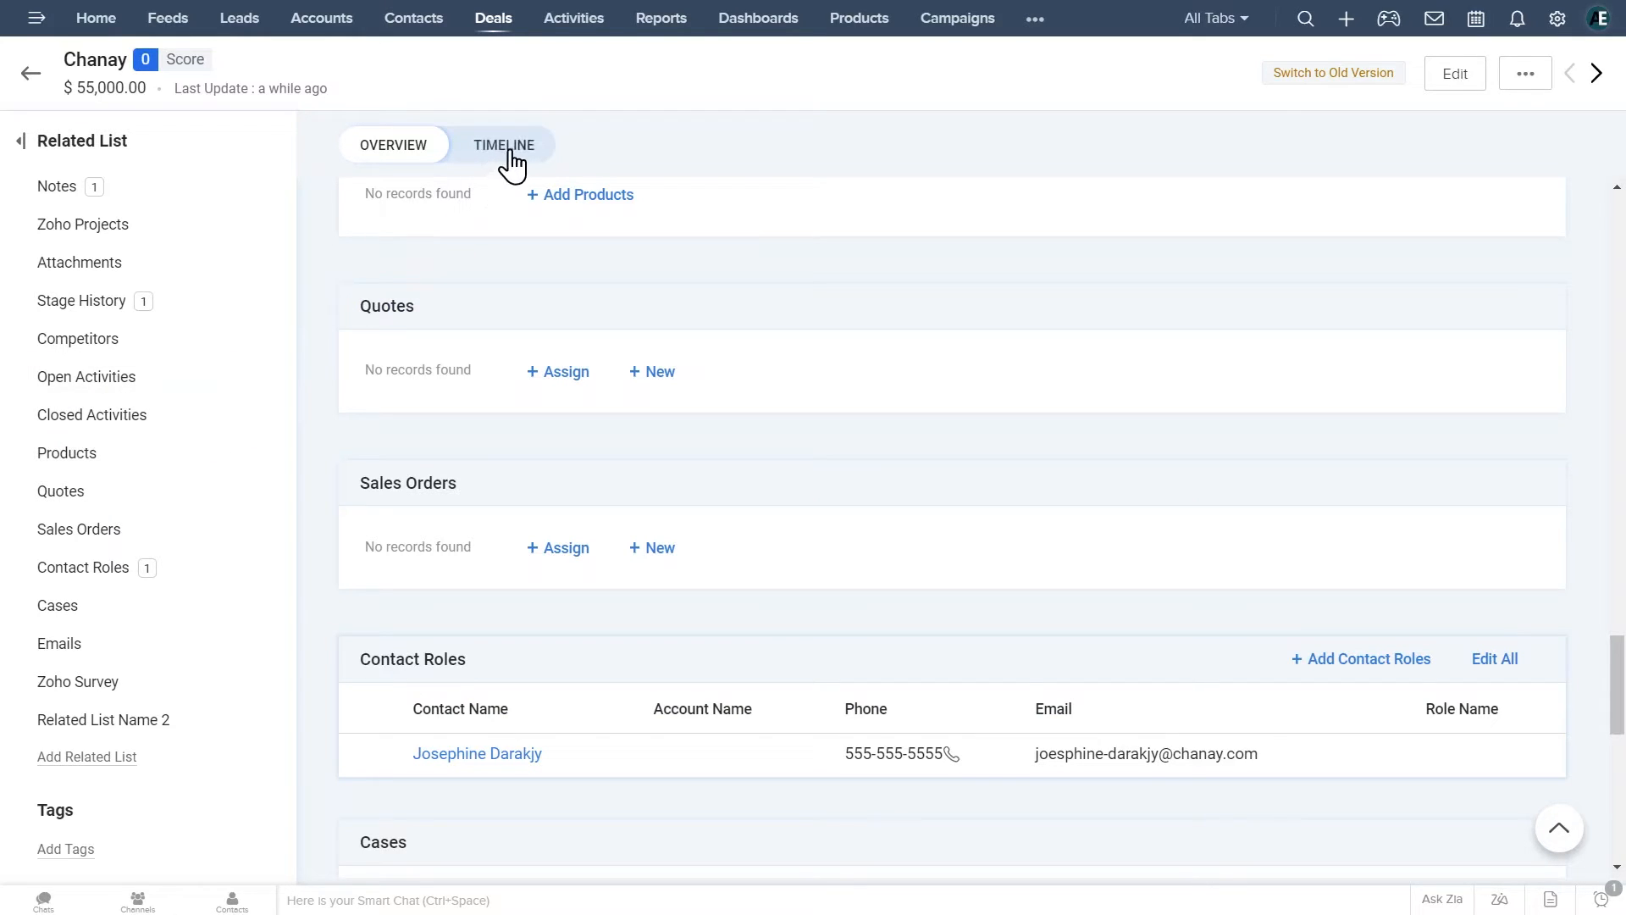
{"action": "left_click", "coordinate": [504, 144]}
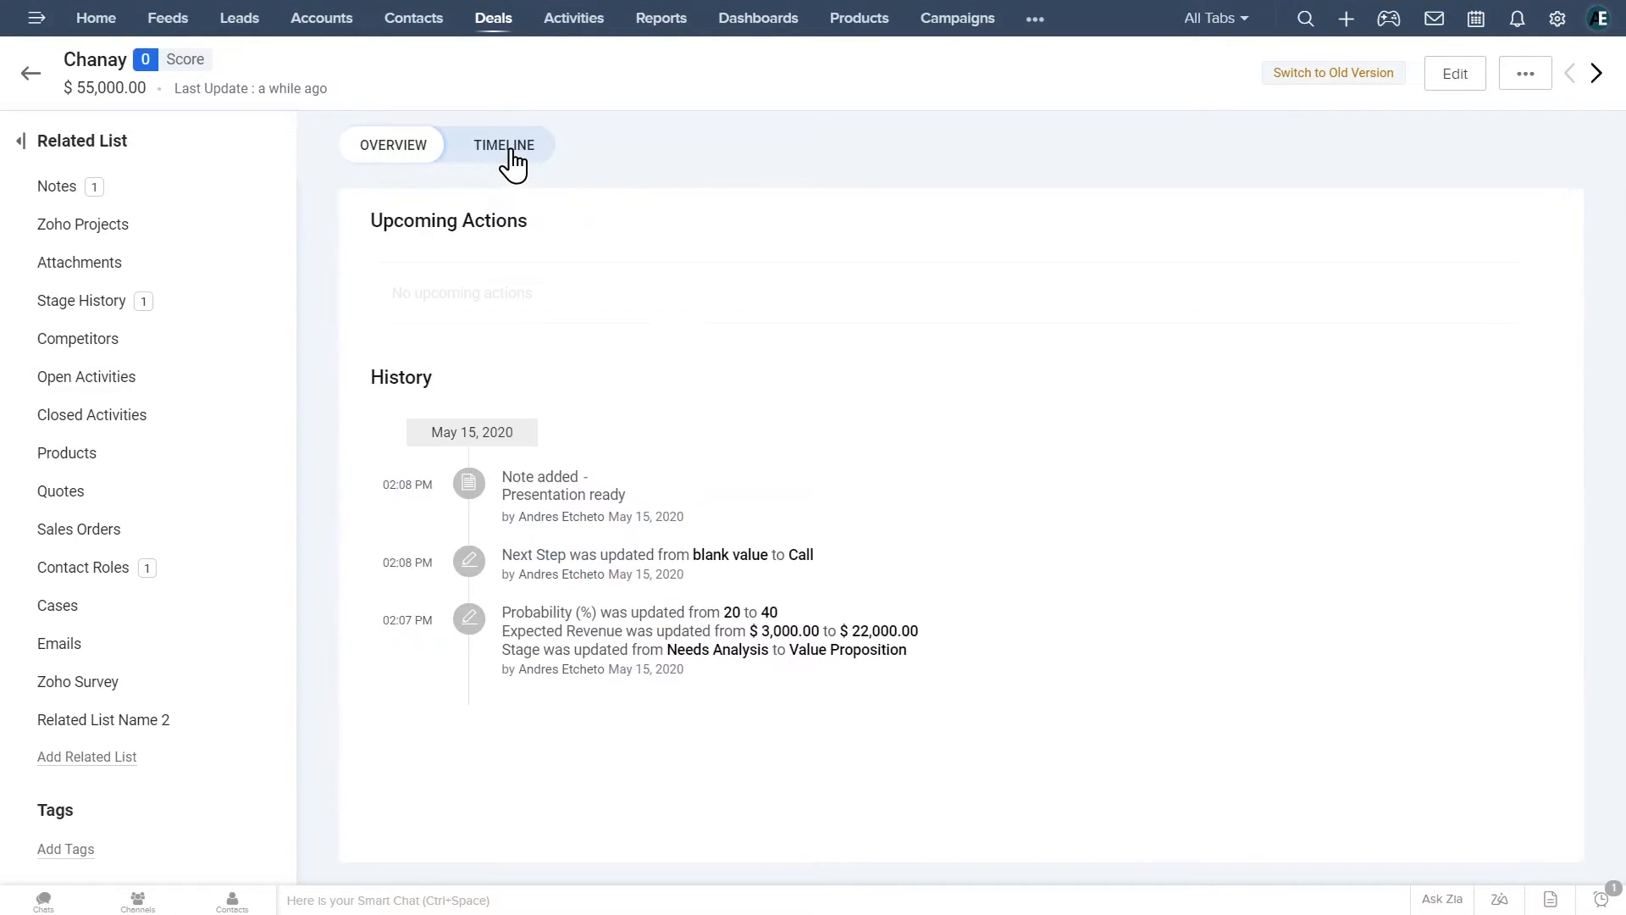
{"action": "left_click", "coordinate": [504, 145]}
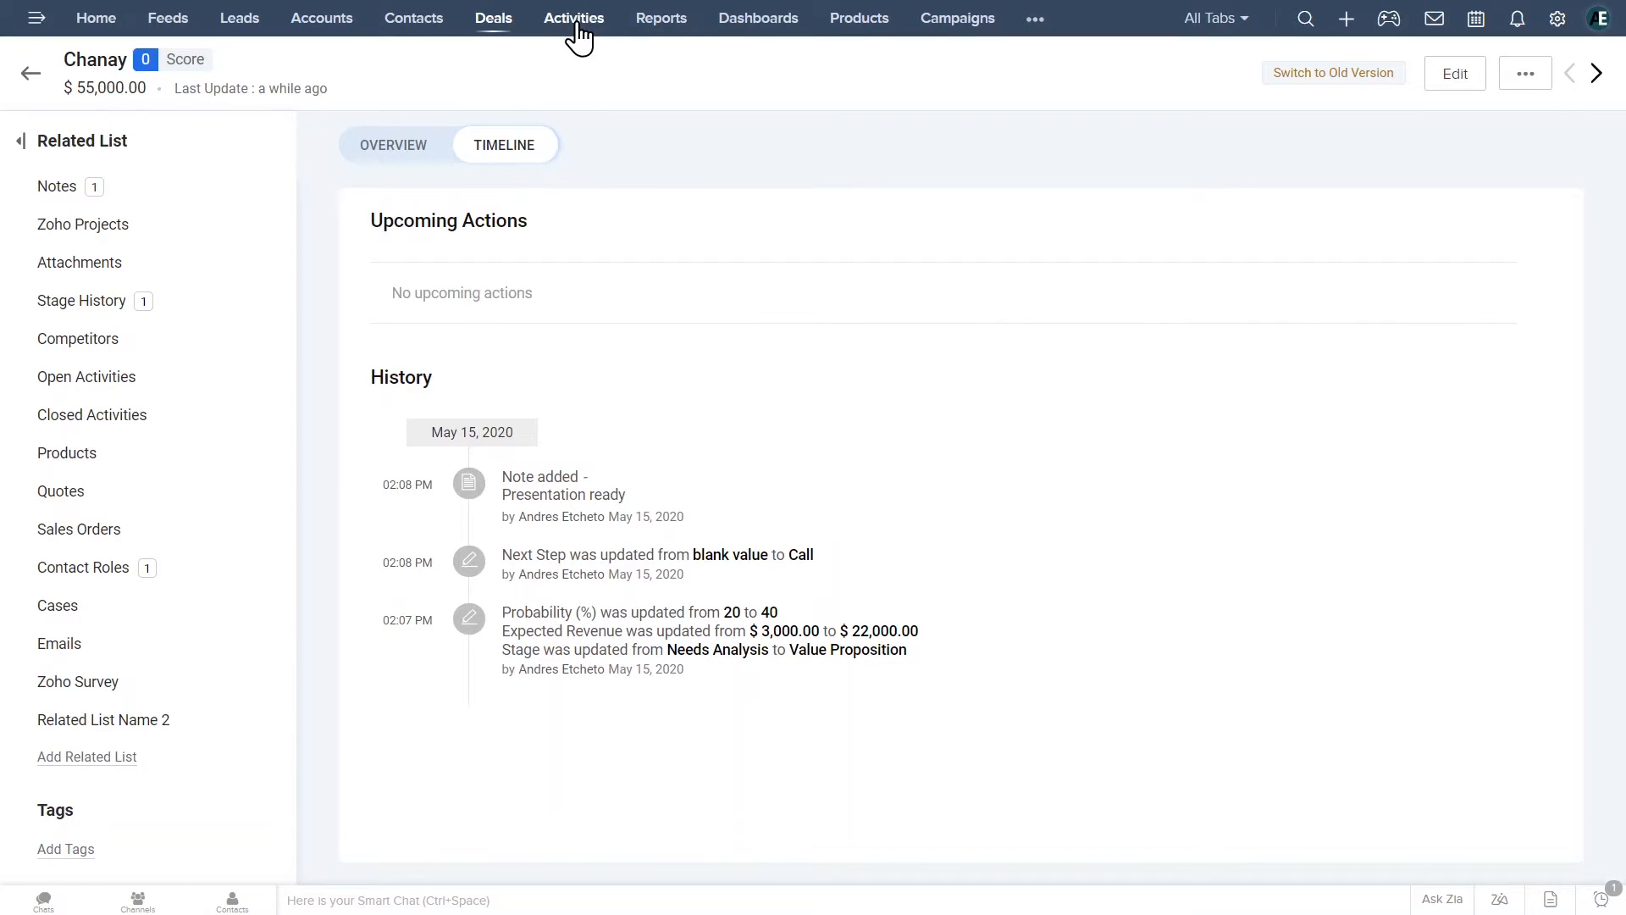
Mark the King deal's 'Register for upcoming CRM Webinars' task complete in My Open Activities.
{"action": "left_click", "coordinate": [572, 18]}
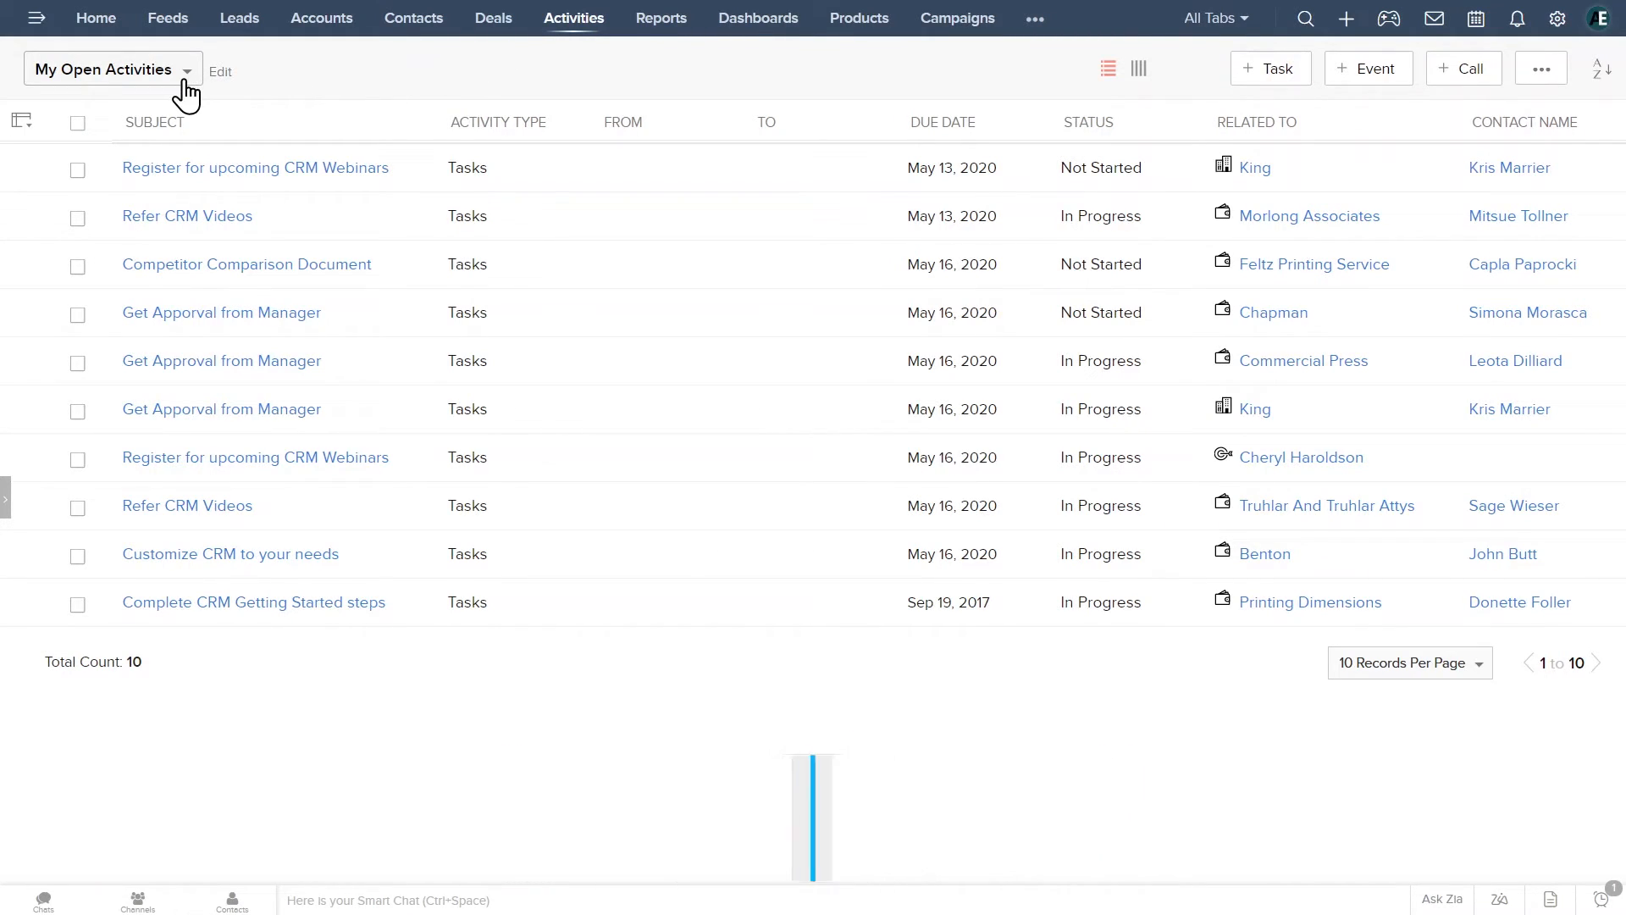
{"action": "left_click", "coordinate": [110, 70]}
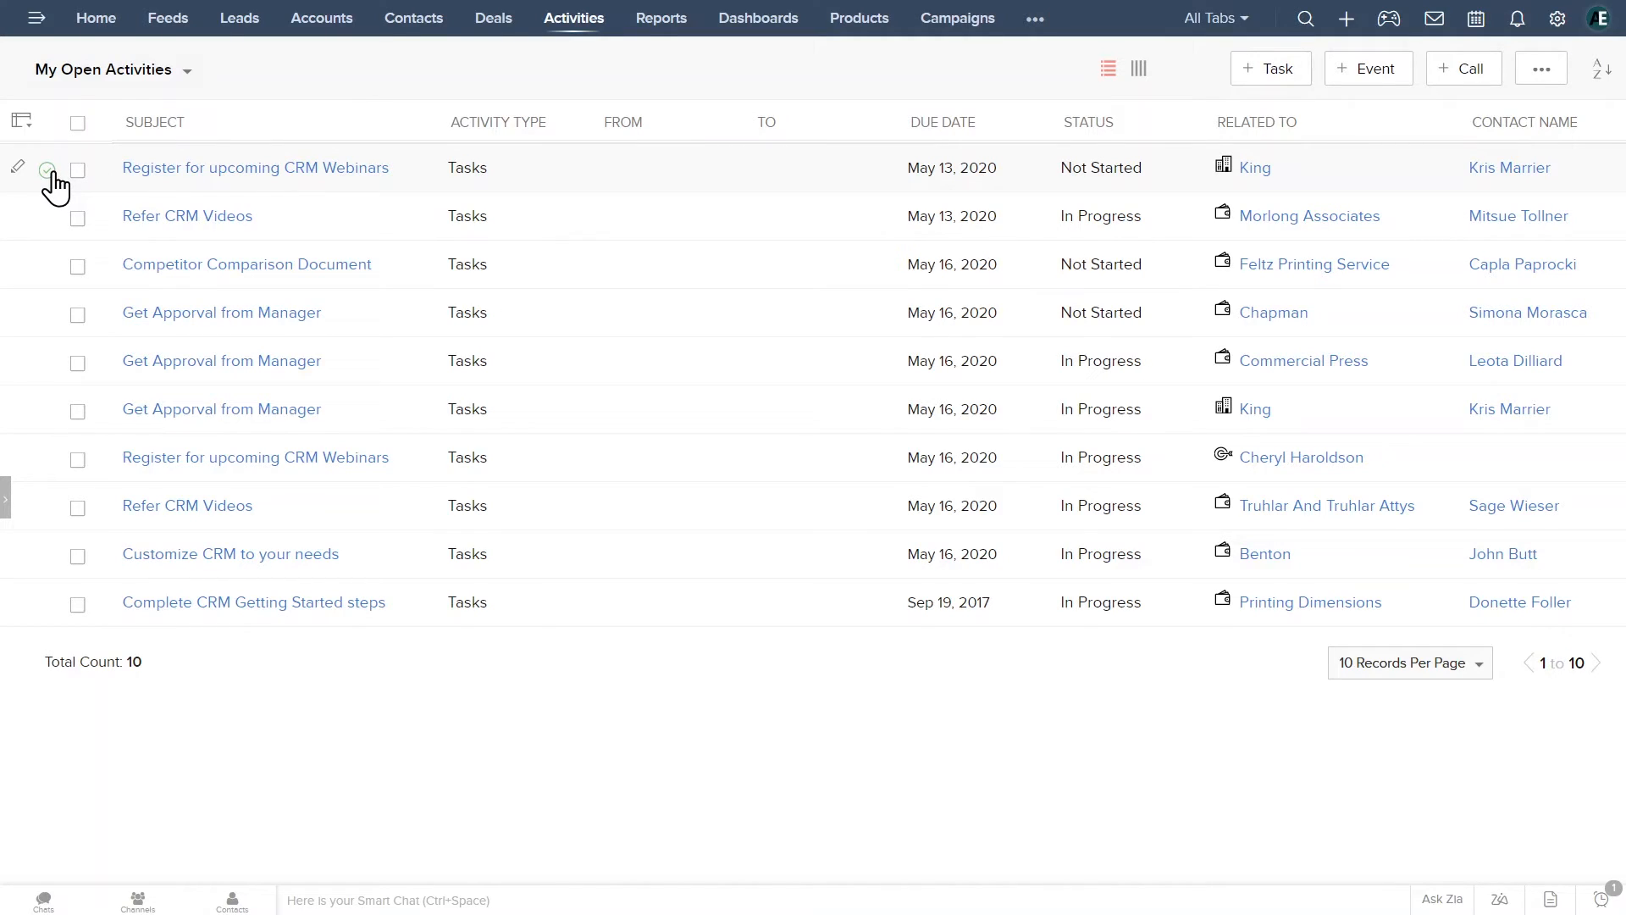
{"action": "left_click", "coordinate": [46, 167]}
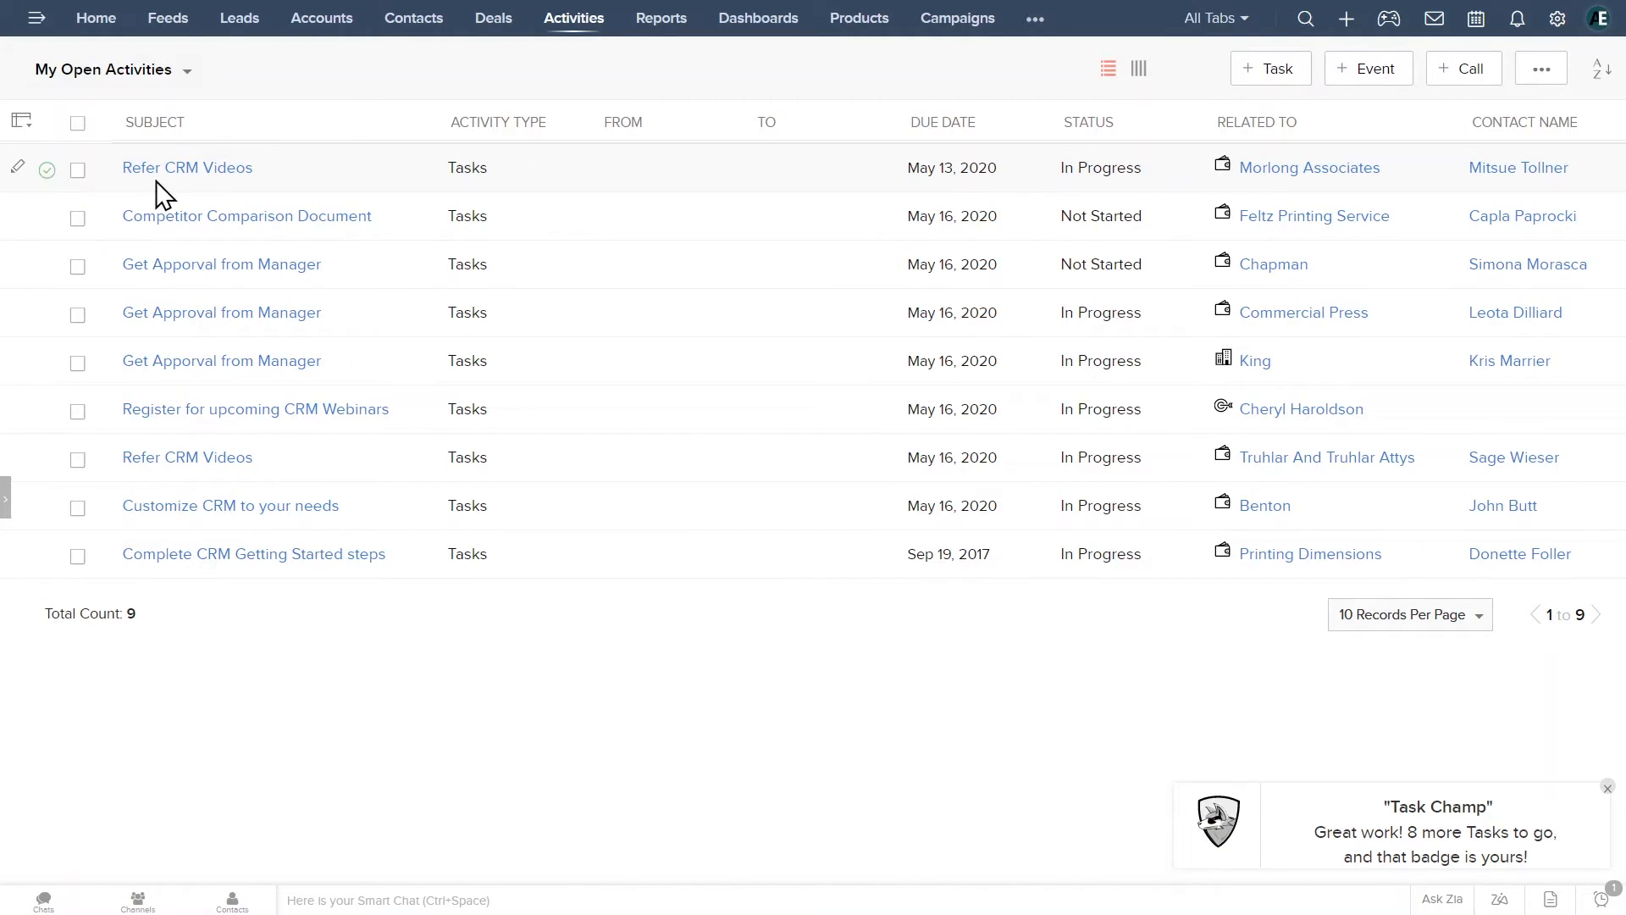
{"action": "mouse_move", "coordinate": [185, 187]}
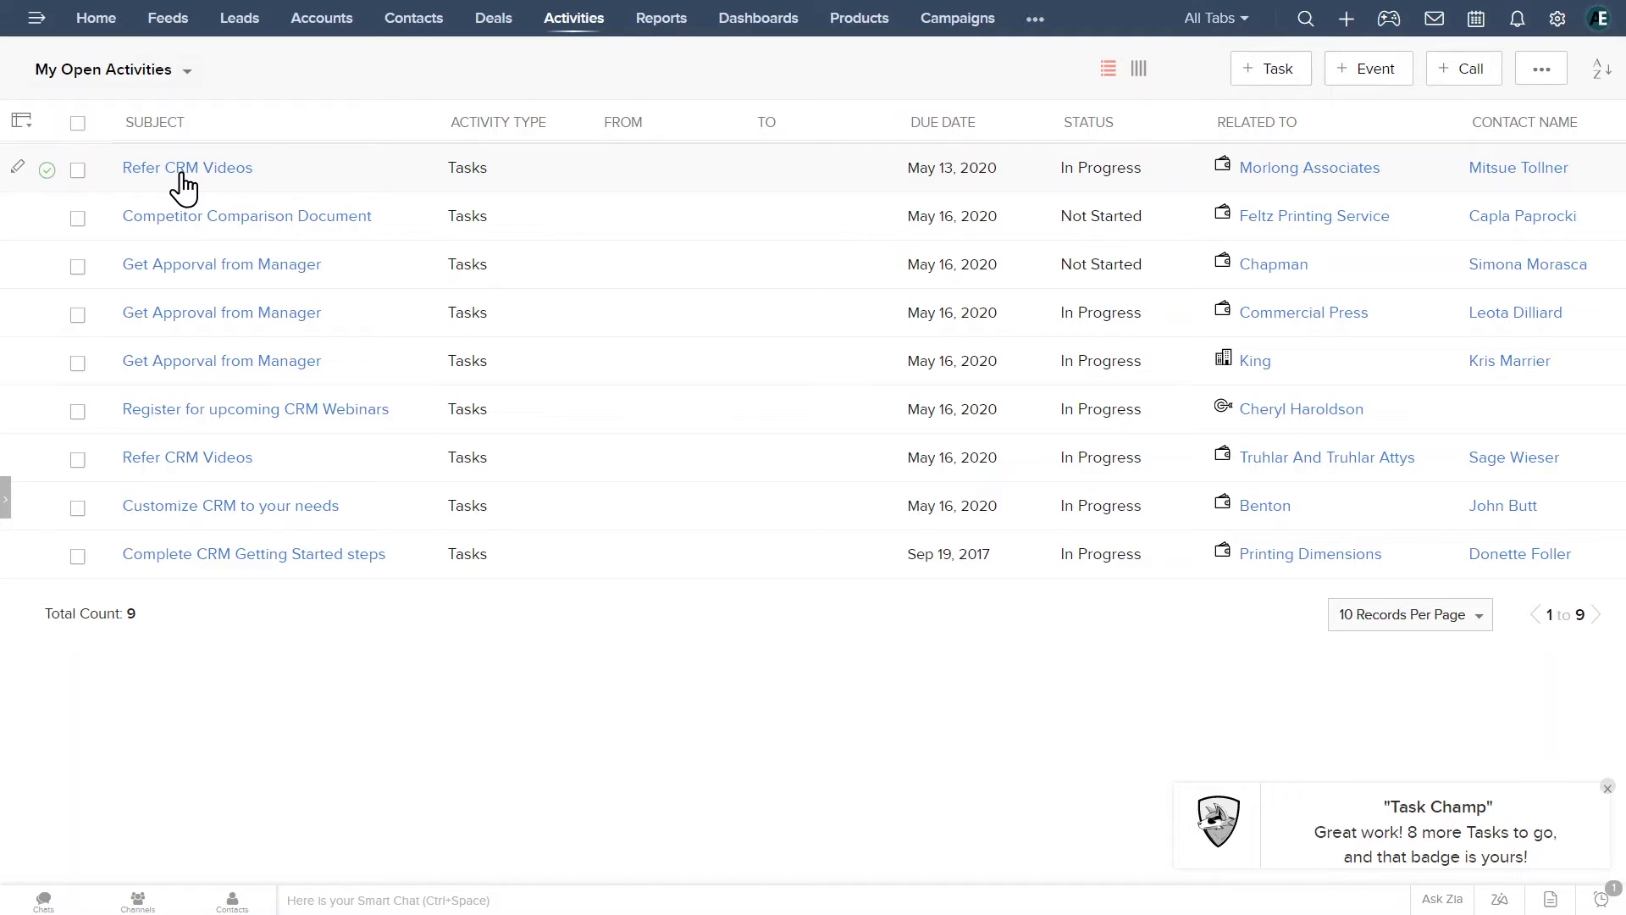
Close the Morlong Associates 'Refer CRM Videos' task as completed, then open global search.
{"action": "left_click", "coordinate": [186, 167]}
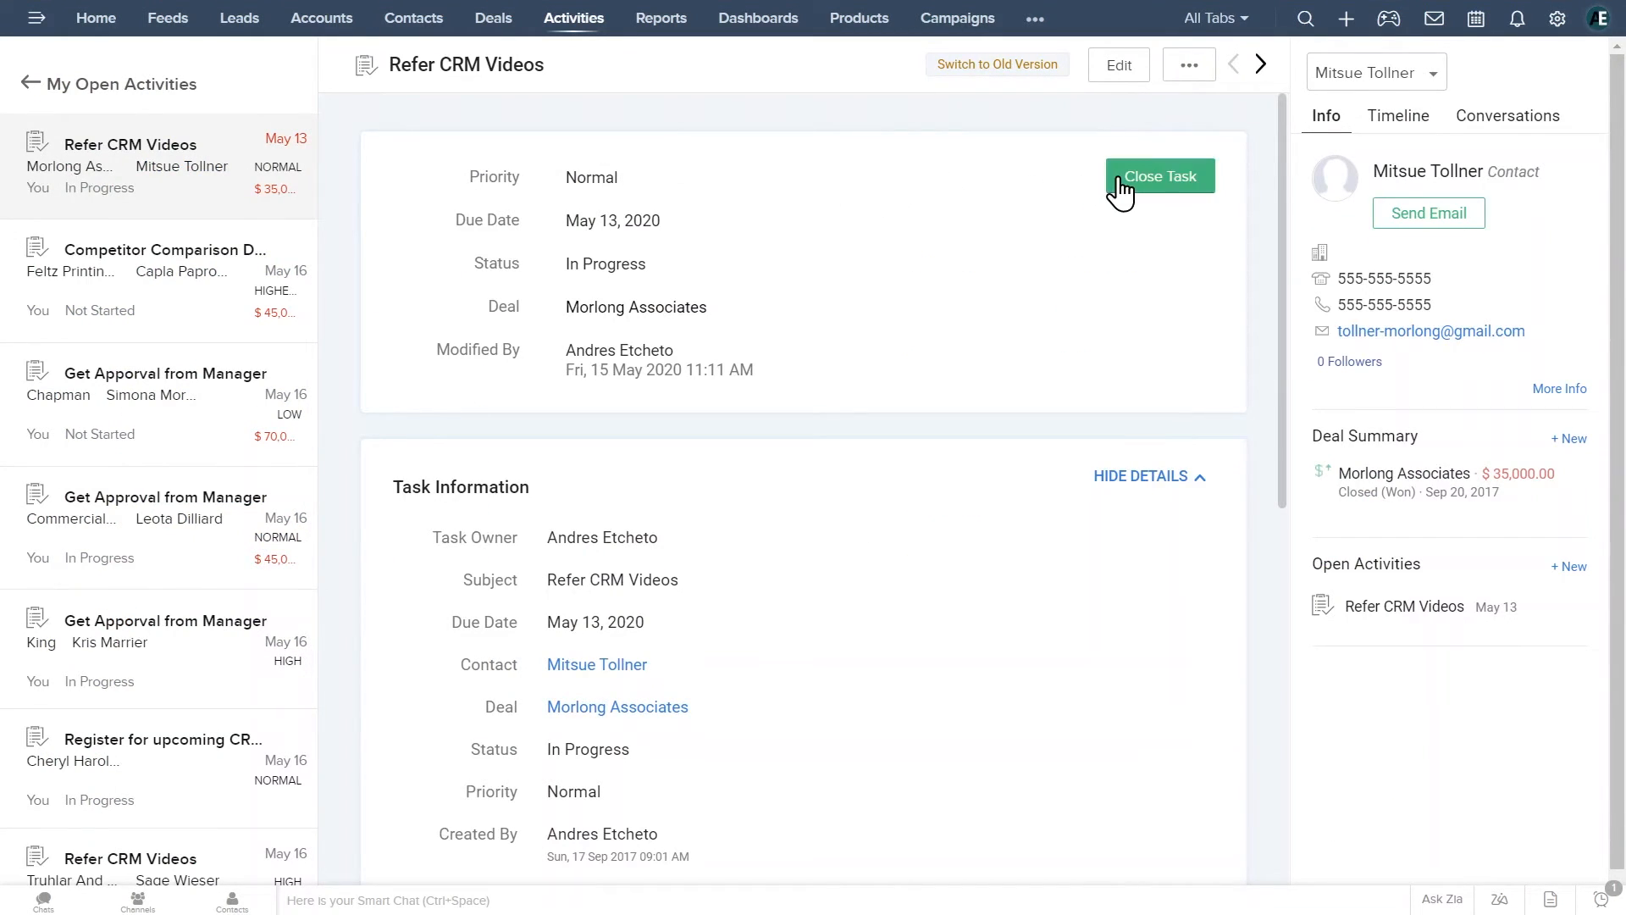
{"action": "left_click", "coordinate": [1159, 175]}
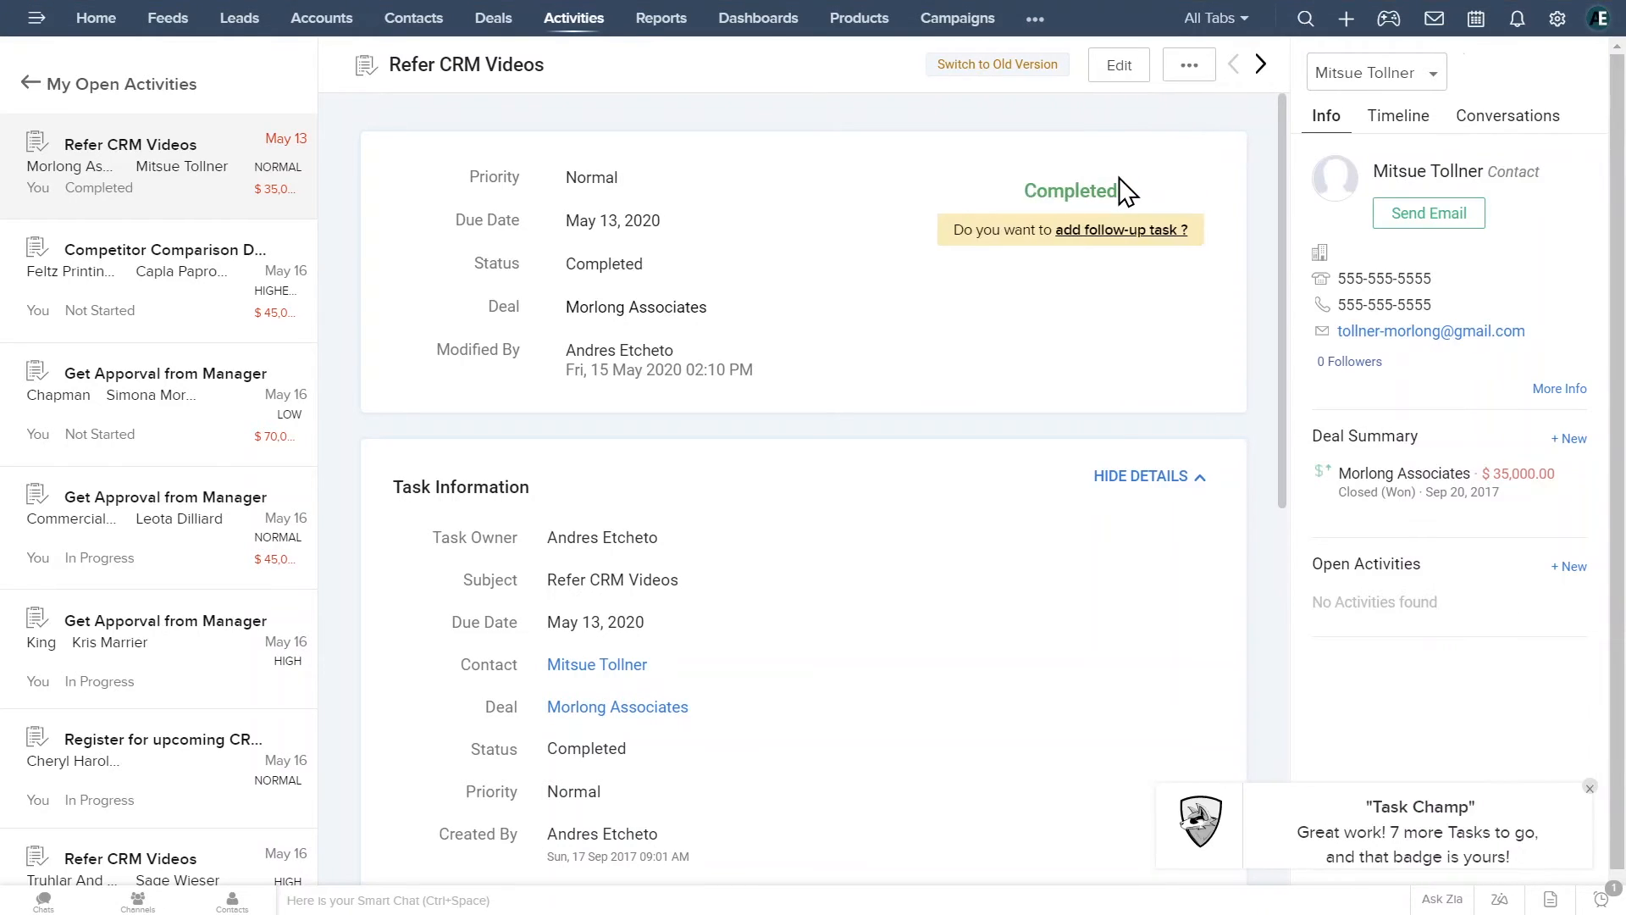
{"action": "mouse_move", "coordinate": [1166, 170]}
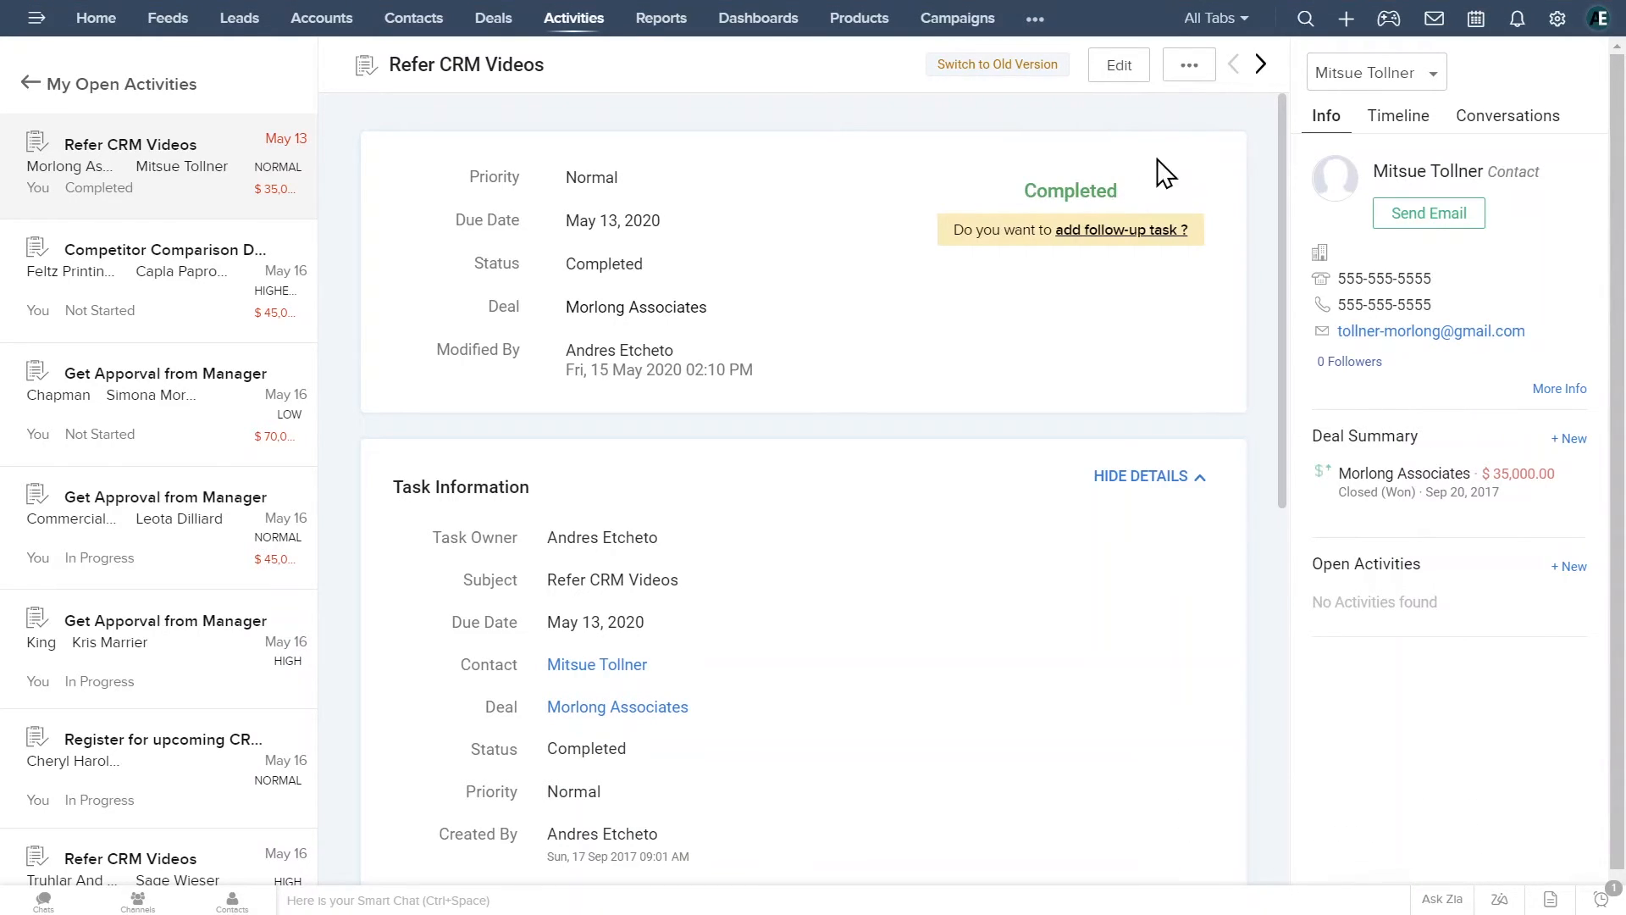
{"action": "left_click", "coordinate": [1304, 19]}
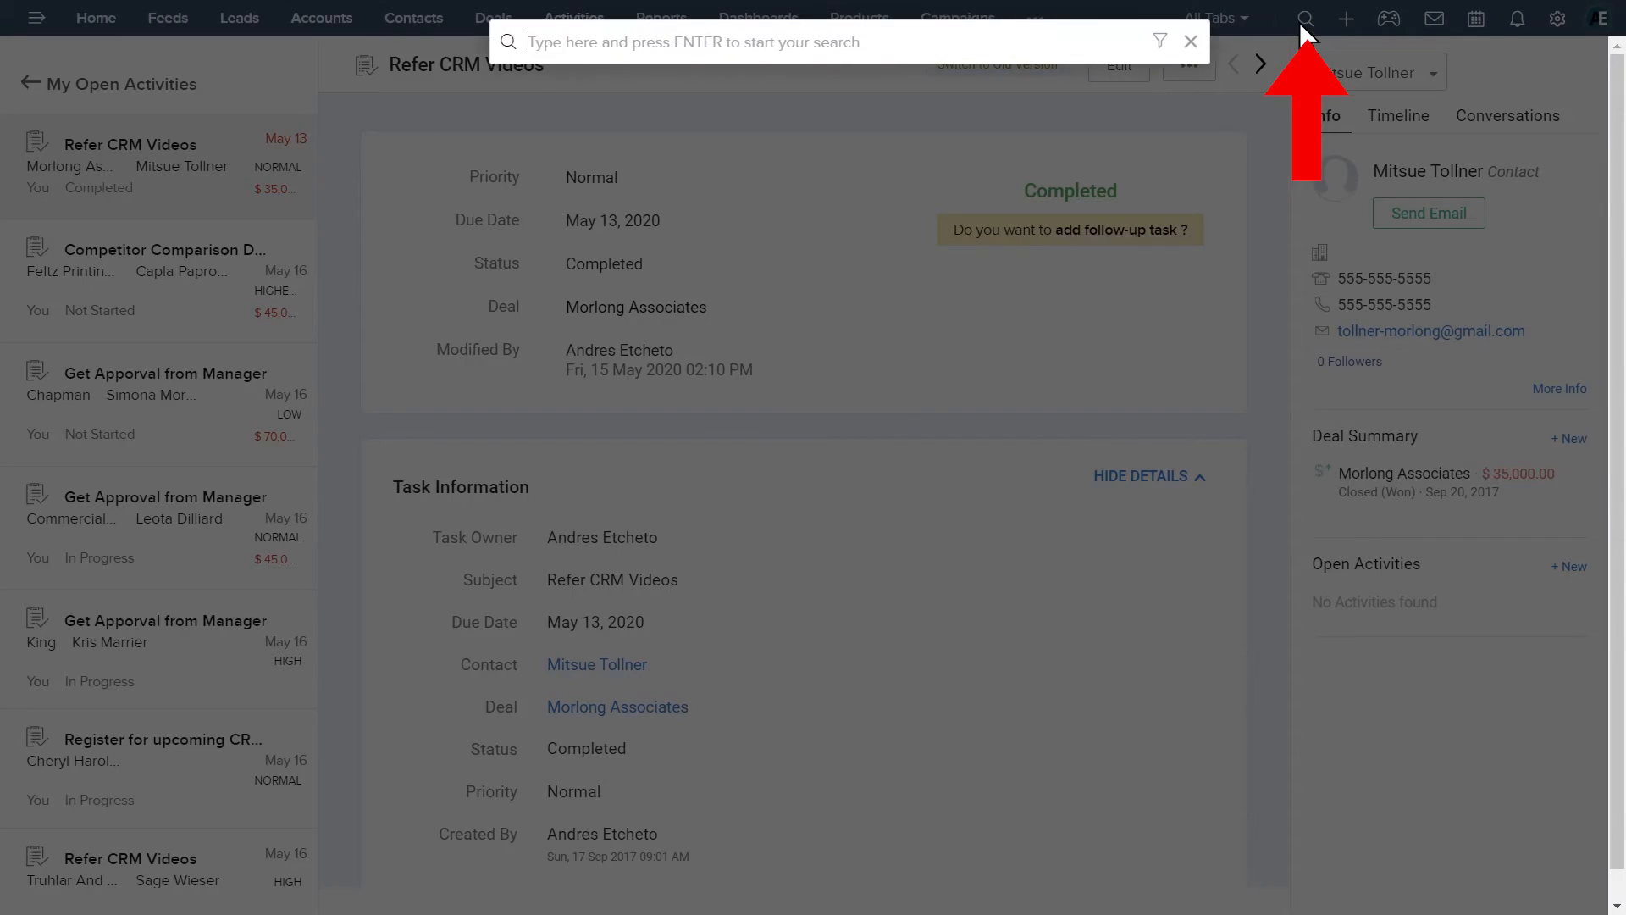
Search for 'kris', open Kris Marrier's contact, then go to the Setup page.
{"action": "type", "text": "kris"}
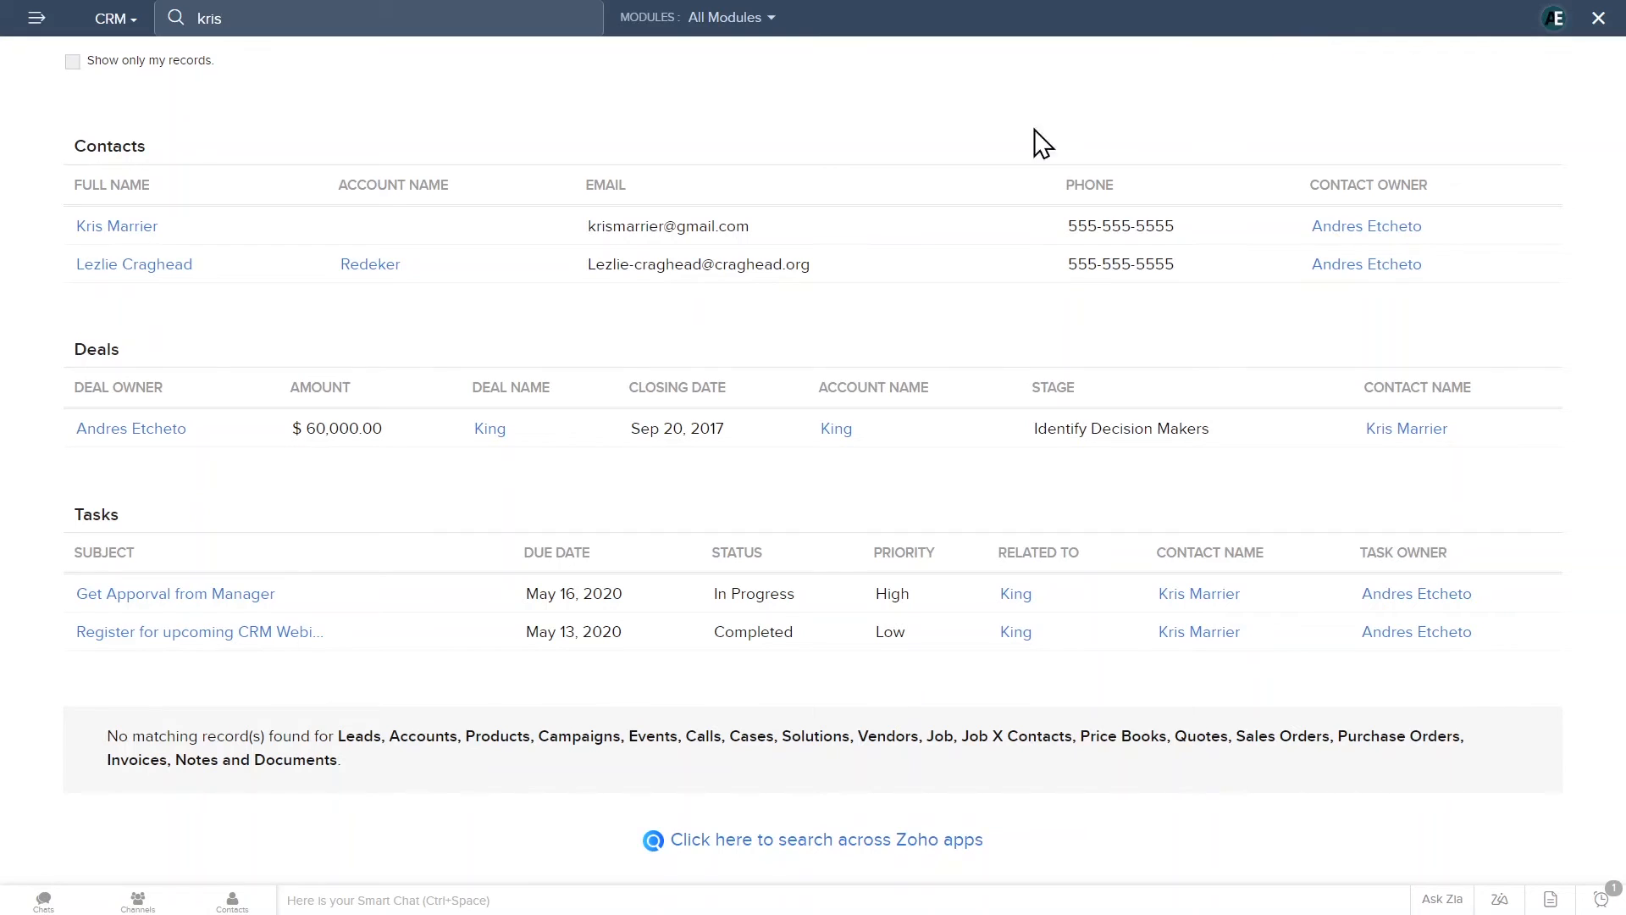
{"action": "mouse_move", "coordinate": [142, 240]}
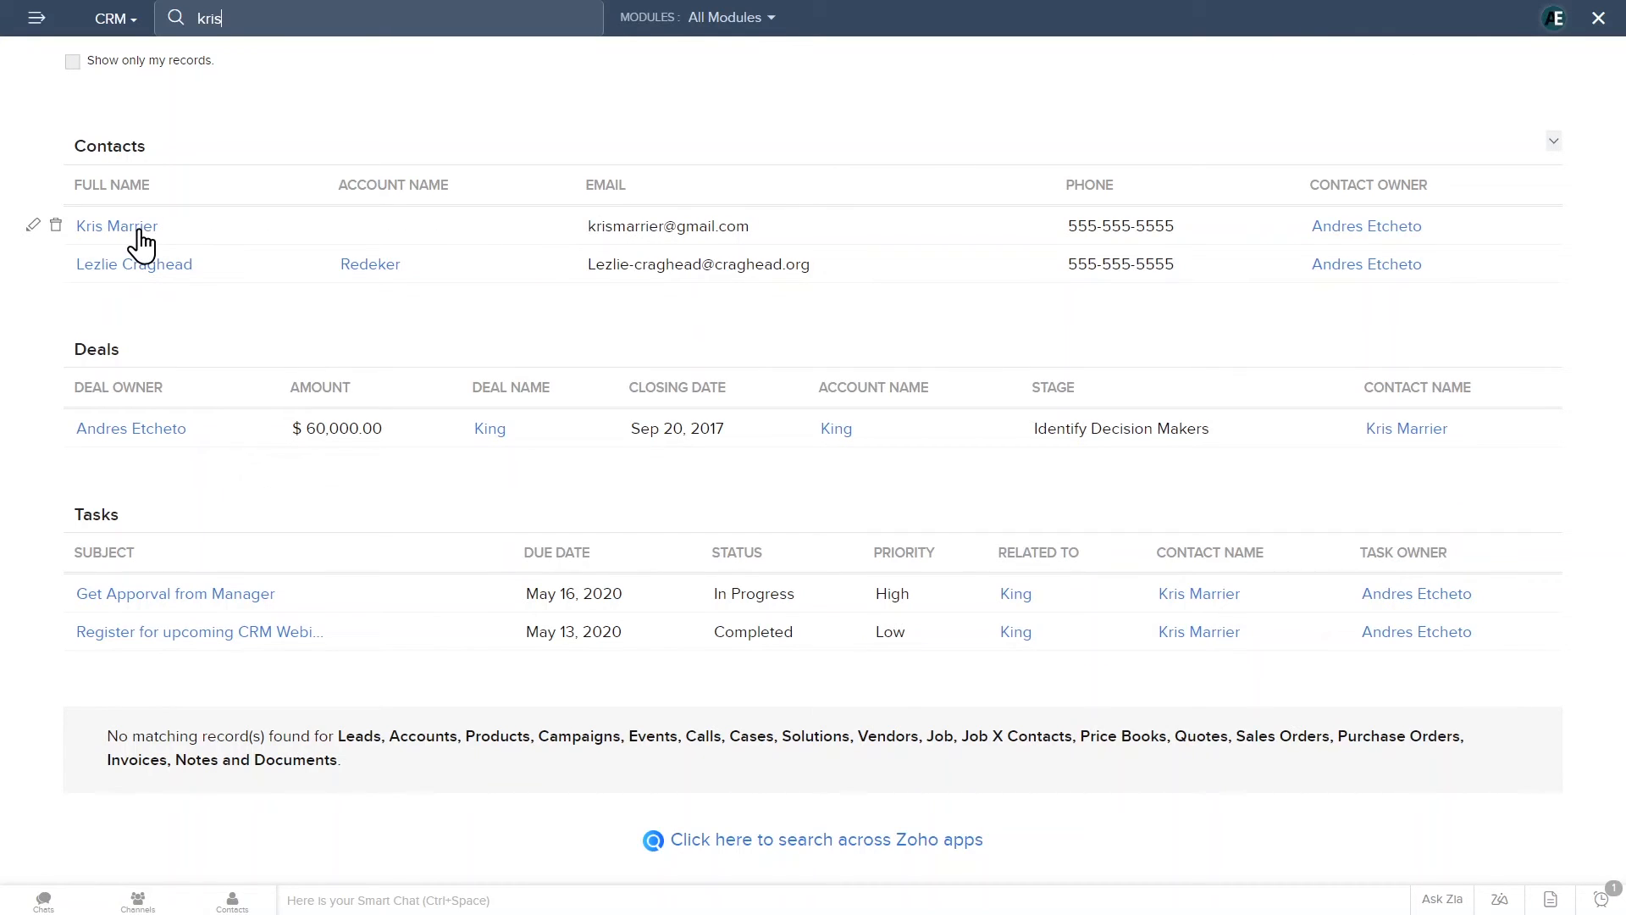
{"action": "left_click", "coordinate": [116, 226]}
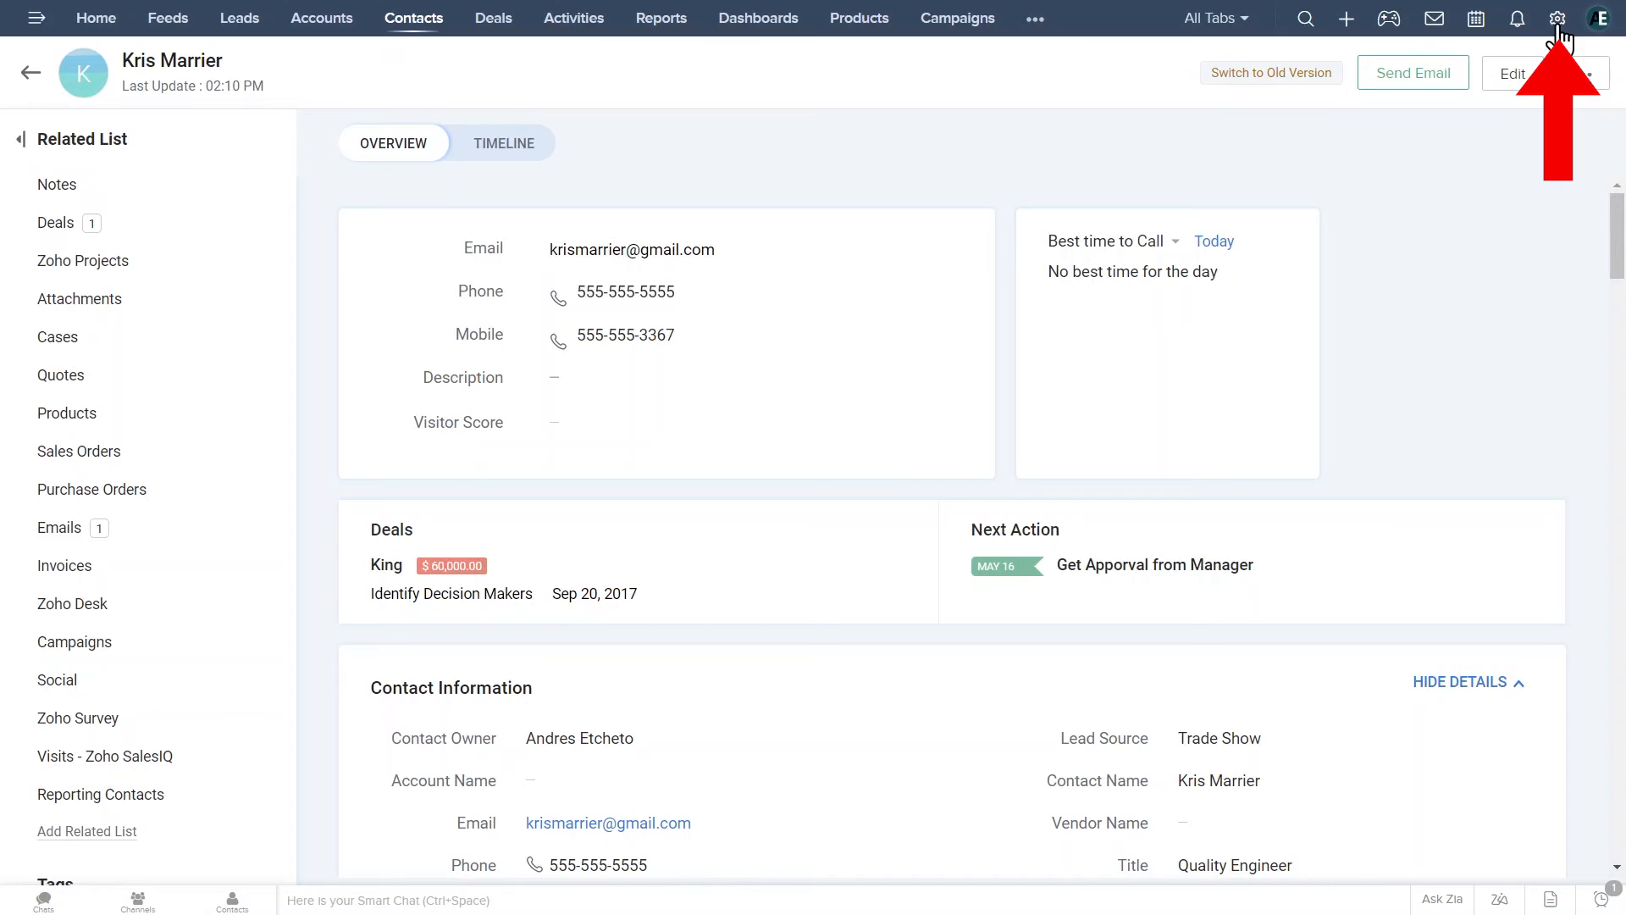
{"action": "left_click", "coordinate": [1557, 19]}
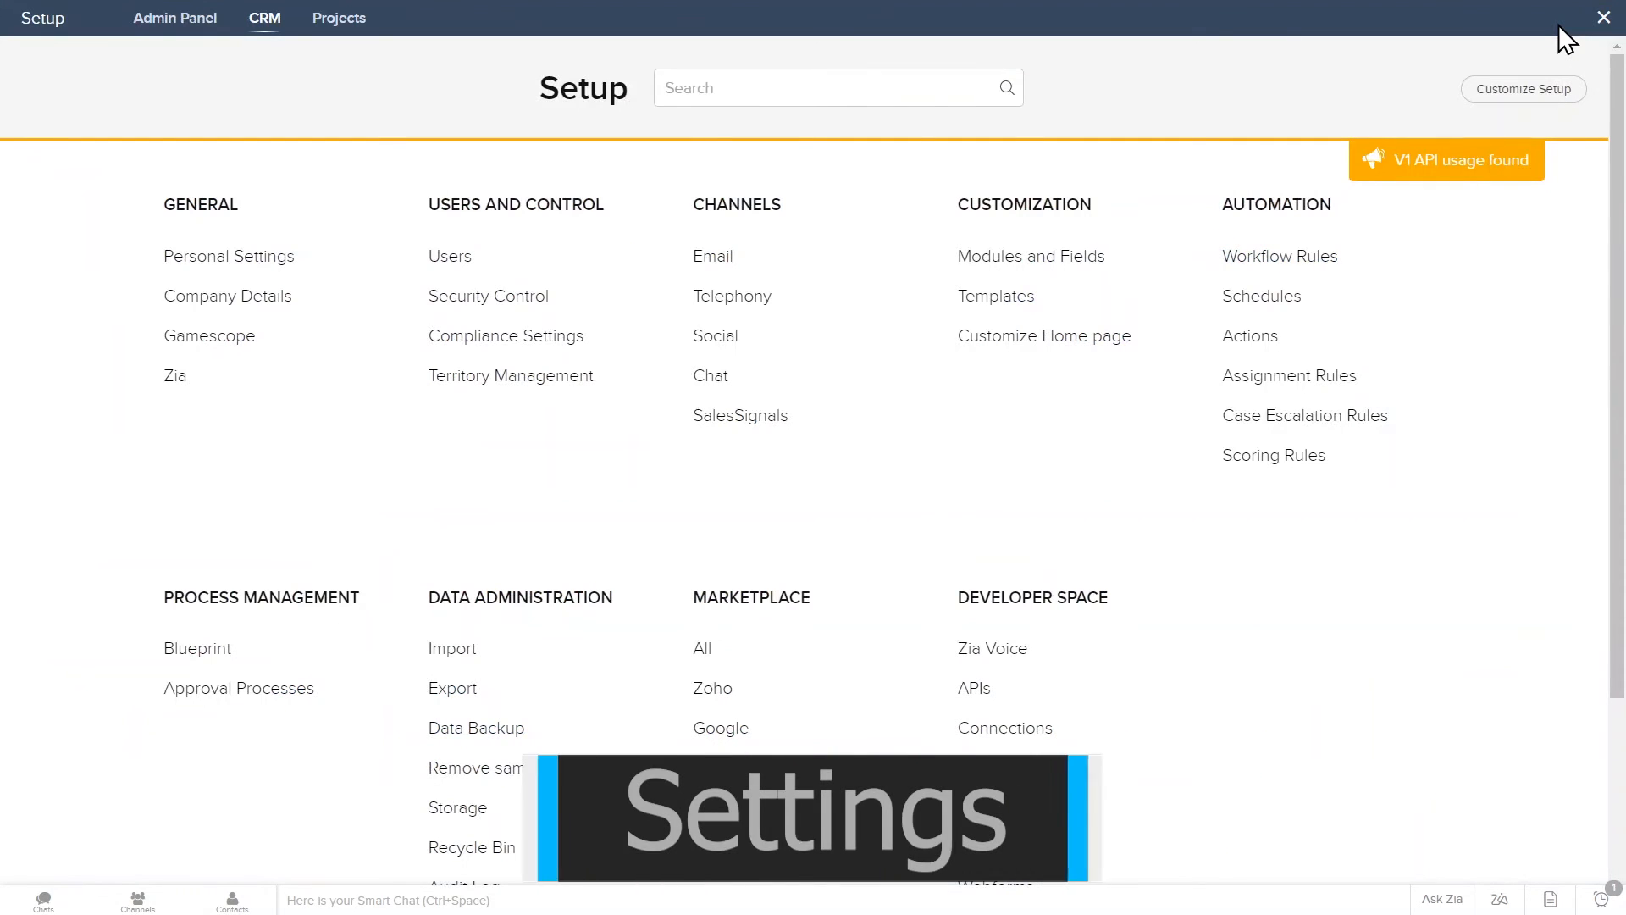